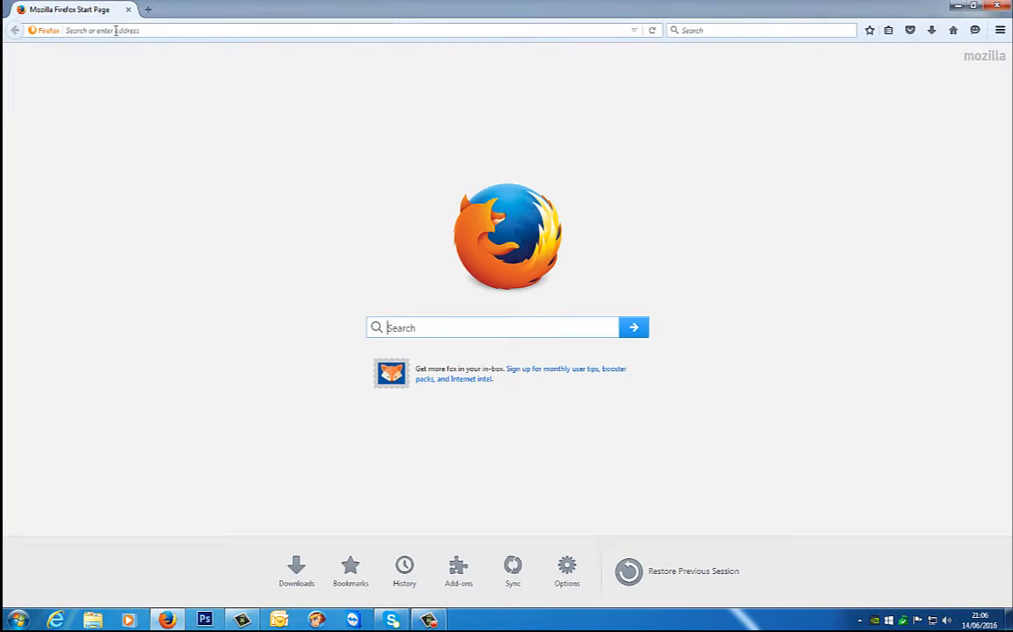
type("w")
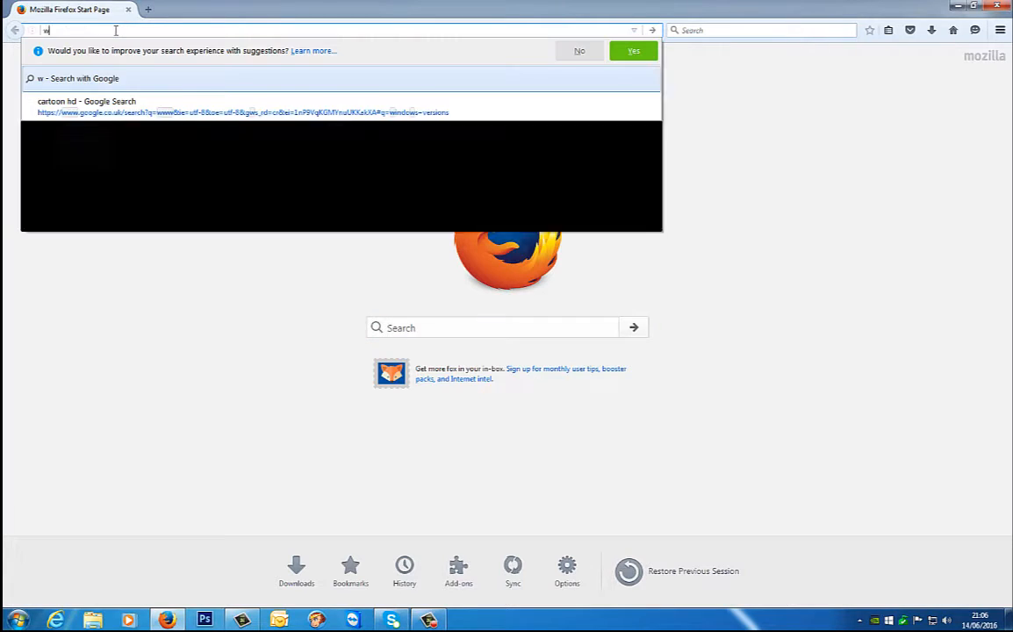
type("ww.")
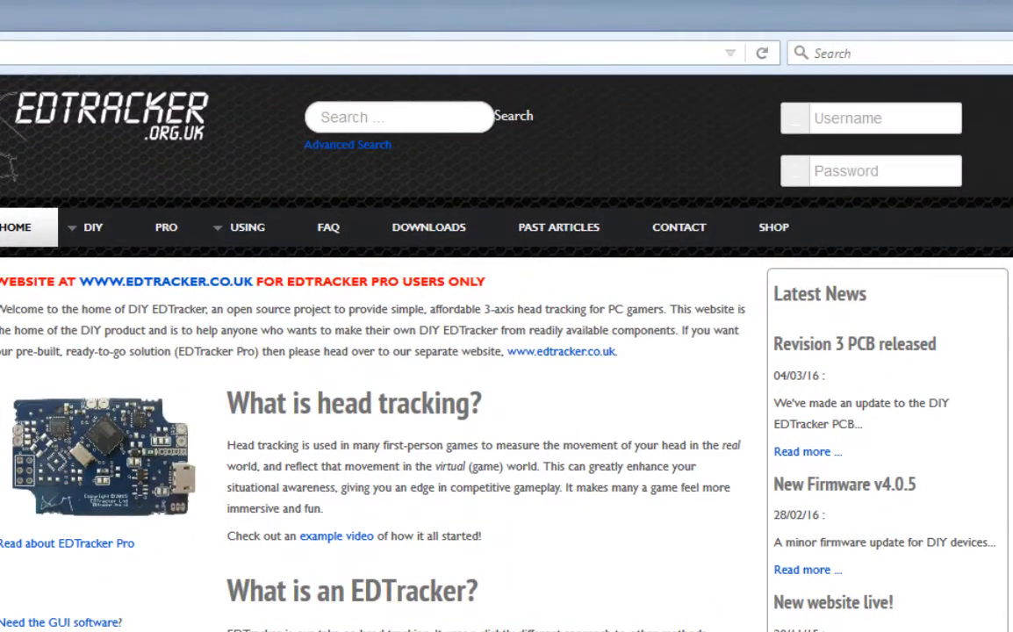
mouse_move(590, 266)
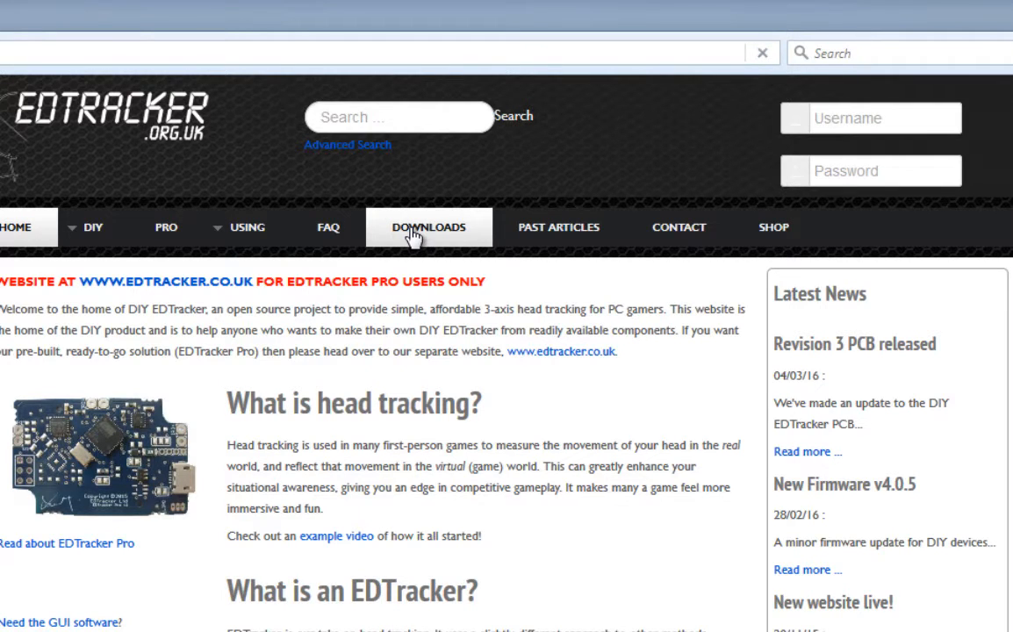
Step: Download EDTracker2-GUI-V4.0.4.zip from the Software GUI folder, then return to Downloads
left_click(429, 227)
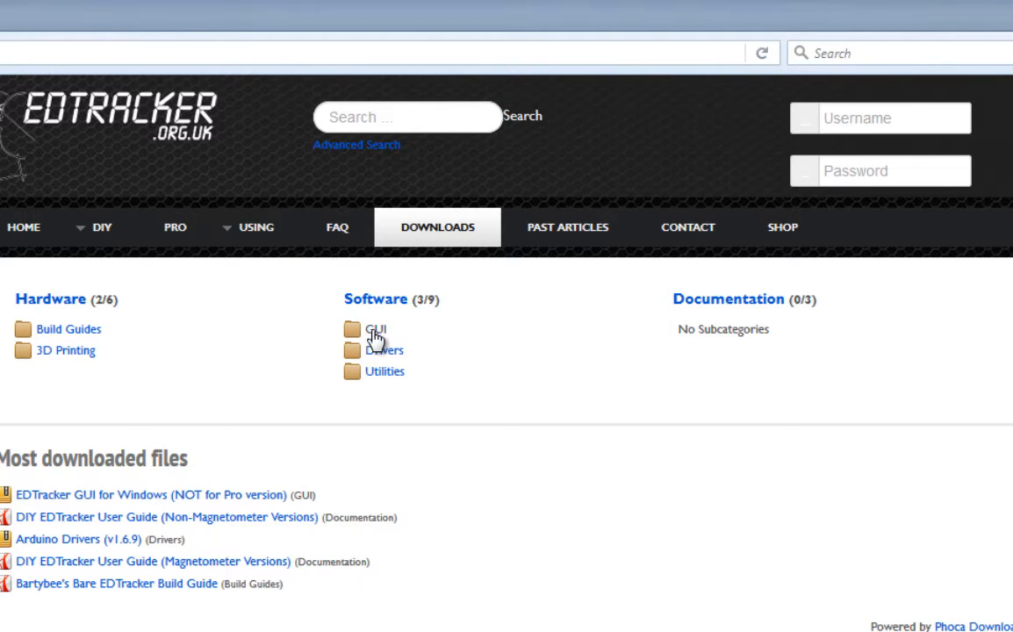
left_click(375, 329)
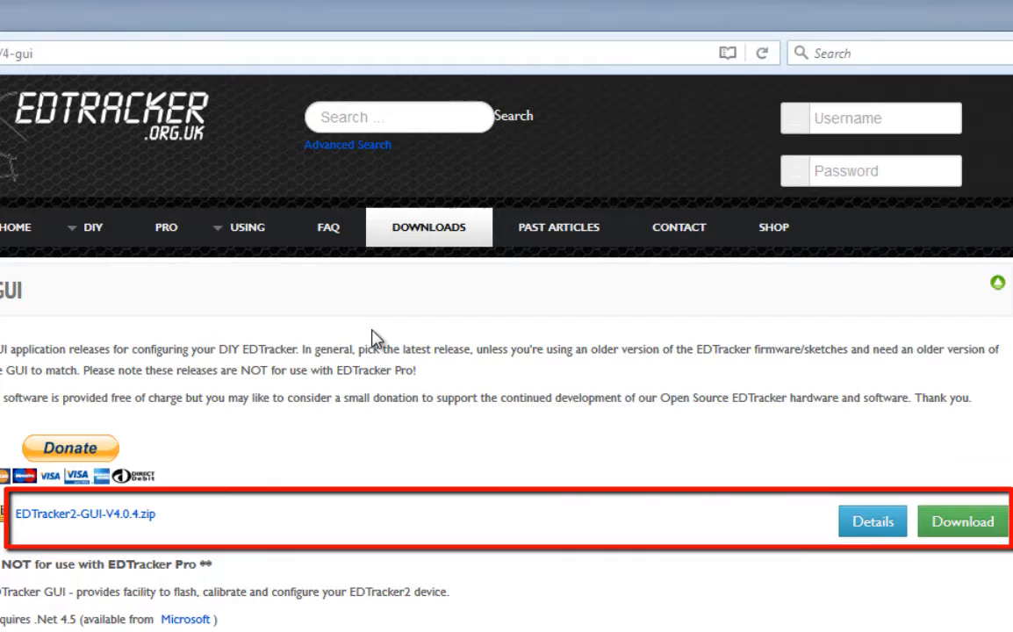
mouse_move(951, 521)
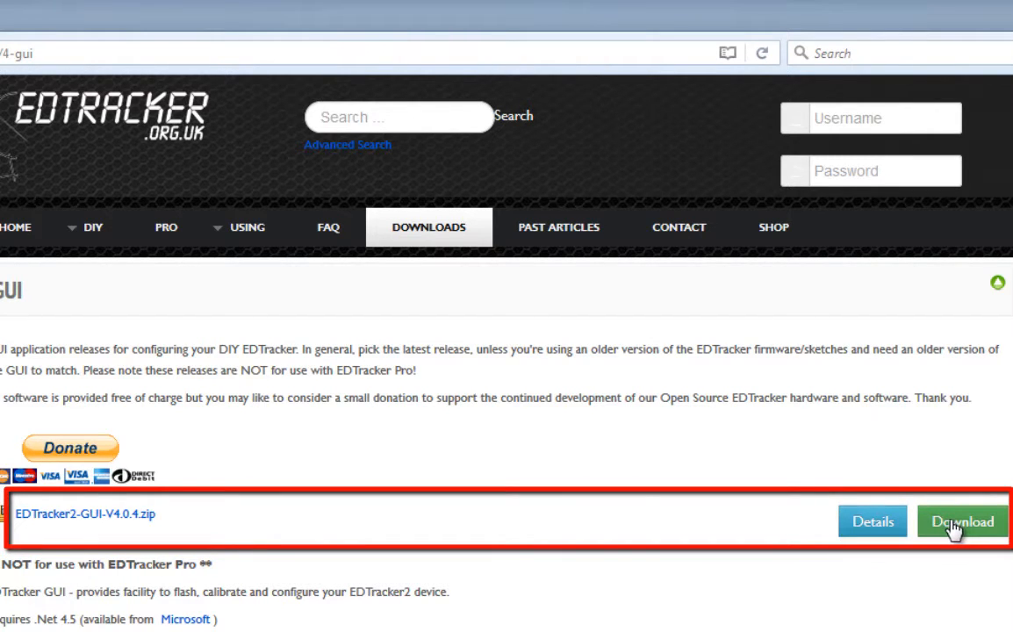
left_click(962, 522)
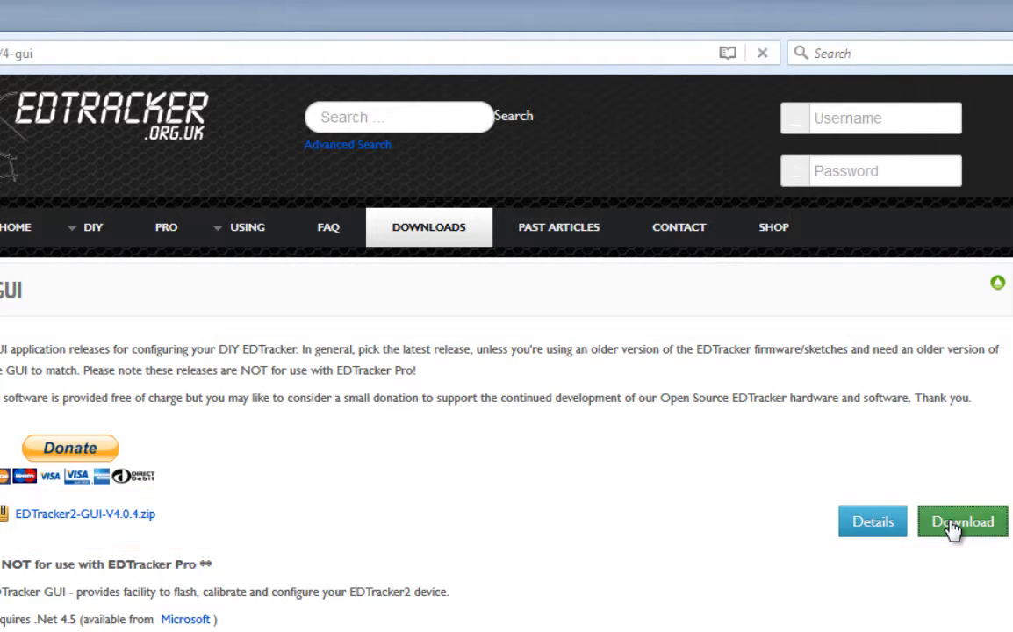
left_click(957, 521)
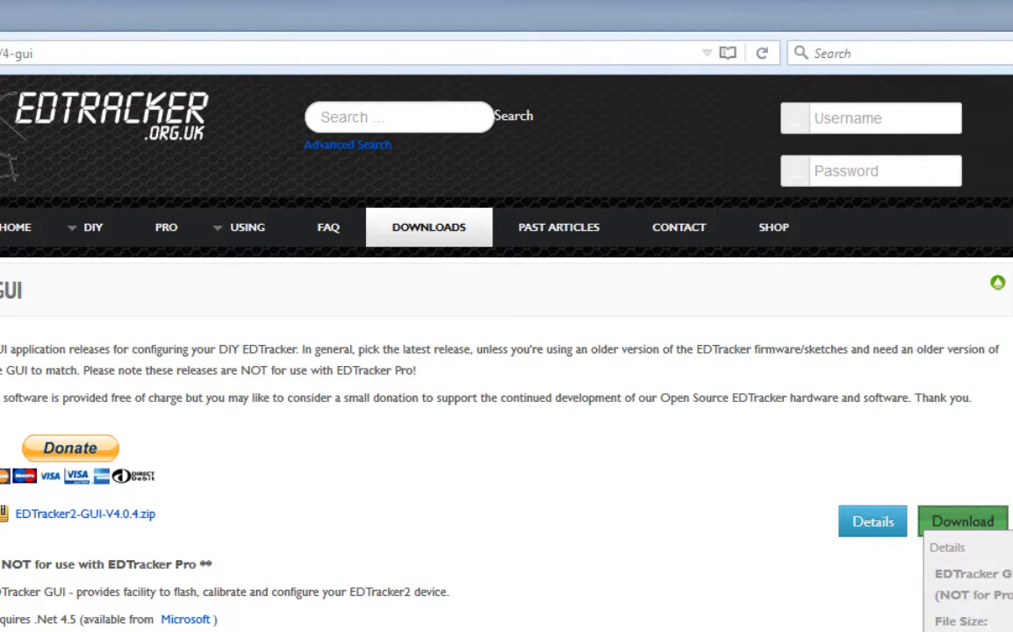
left_click(428, 227)
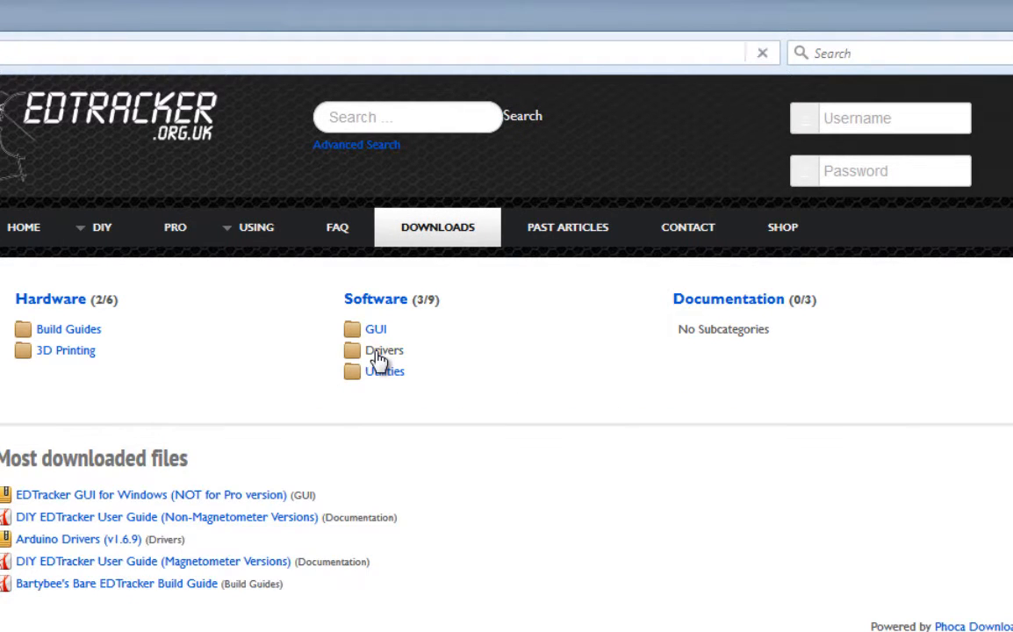
Step: Download ArduinoDrivers_1.6.9.zip from the Software Drivers folder
left_click(382, 350)
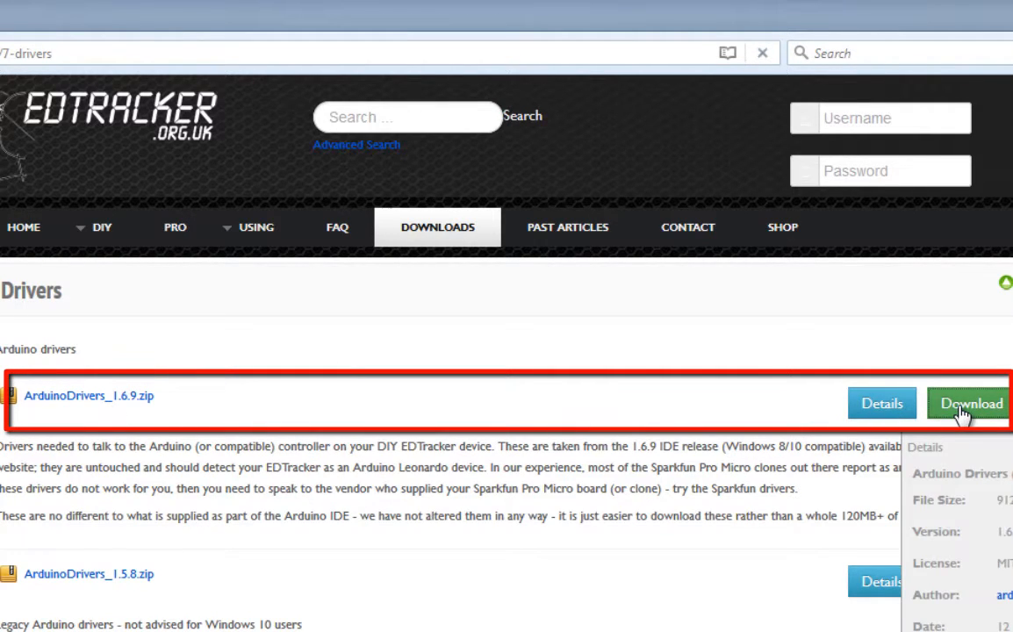
left_click(971, 403)
type("github.com/")
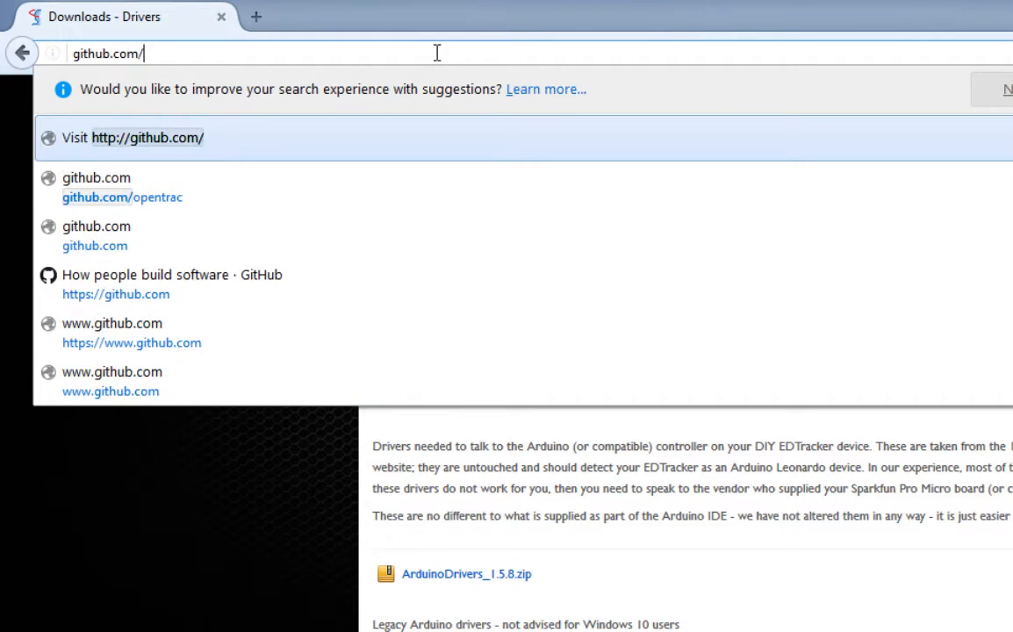
Step: Search GitHub for opentrack and scroll its repository README to the Downloads note
type("opentrac")
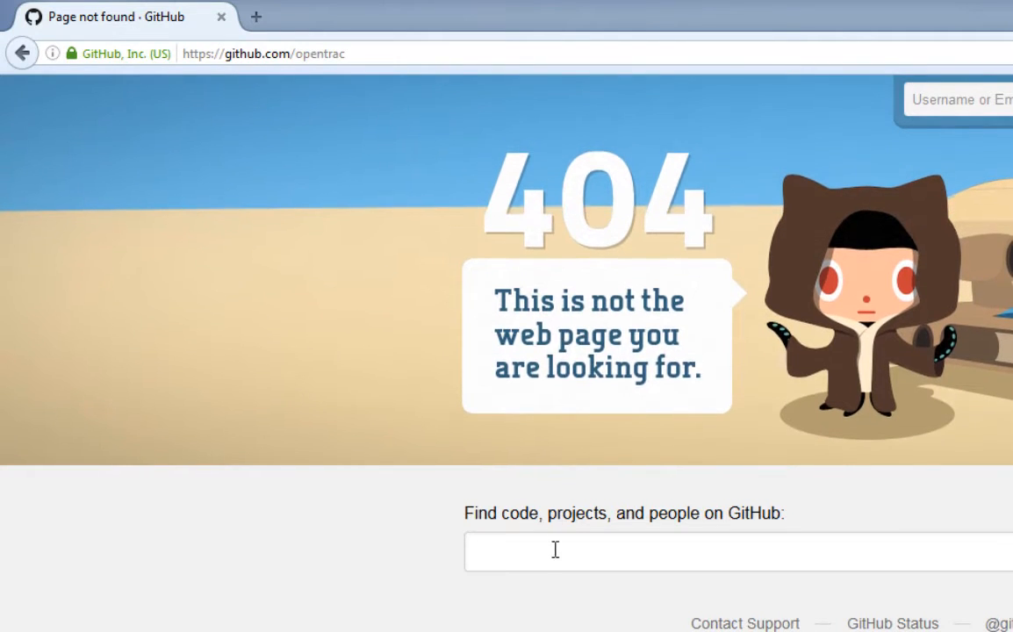
type("open")
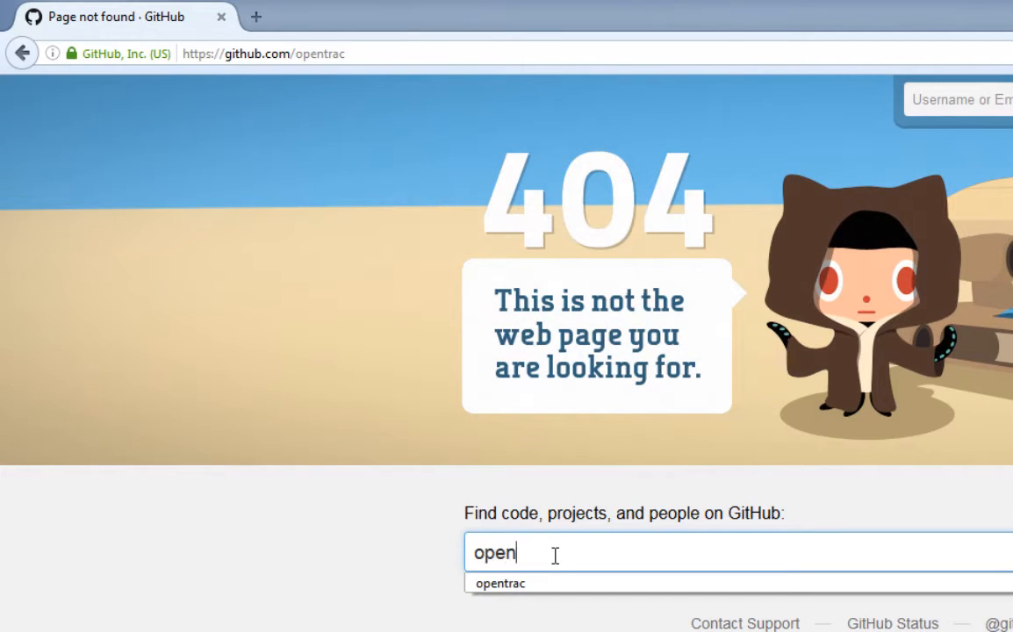
left_click(499, 583)
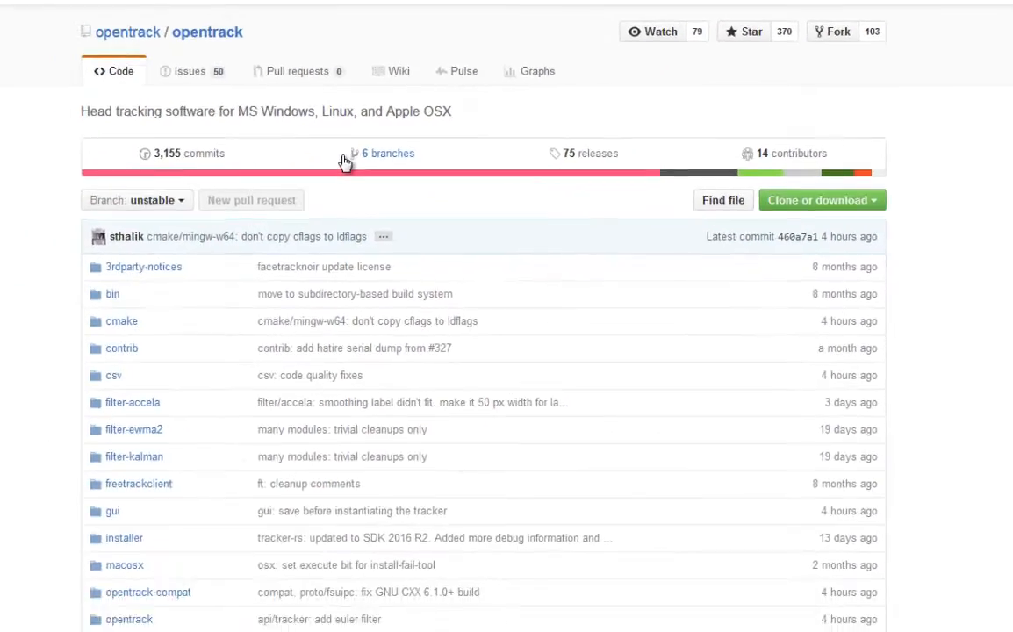
scroll("down", 3)
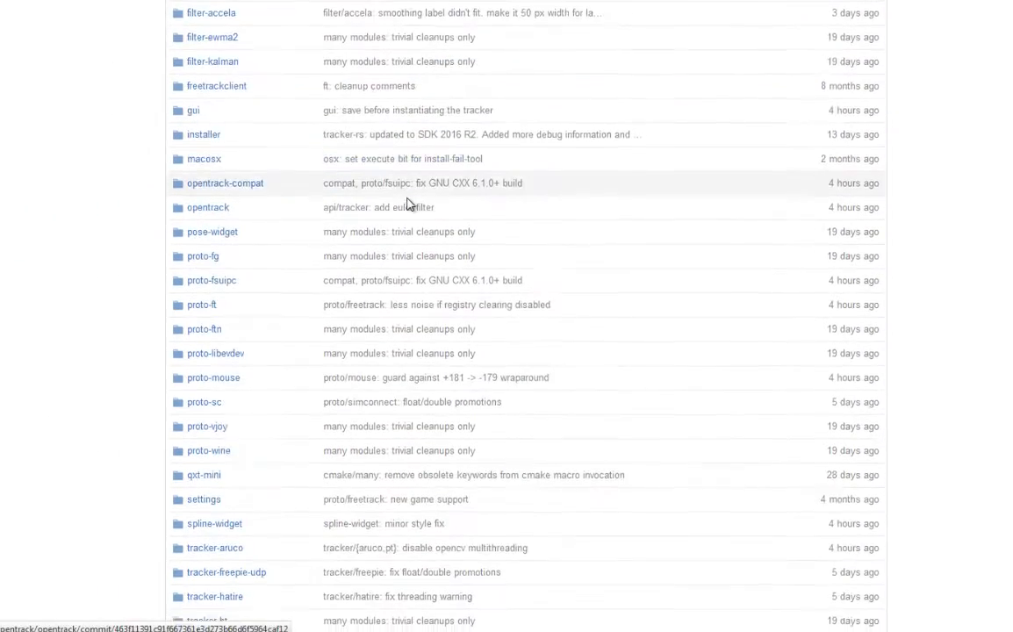
scroll("down", 3)
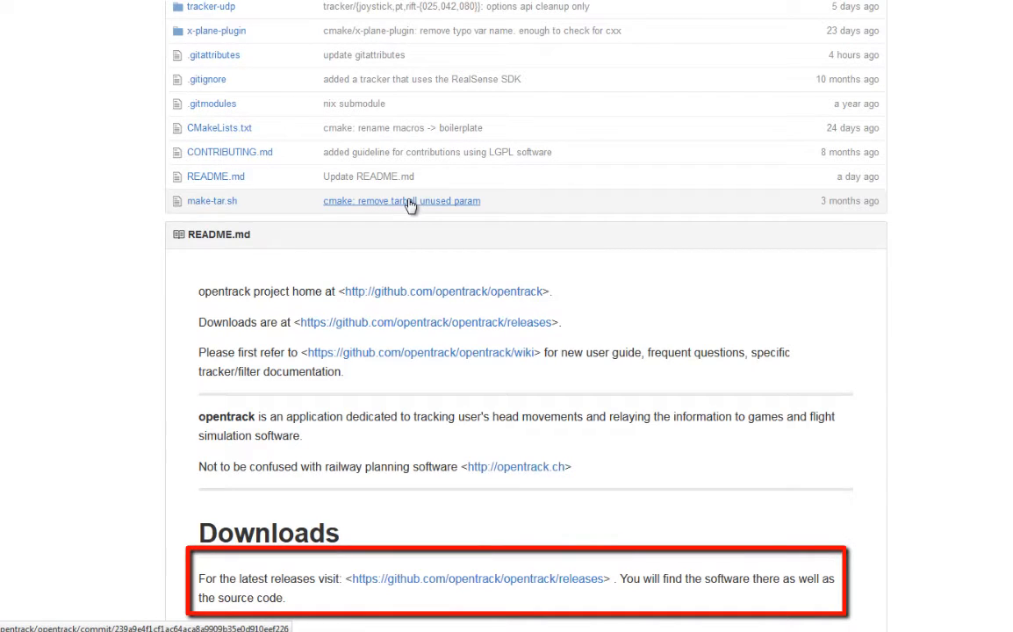
mouse_move(501, 588)
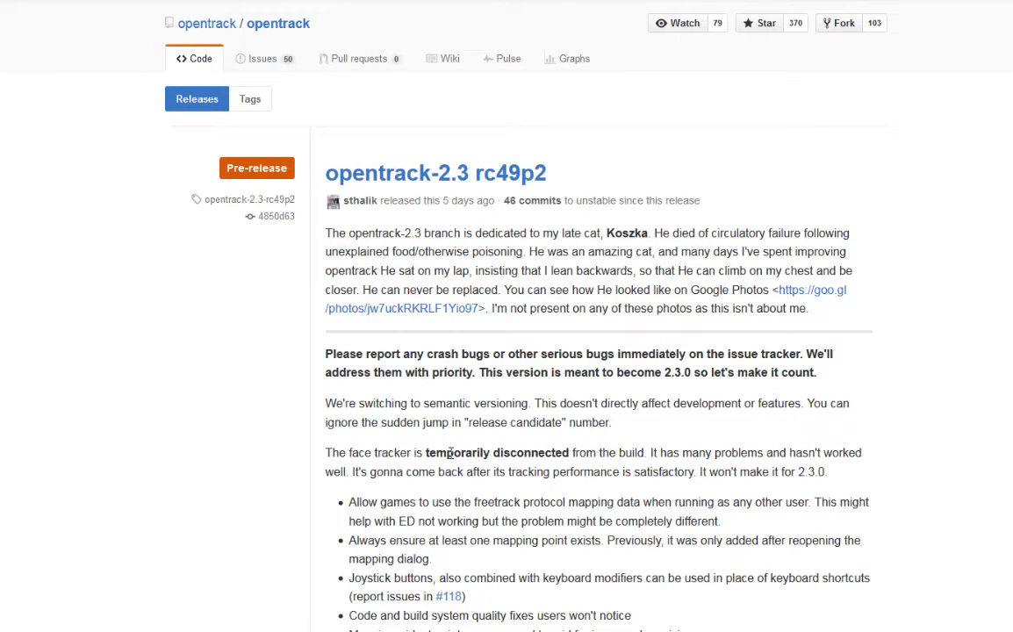
Step: Page back through older opentrack releases to 'opentrack 2.2 known stable version'
scroll("down", 3)
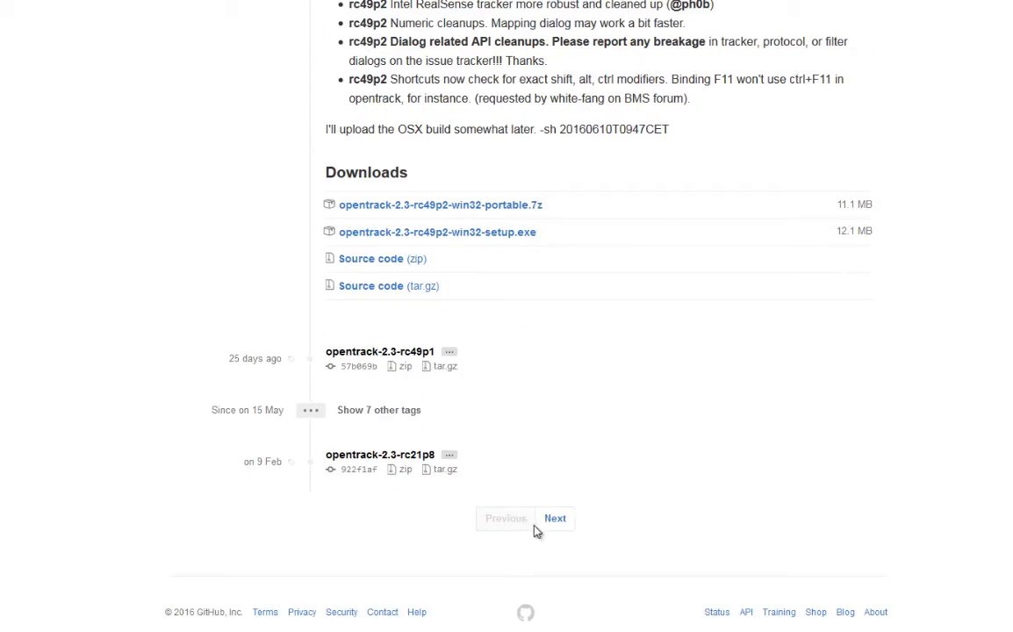
left_click(555, 518)
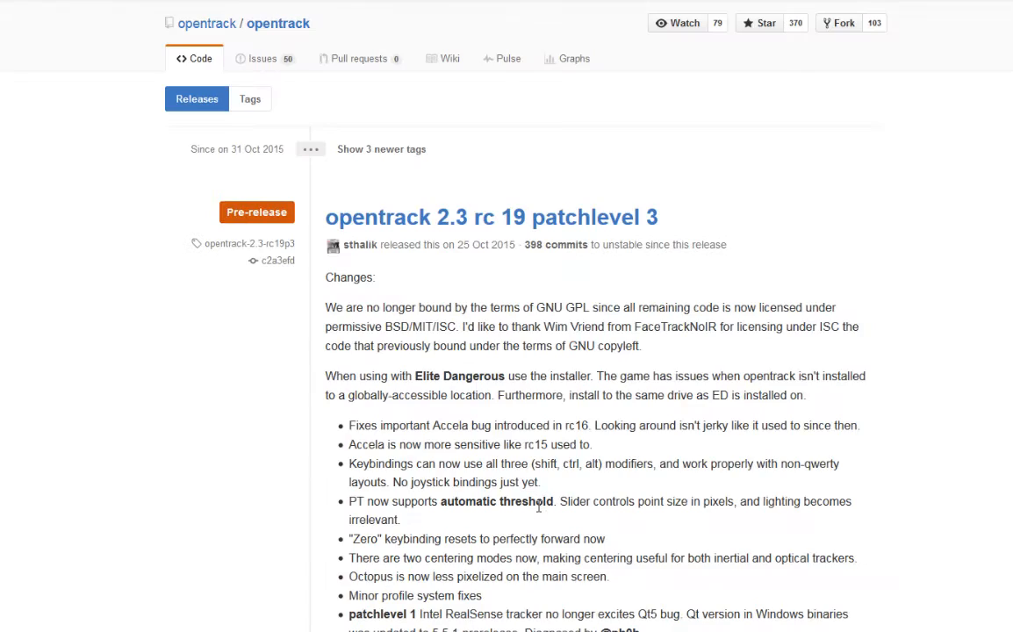
scroll("down", 3)
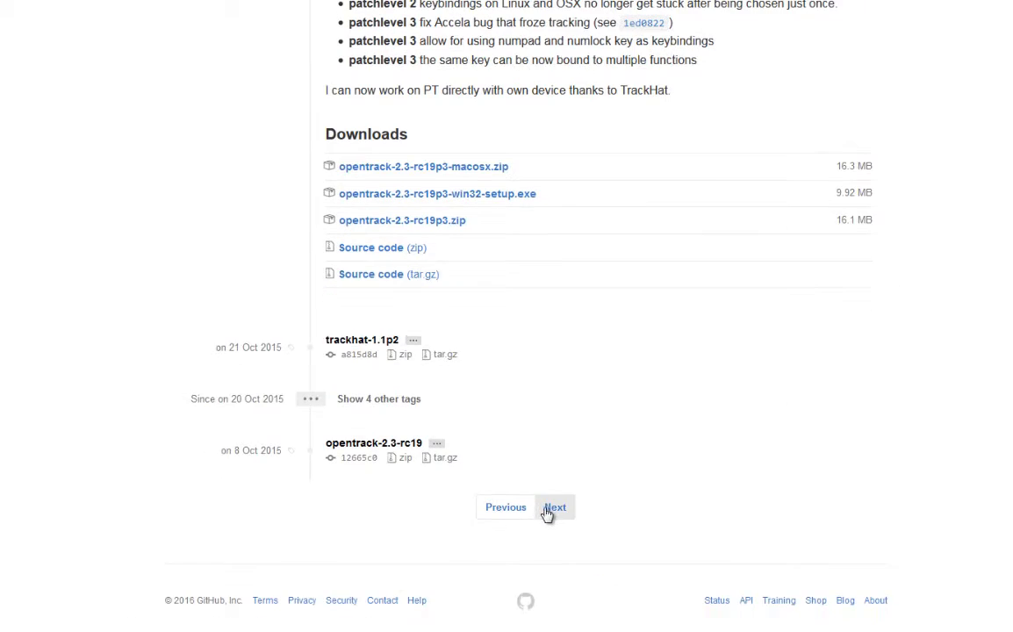
left_click(555, 507)
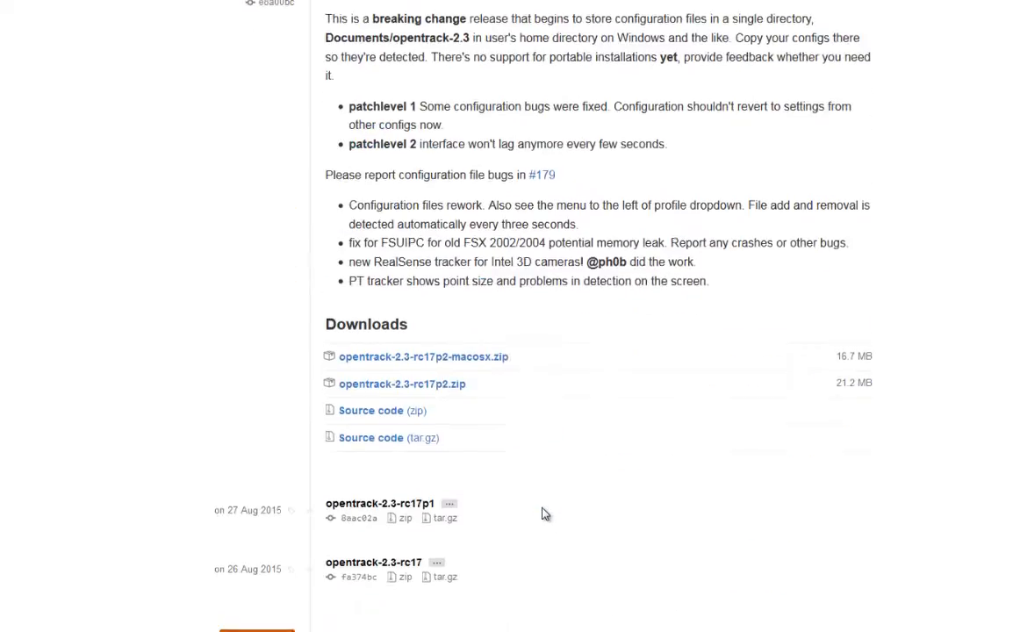
scroll("down", 3)
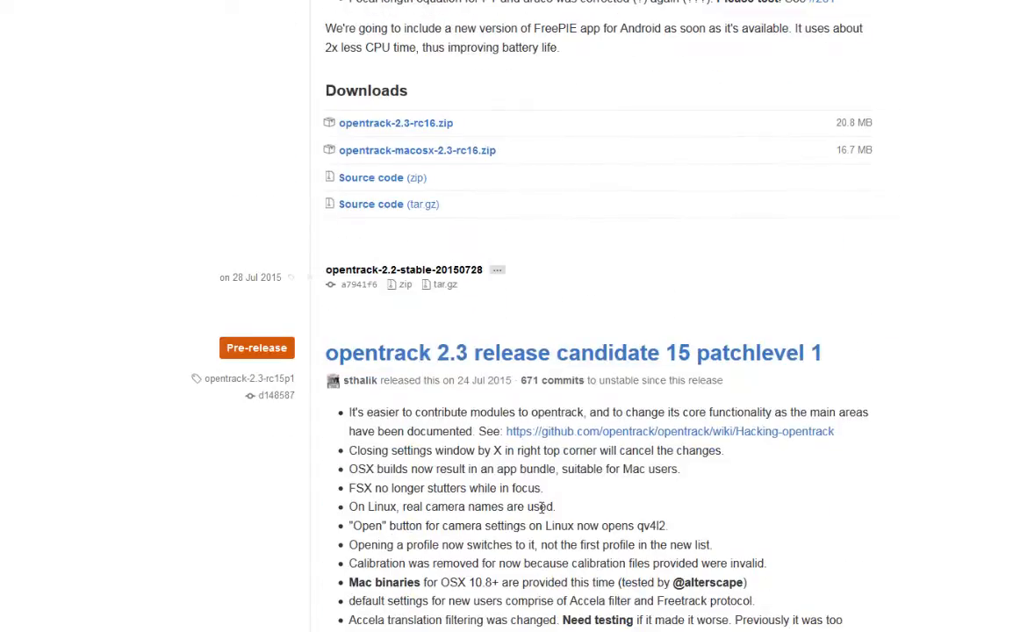
scroll("down", 3)
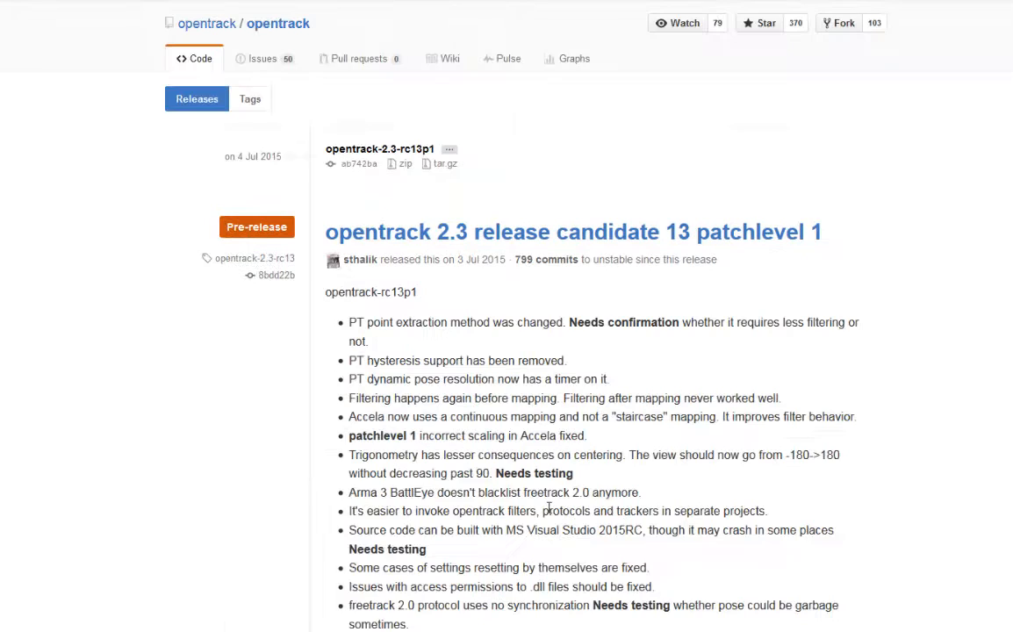
scroll("down", 3)
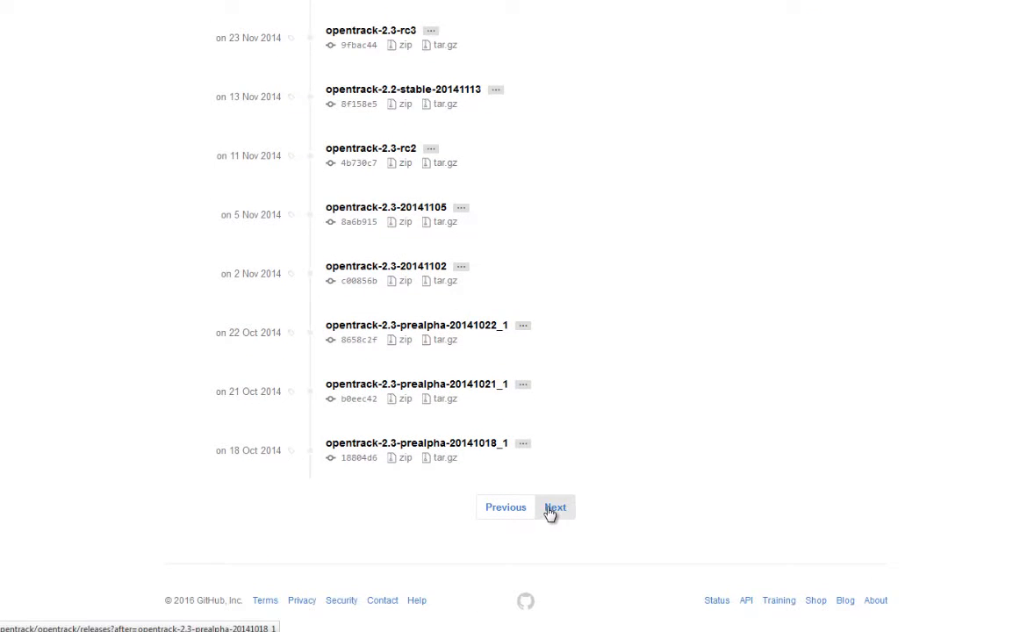
left_click(555, 507)
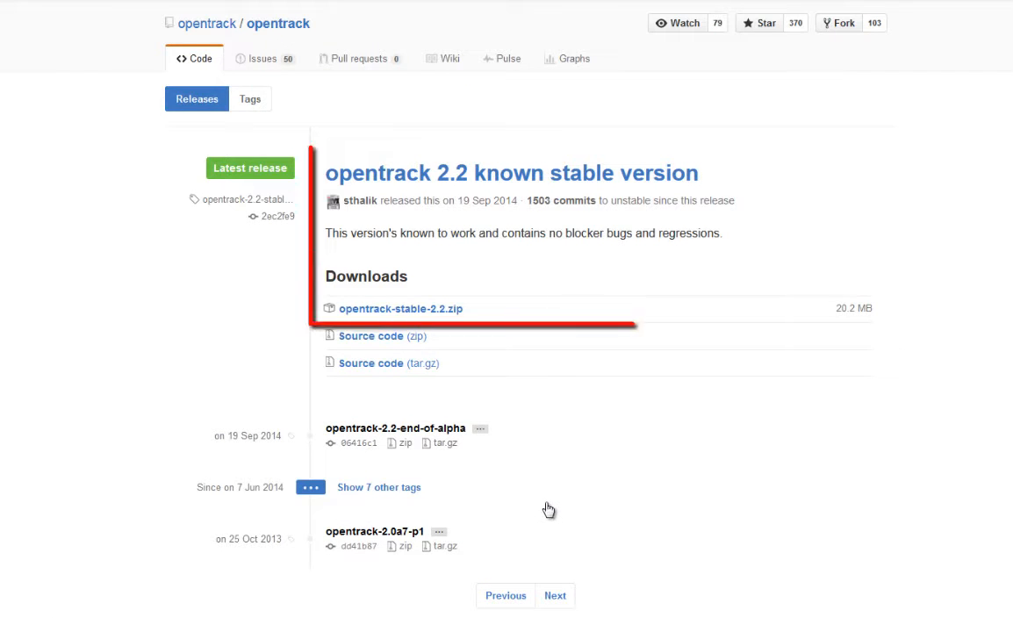
mouse_move(365, 319)
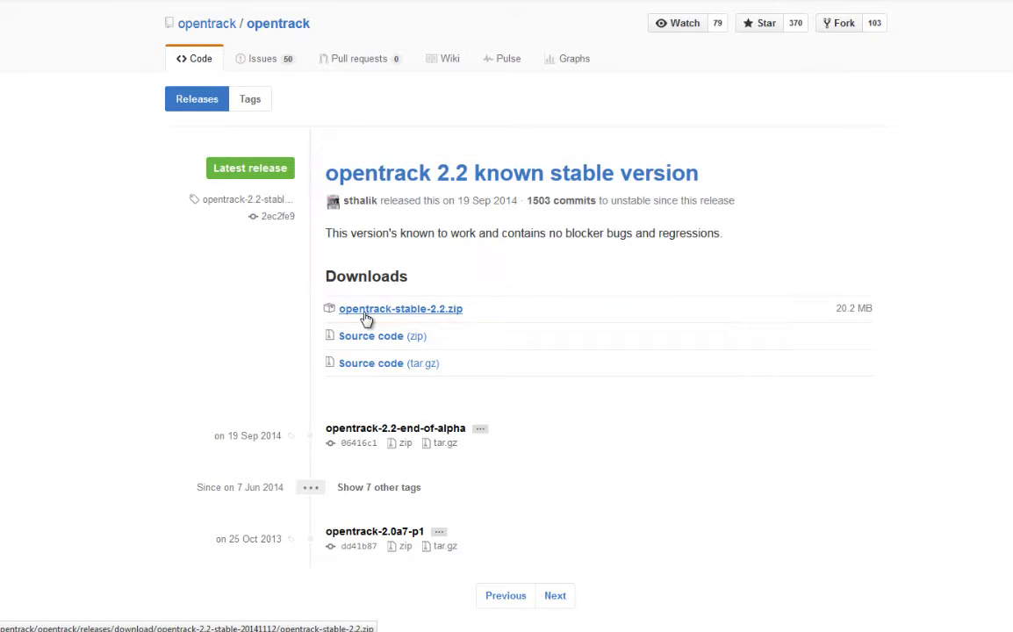
Step: Save opentrack-stable-2.2.zip to disk through Firefox's download prompt
left_click(401, 308)
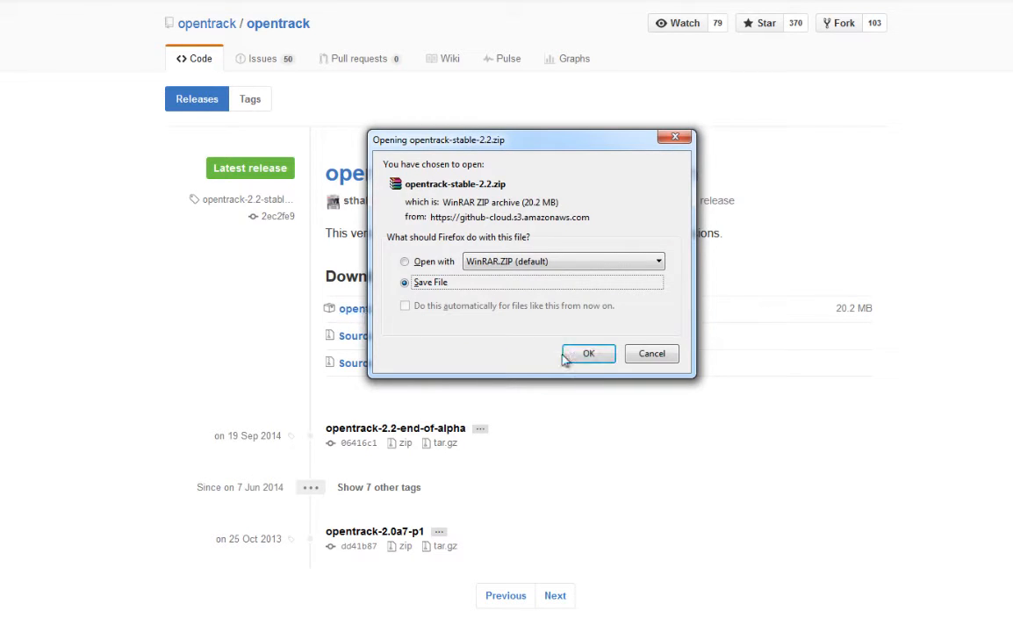
left_click(588, 353)
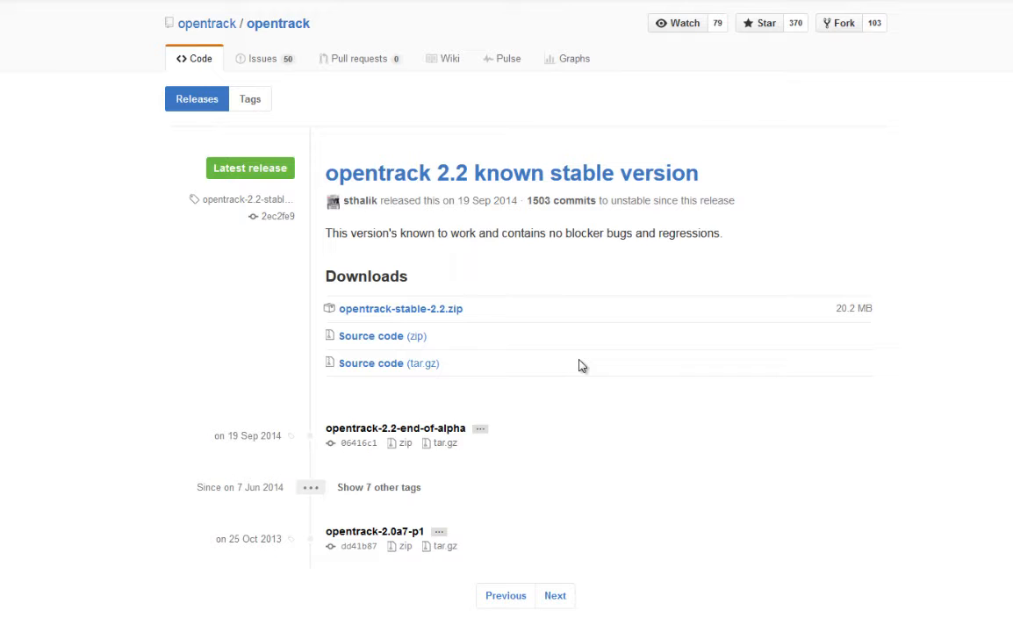
mouse_move(598, 261)
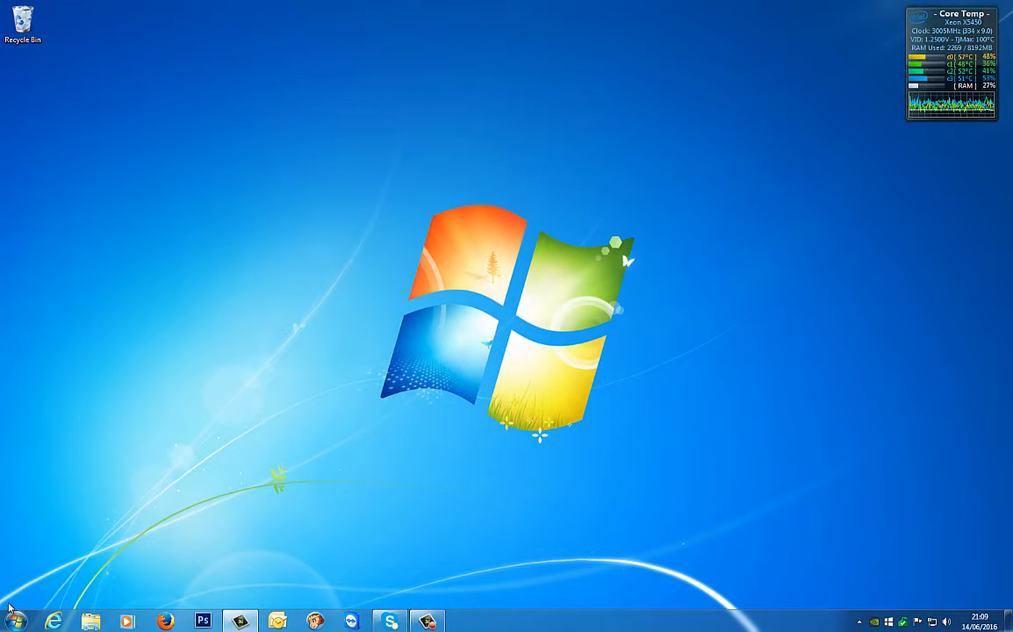
Step: Extract ArduinoDrivers_1.6.9, EDTracker2-GUI-V4.0.4 and opentrack-stable-2.2 into their own folders with WinRAR
left_click(10, 621)
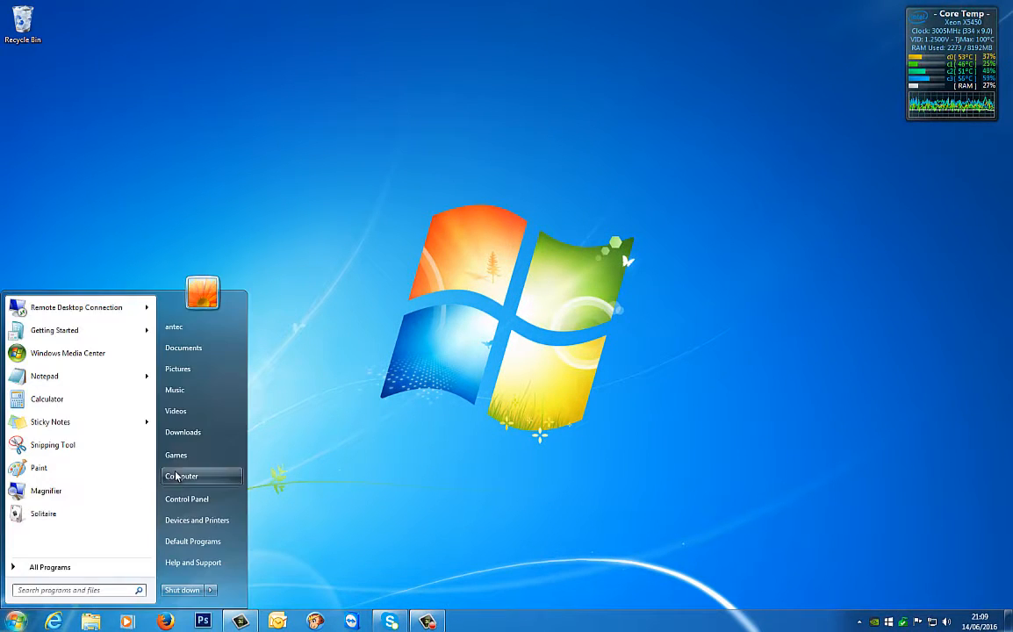
left_click(182, 476)
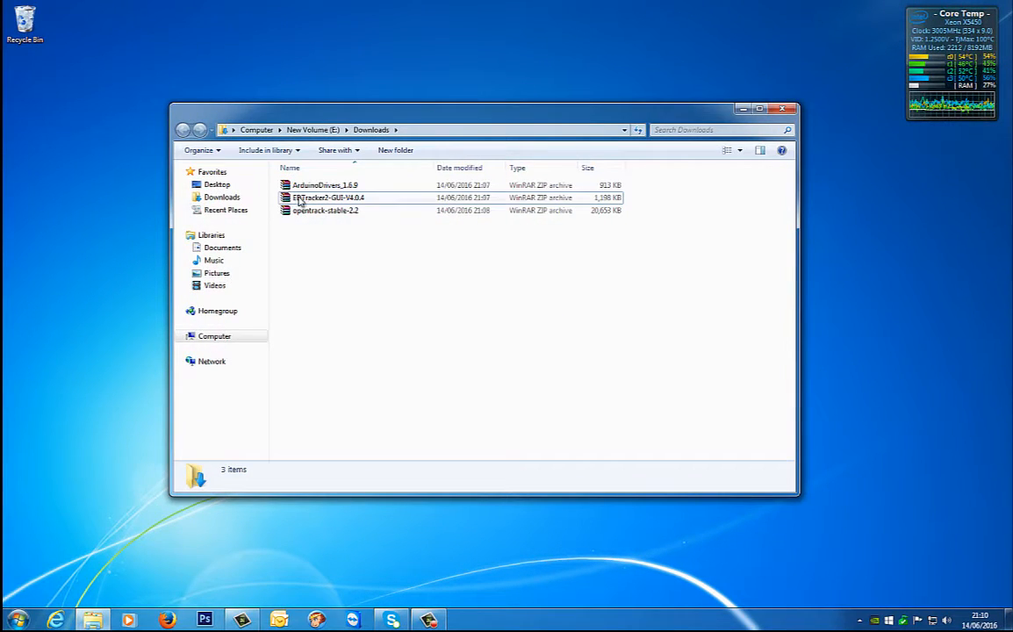
right_click(323, 184)
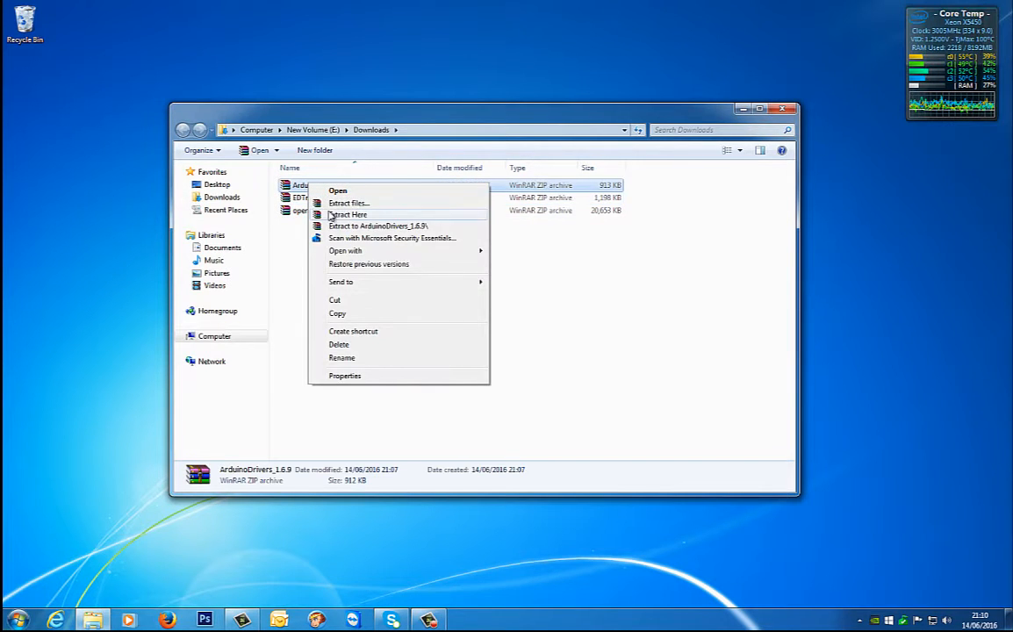
left_click(350, 203)
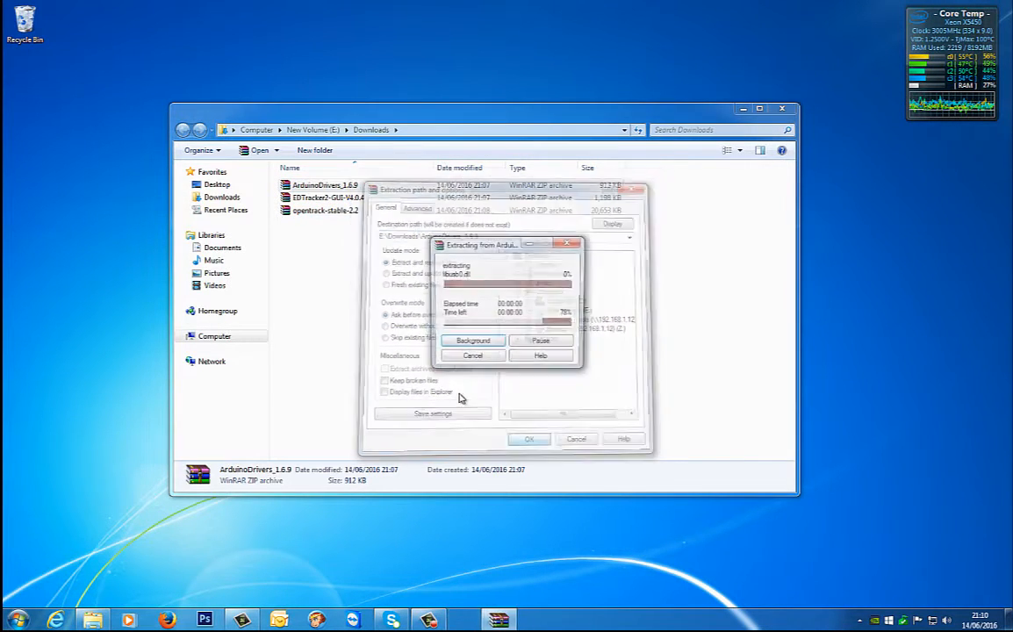
right_click(312, 210)
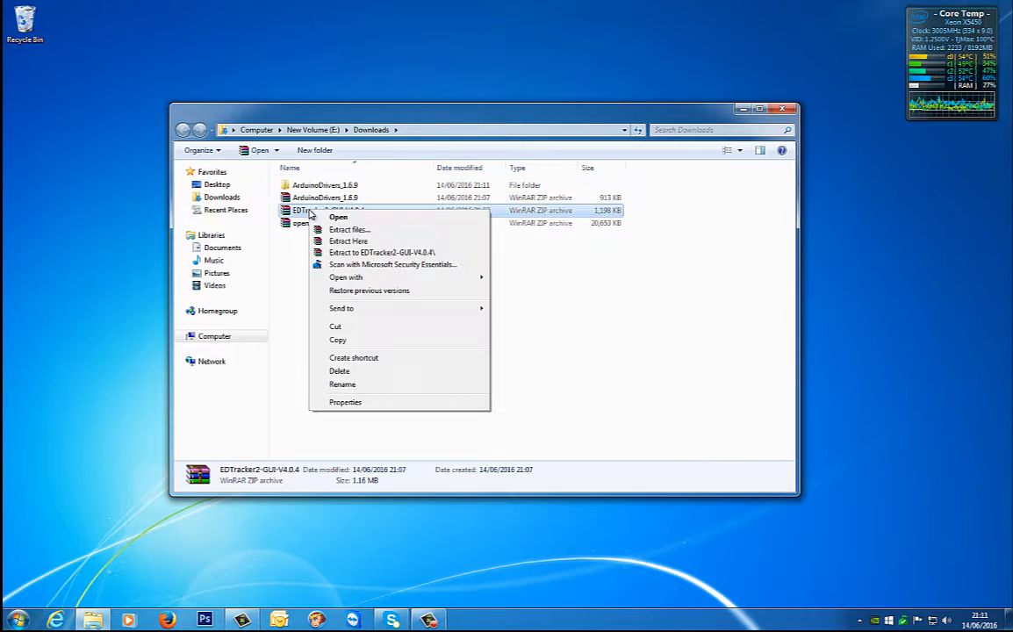
left_click(351, 229)
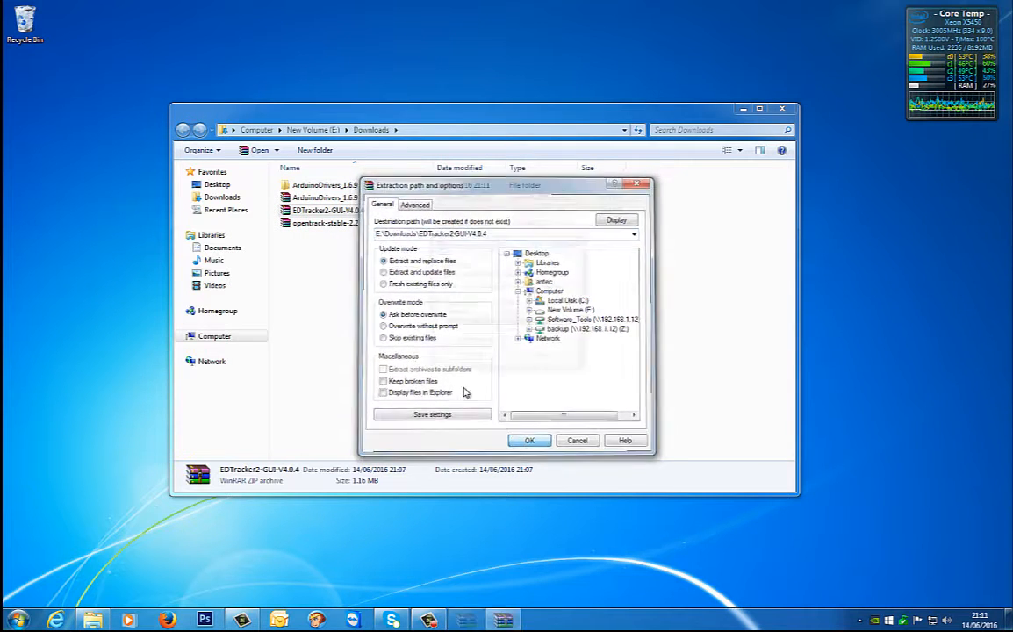
right_click(325, 235)
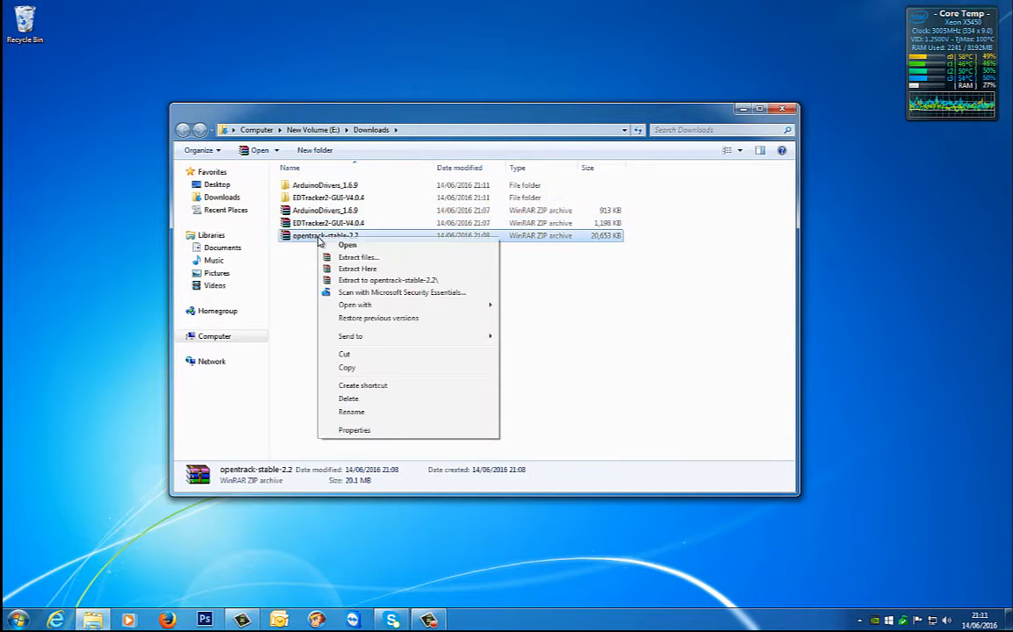
left_click(358, 256)
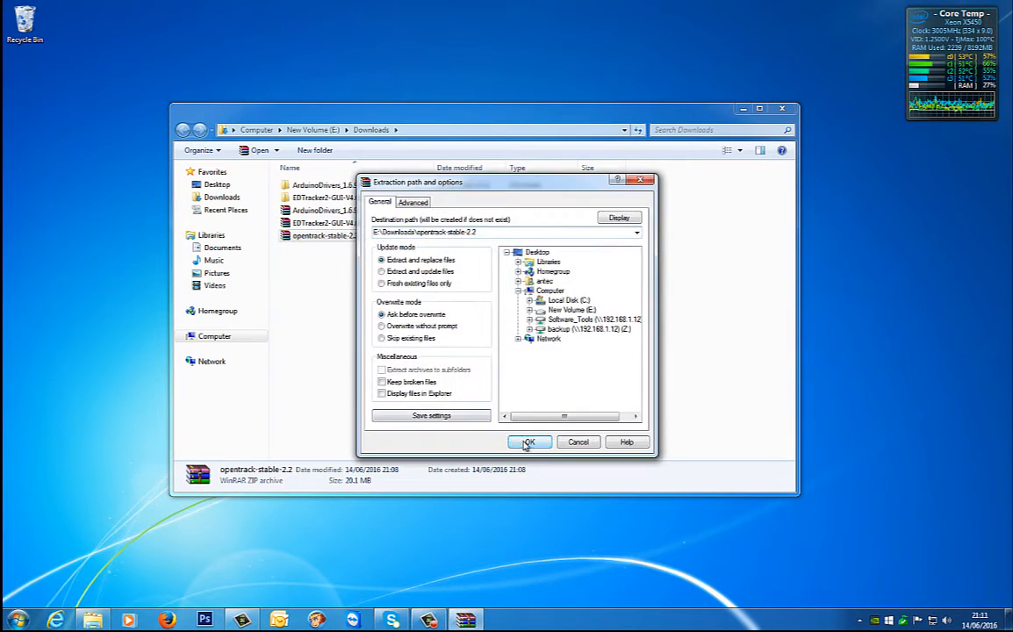
left_click(530, 442)
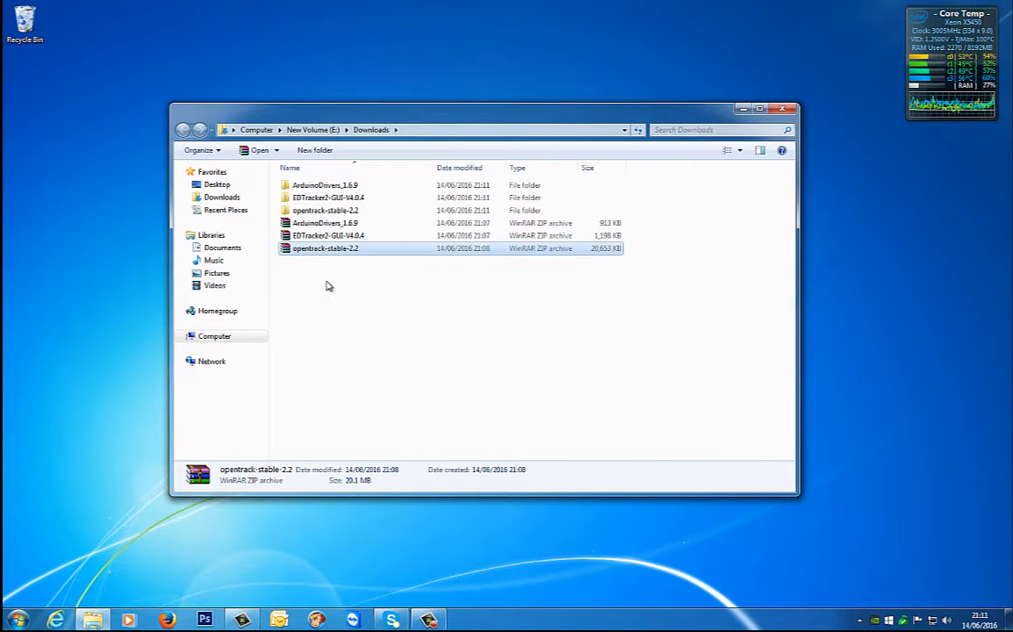
Step: Copy the three extracted folders into the root of Local Disk C:
left_click(324, 184)
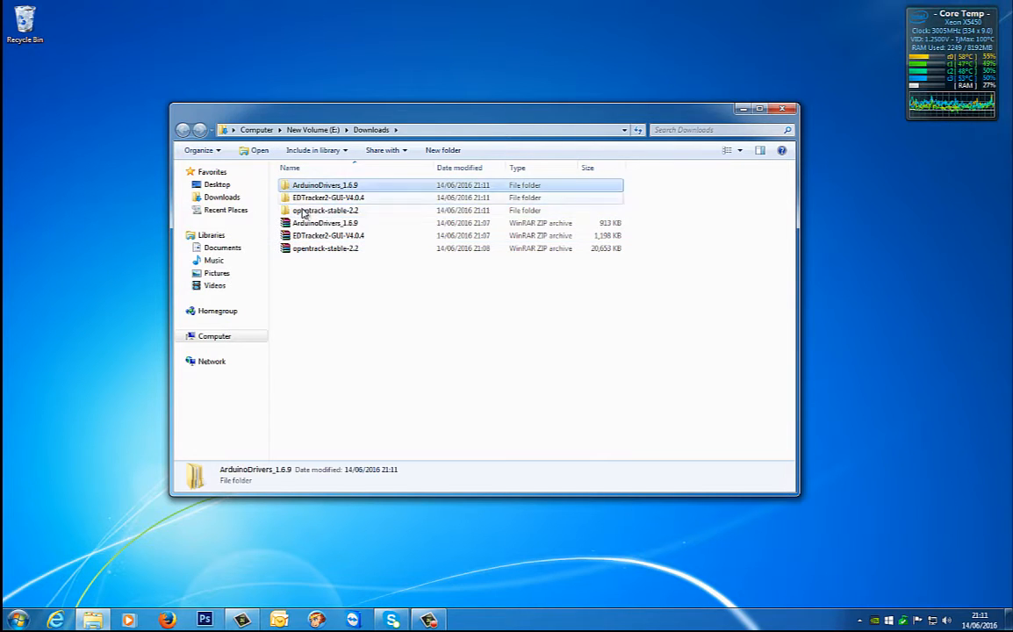
right_click(322, 210)
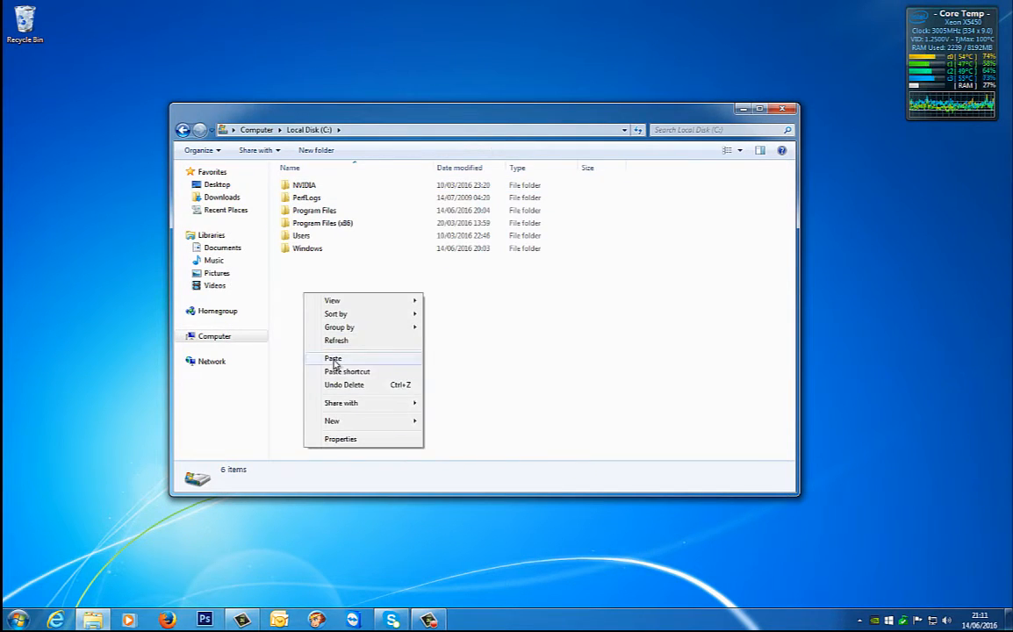
left_click(332, 358)
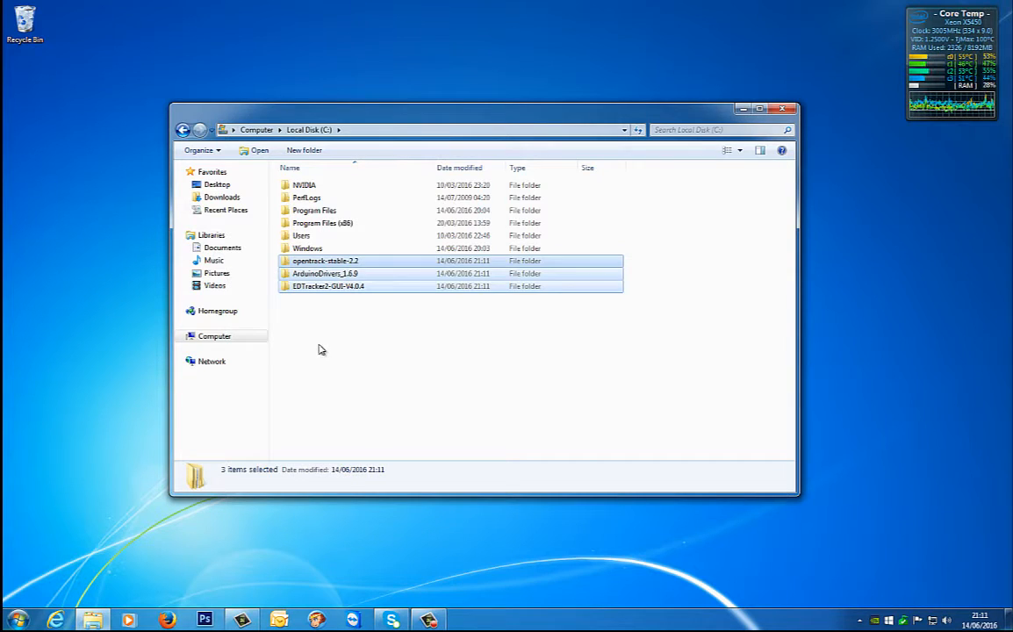
left_click(319, 345)
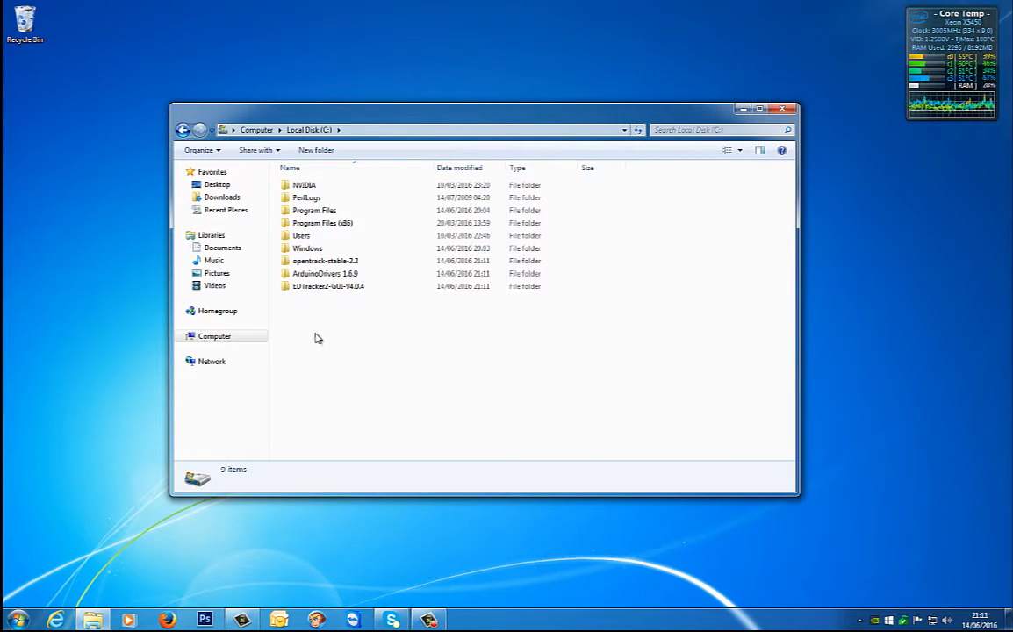
Step: Run dpinst-amd64 from C:\ArduinoDrivers_1.6.9\drivers and finish the driver installation wizard
double_click(324, 273)
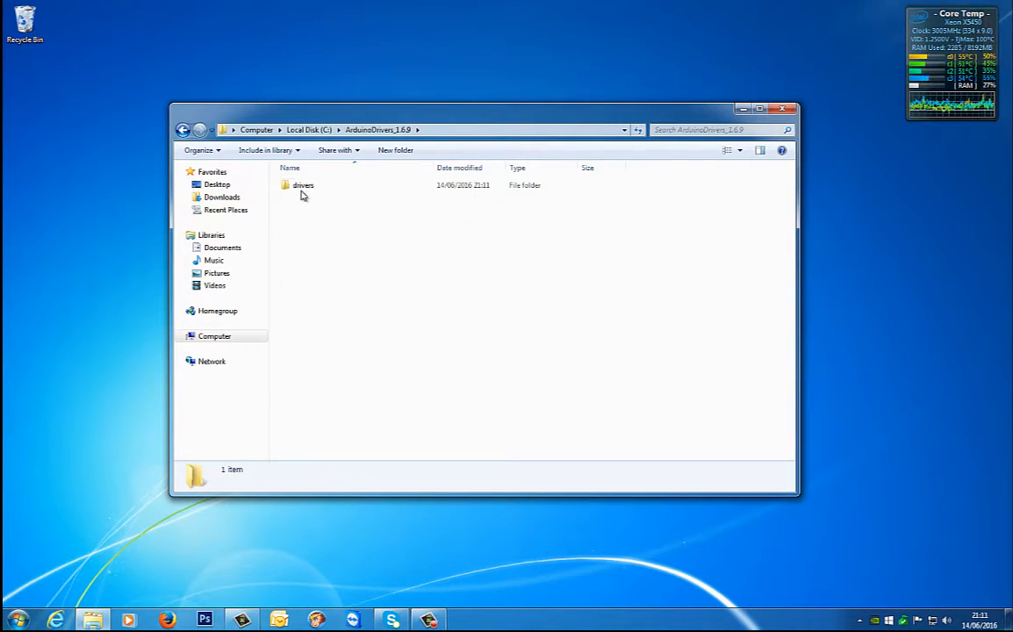
double_click(302, 185)
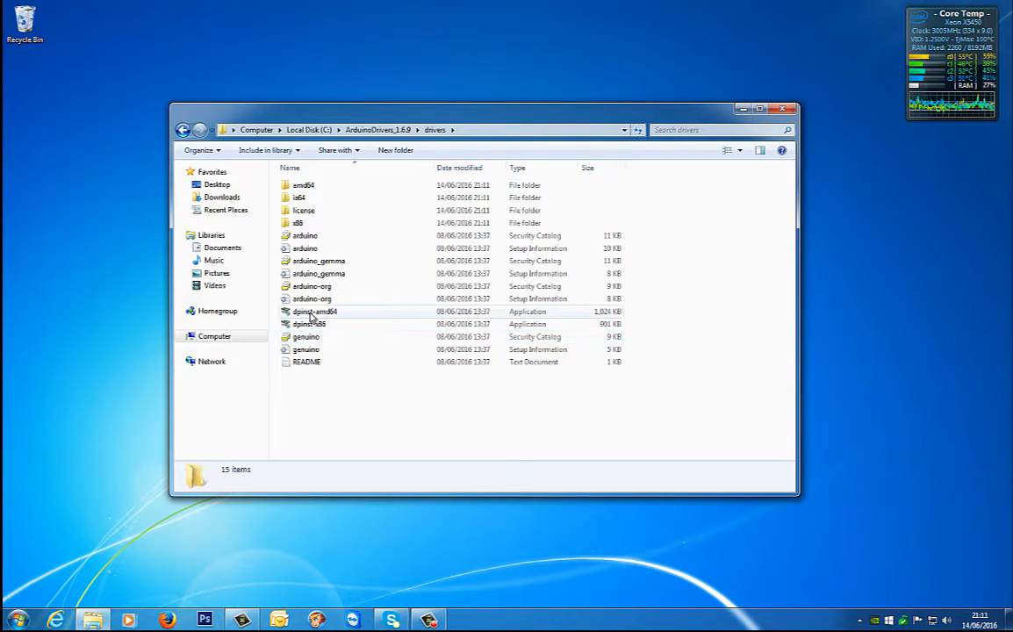
left_click(315, 311)
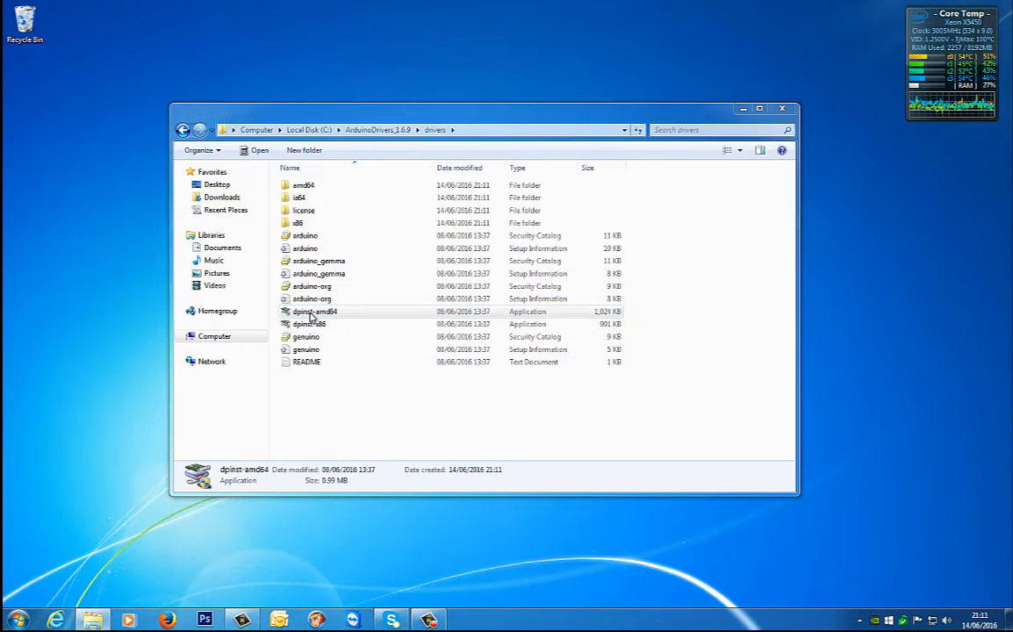
double_click(313, 312)
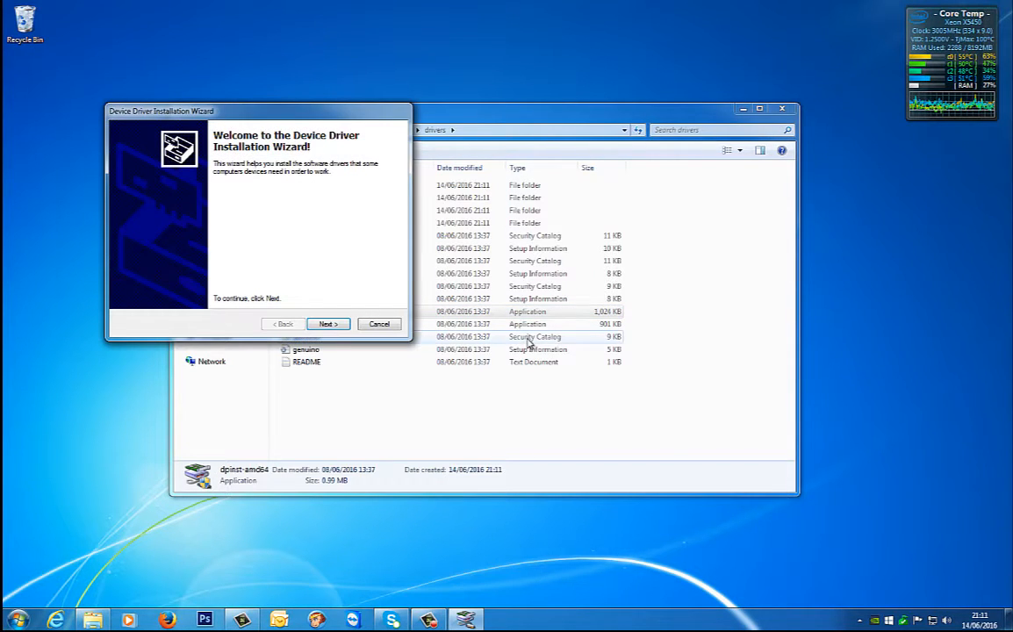
left_click(328, 324)
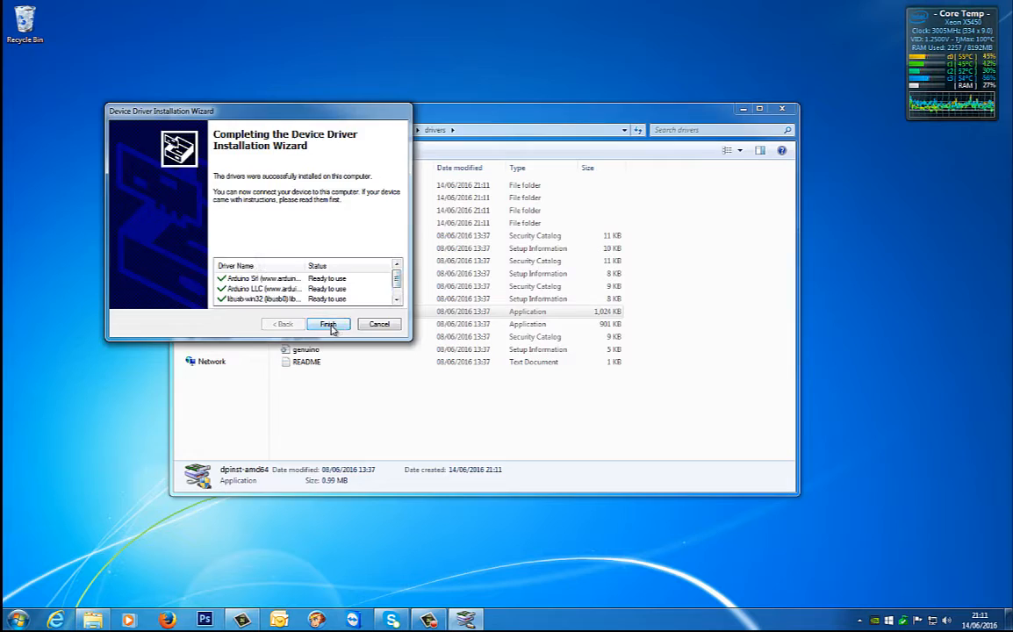
left_click(329, 324)
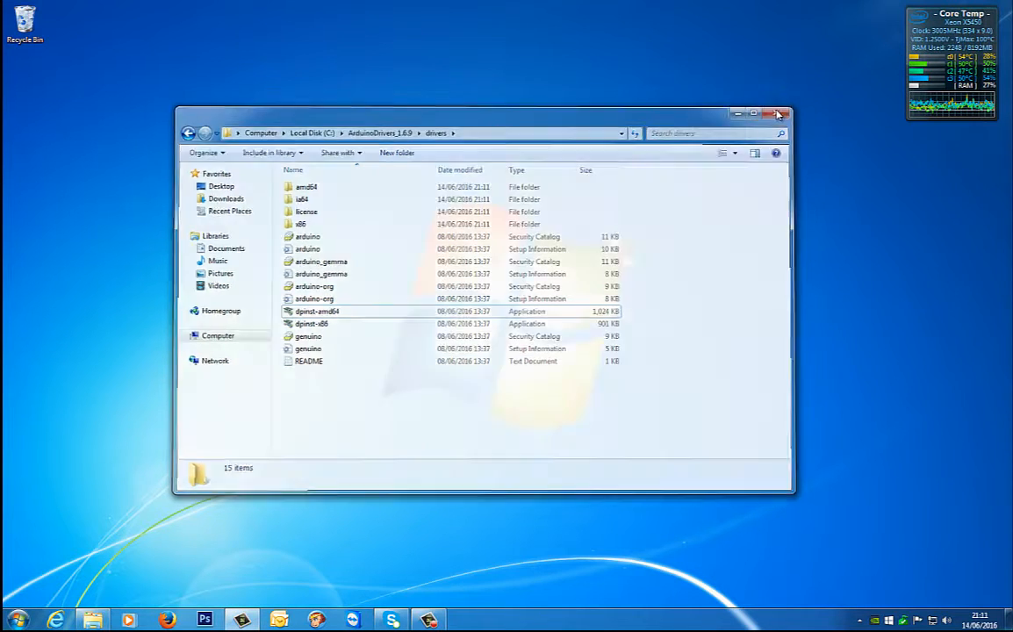
Step: Close the drivers folder Explorer window
left_click(777, 112)
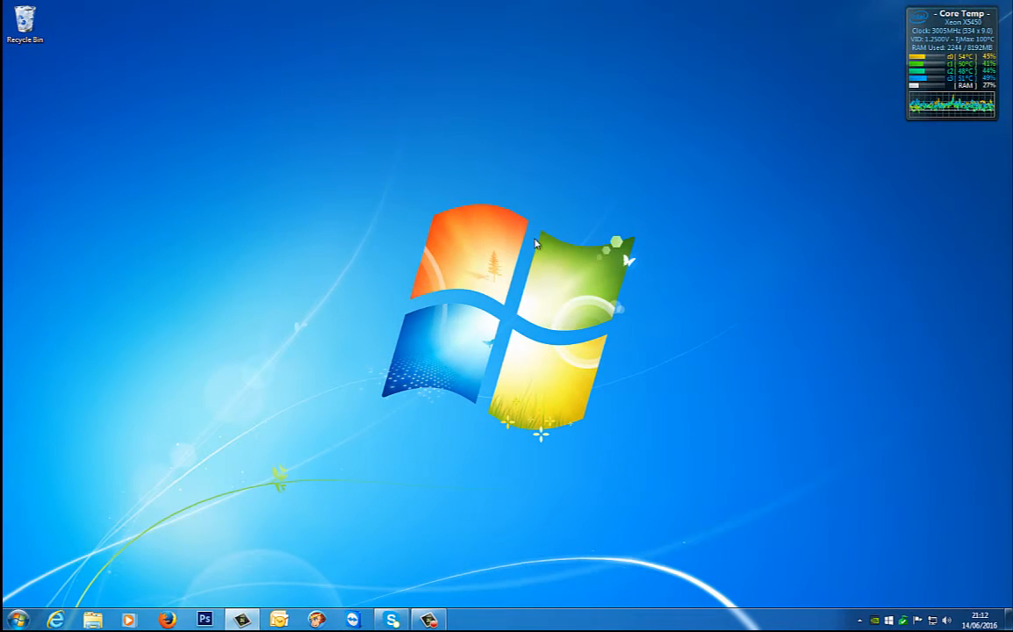
Step: Confirm Arduino Leonardo (COM3) under Ports in Device Manager, then close it
left_click(15, 618)
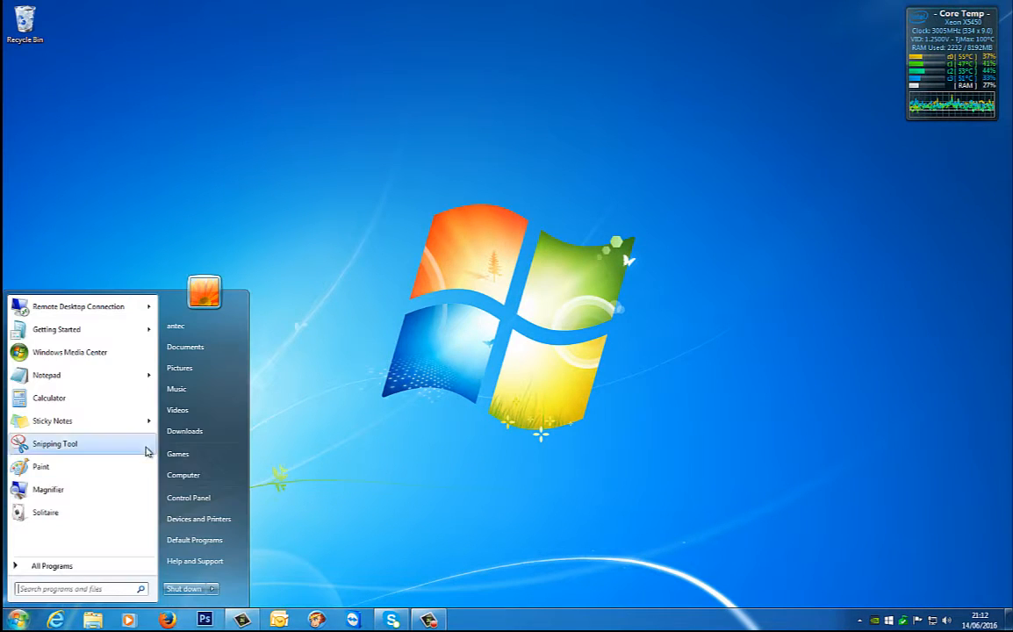
right_click(183, 475)
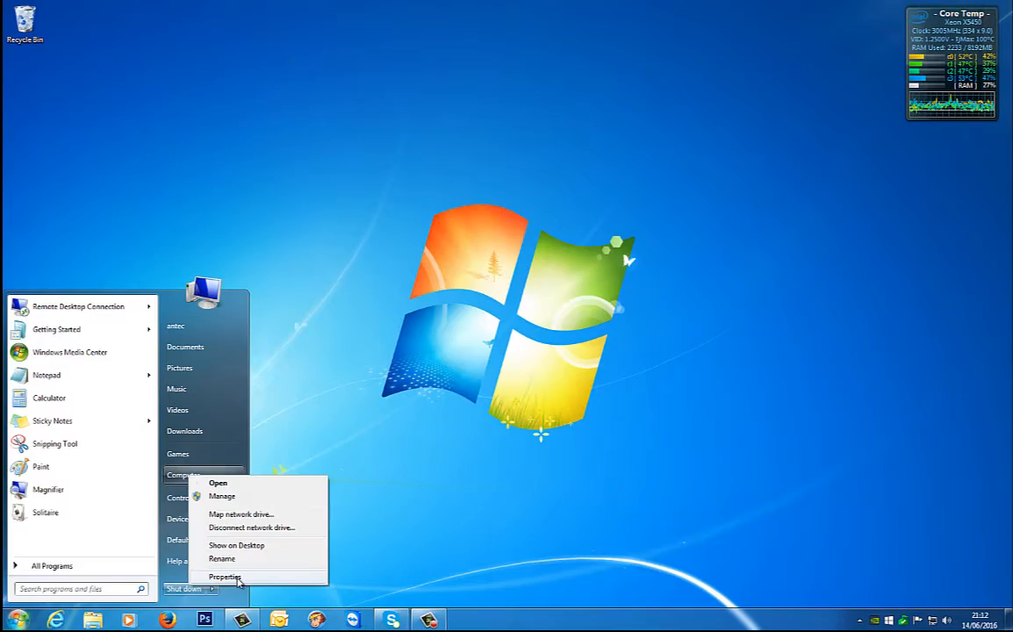
left_click(225, 576)
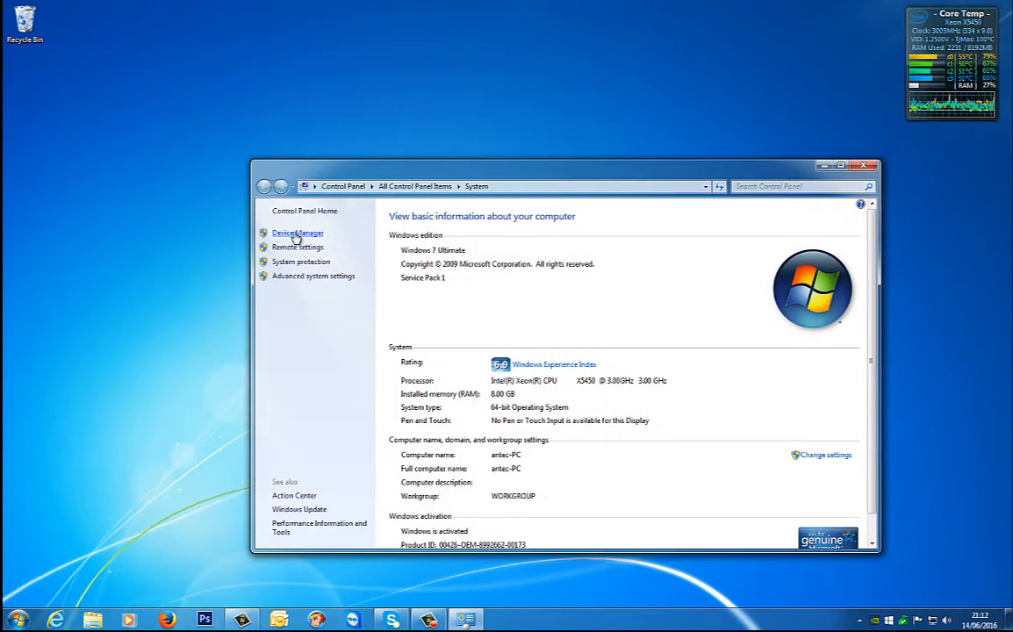
left_click(297, 233)
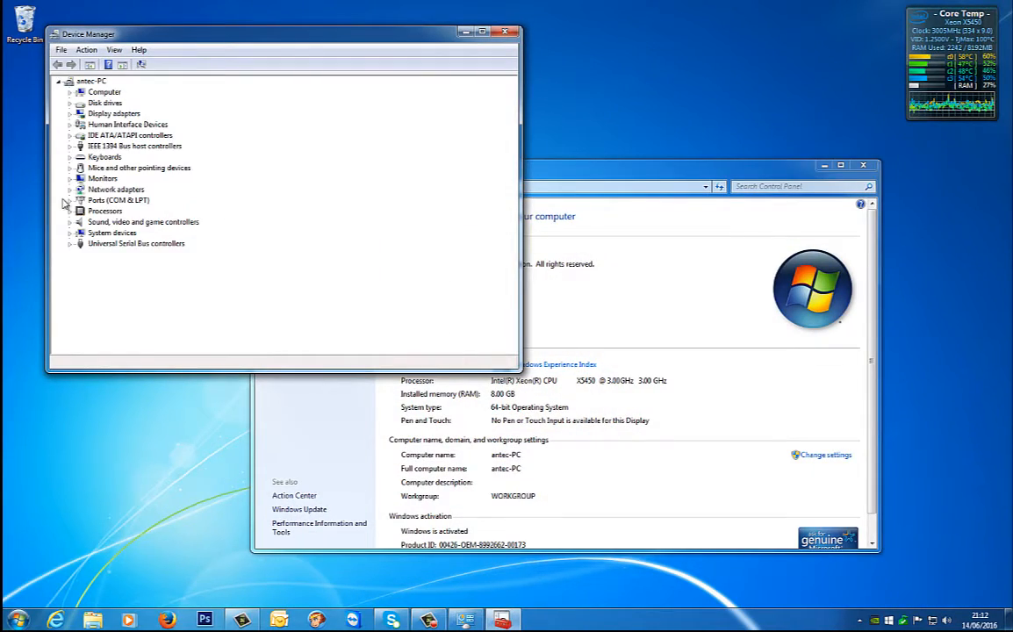
left_click(70, 200)
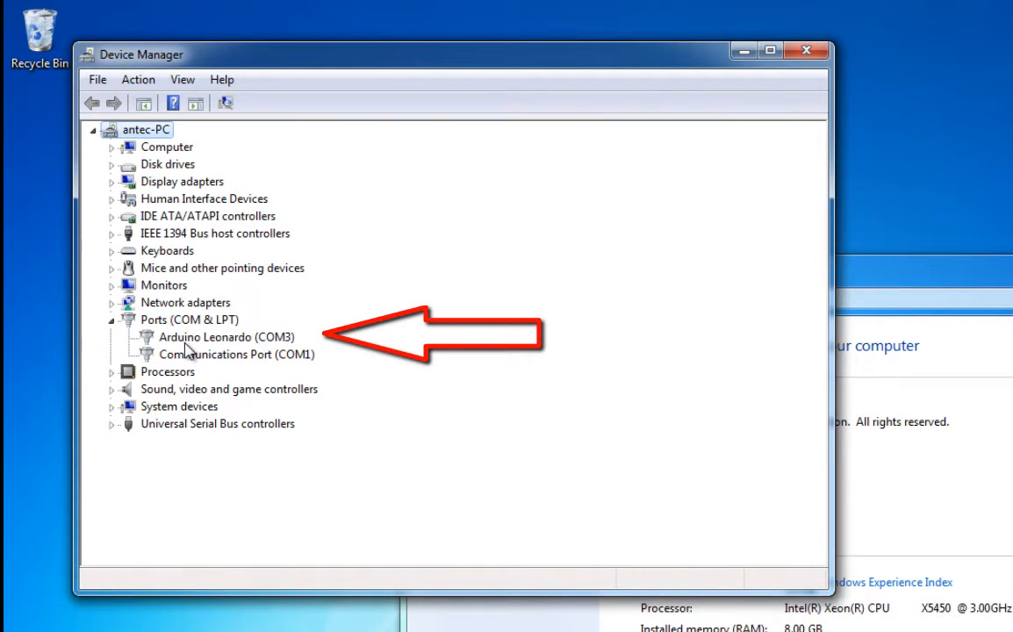
left_click(804, 51)
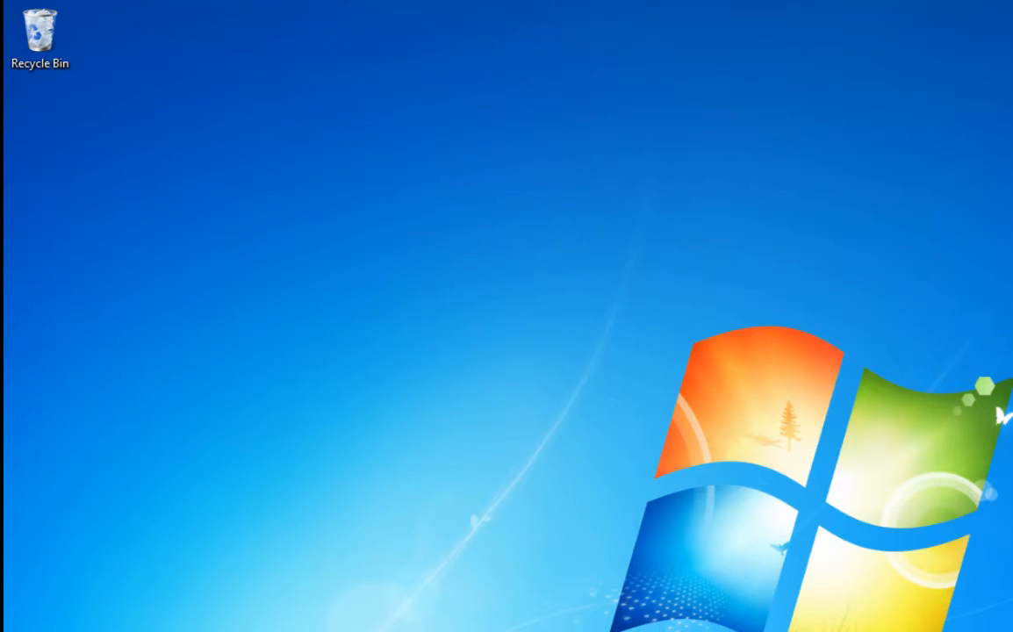
left_click(18, 614)
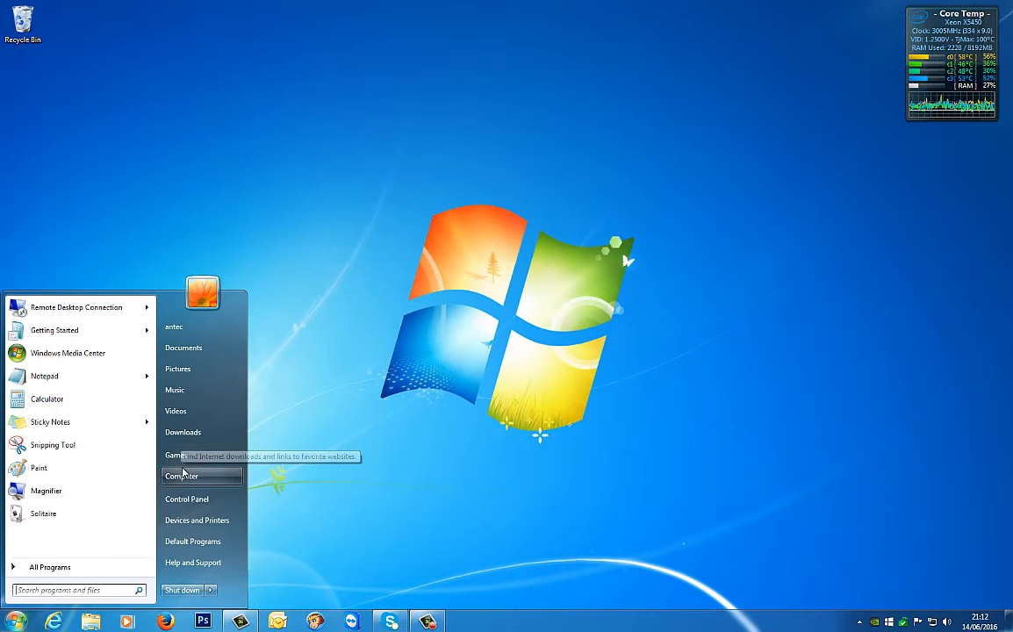
Step: Create an EDTrackerUI4 desktop shortcut from C:\EDTracker2-GUI-V4.0.4\EDTrackerUI404, then close the folder
left_click(180, 475)
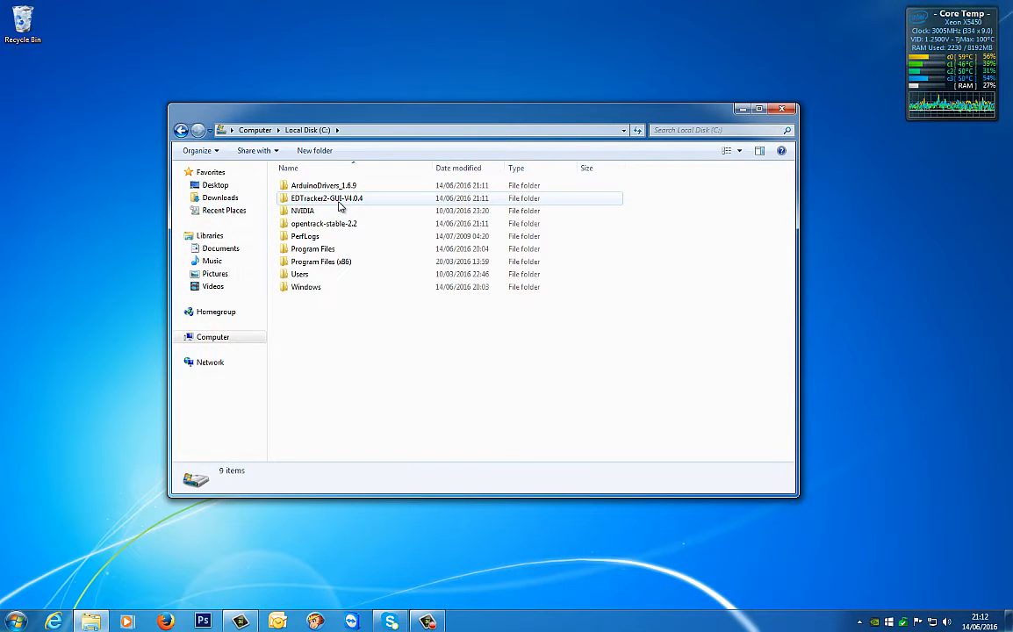
double_click(324, 198)
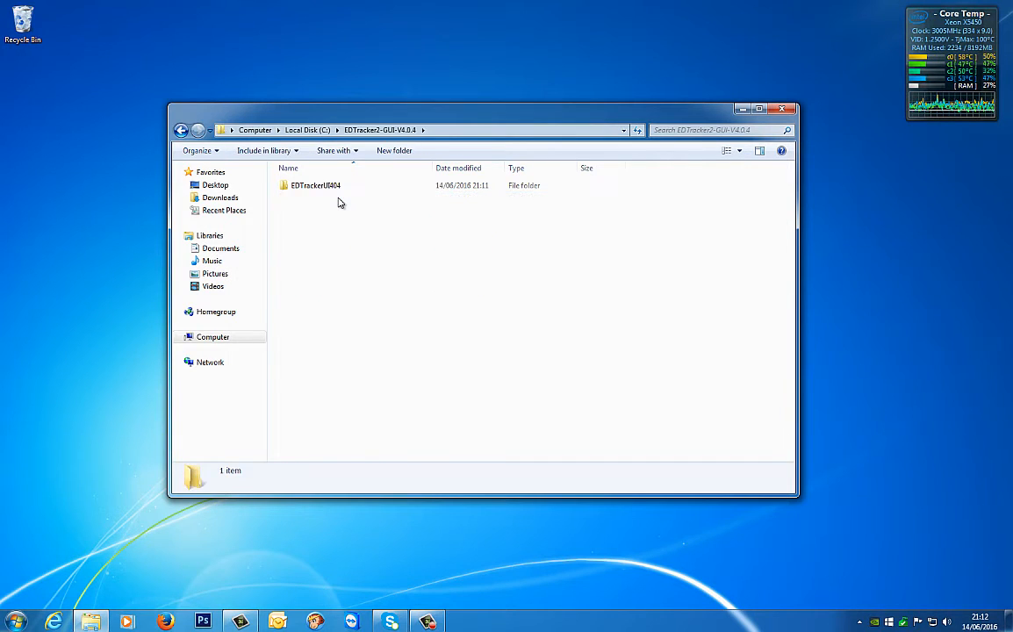
double_click(314, 185)
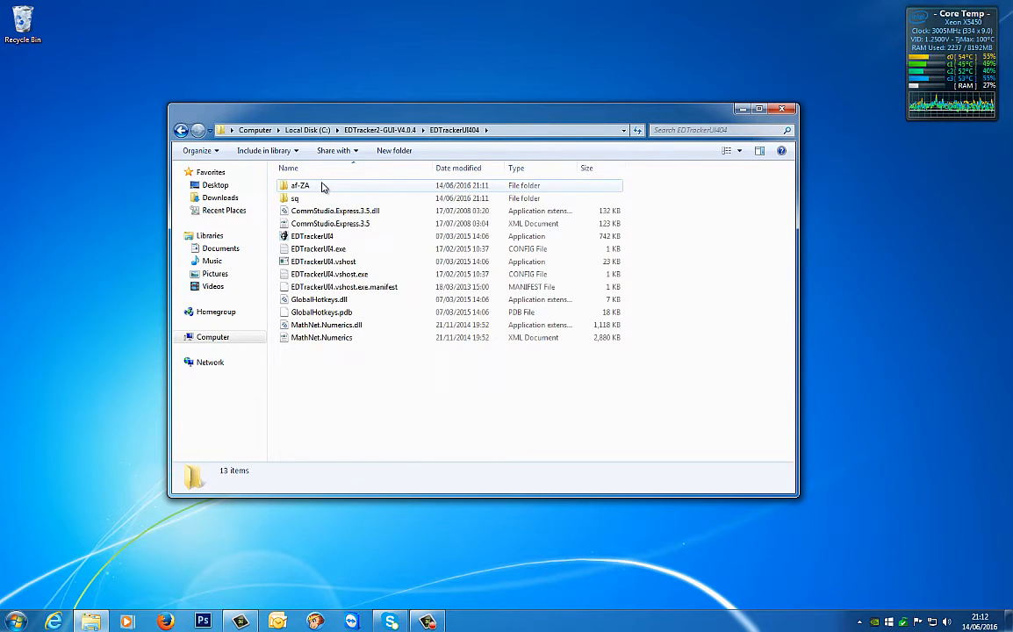
right_click(313, 237)
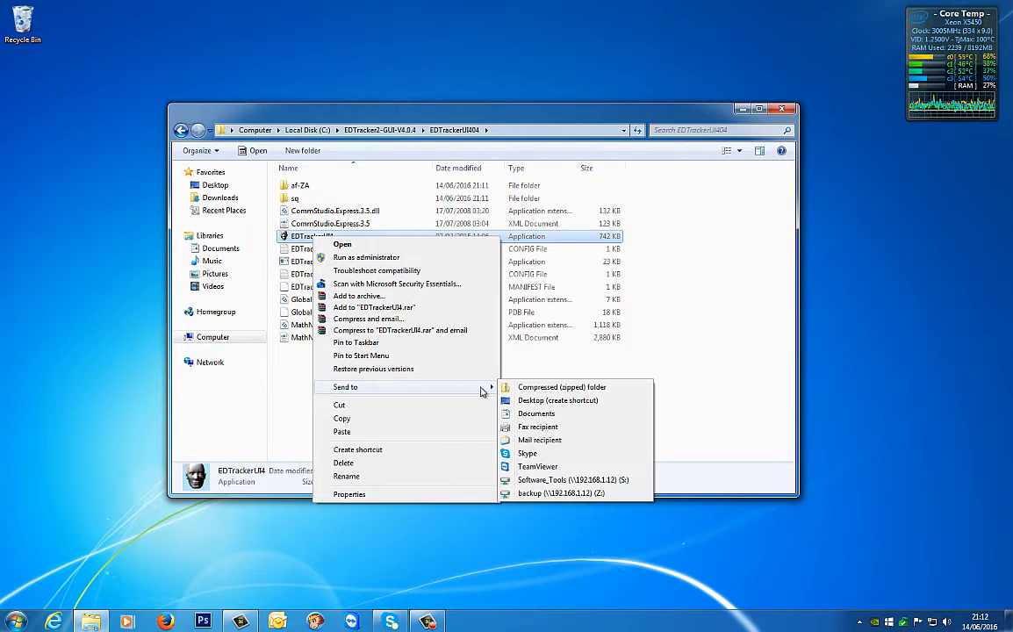
mouse_move(559, 399)
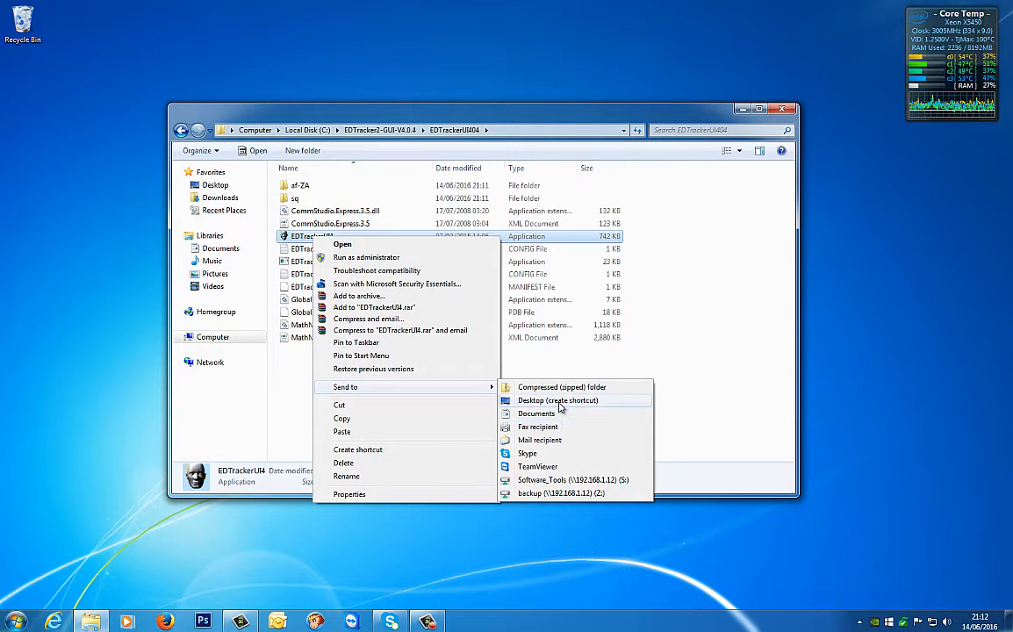
left_click(558, 400)
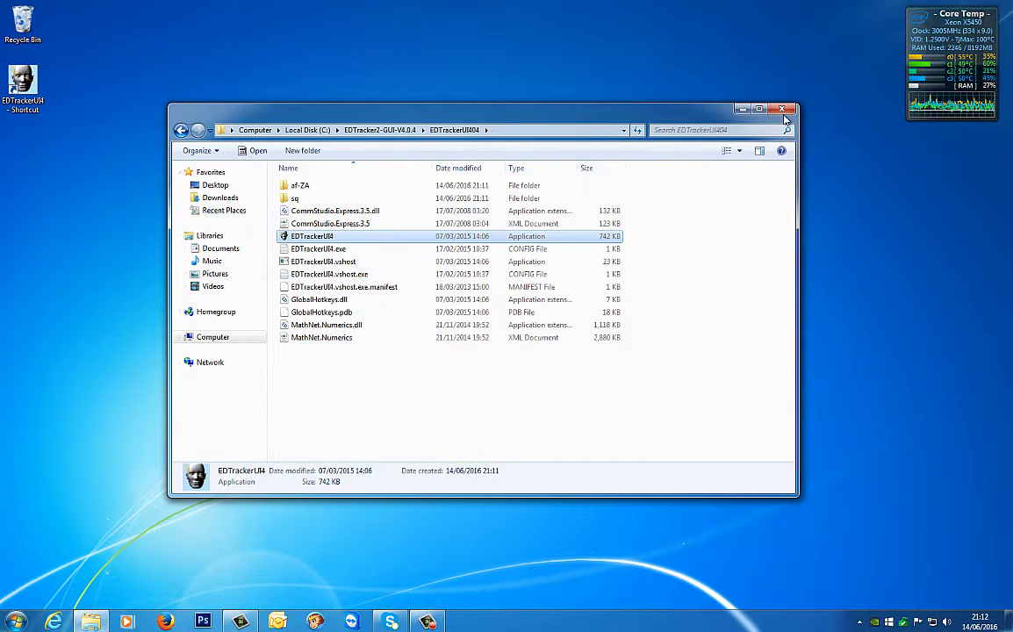
left_click(785, 108)
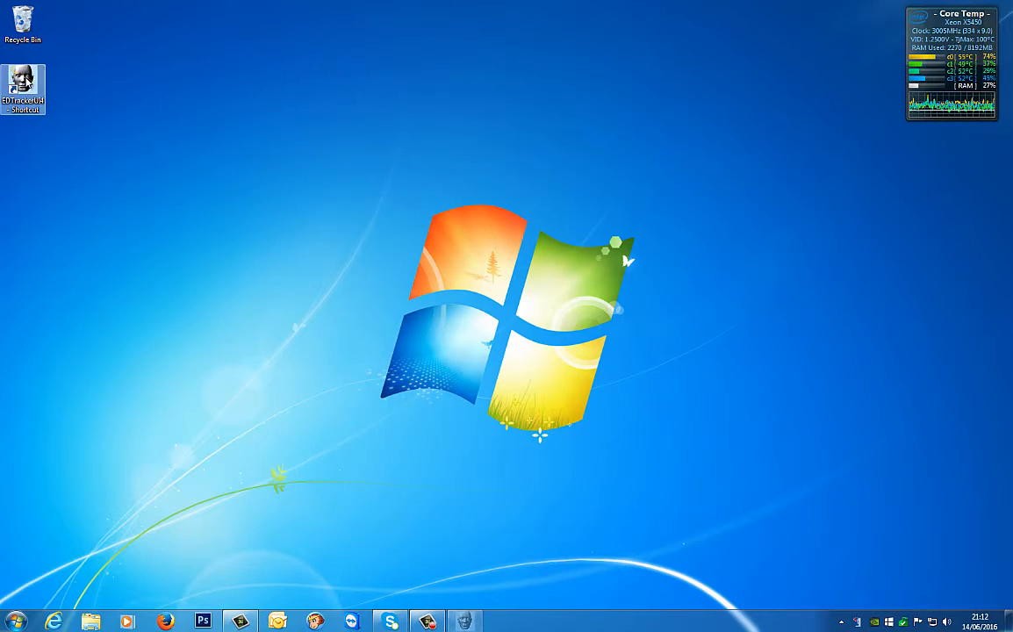
Step: Launch EDTrackerUI4, choose EDTracker2_9250 4.0.5 firmware on COM3, and connect to the tracker
double_click(24, 83)
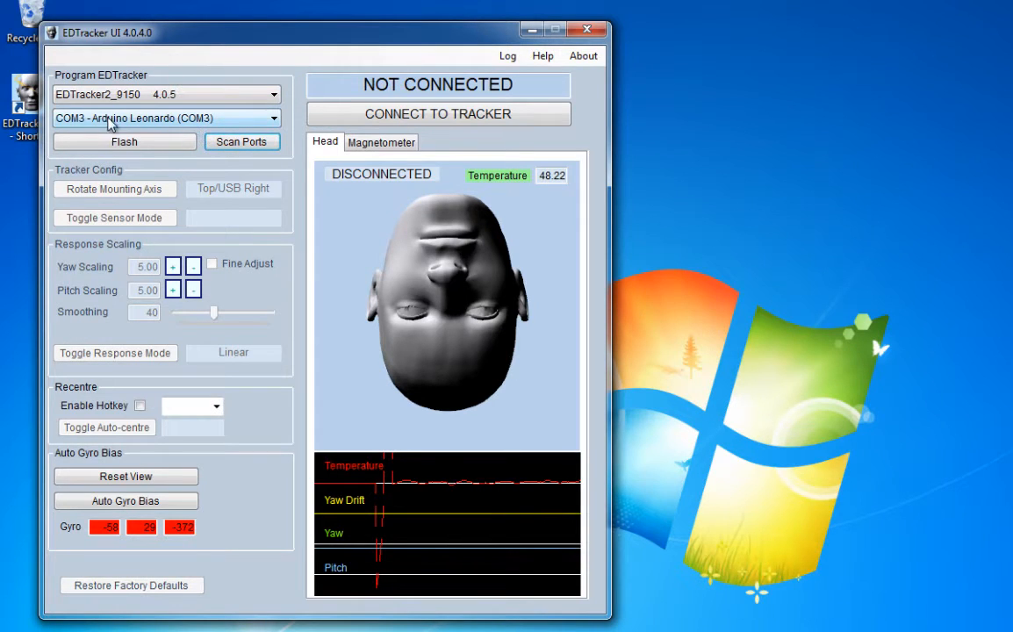
mouse_move(145, 119)
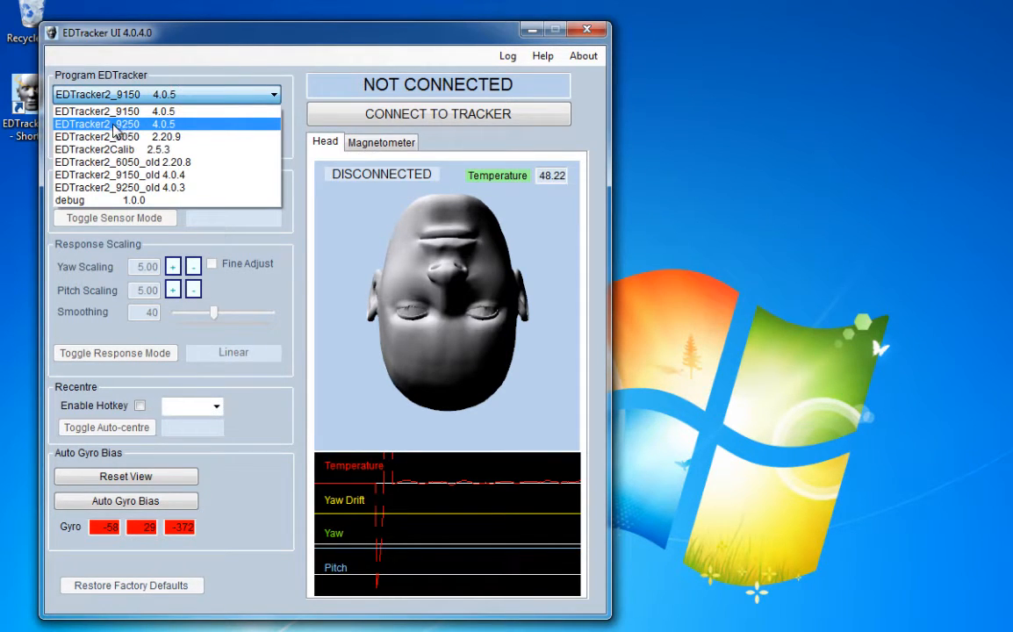
mouse_move(127, 129)
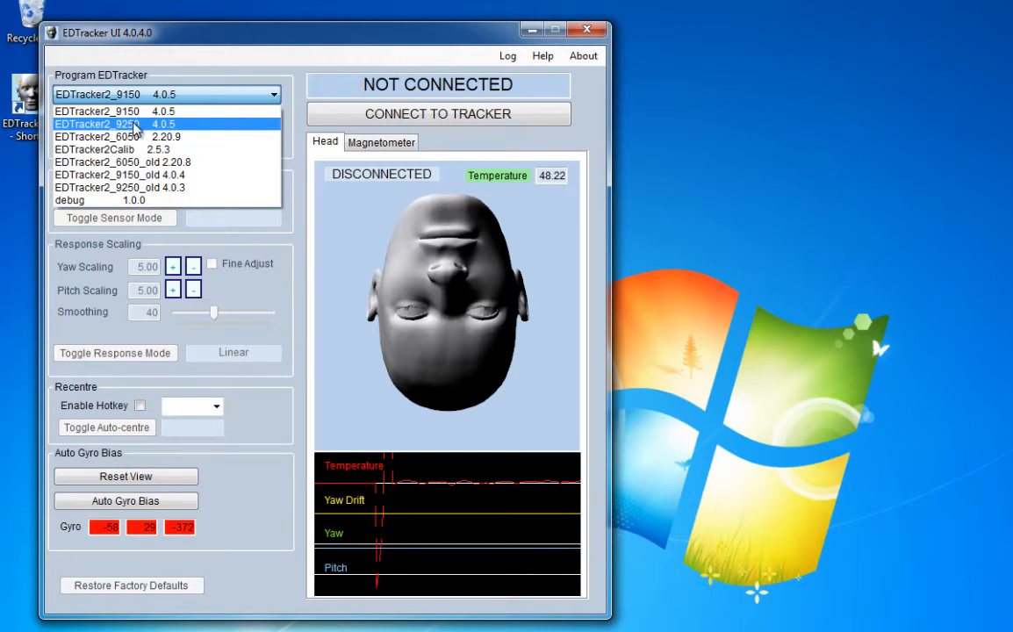
left_click(119, 123)
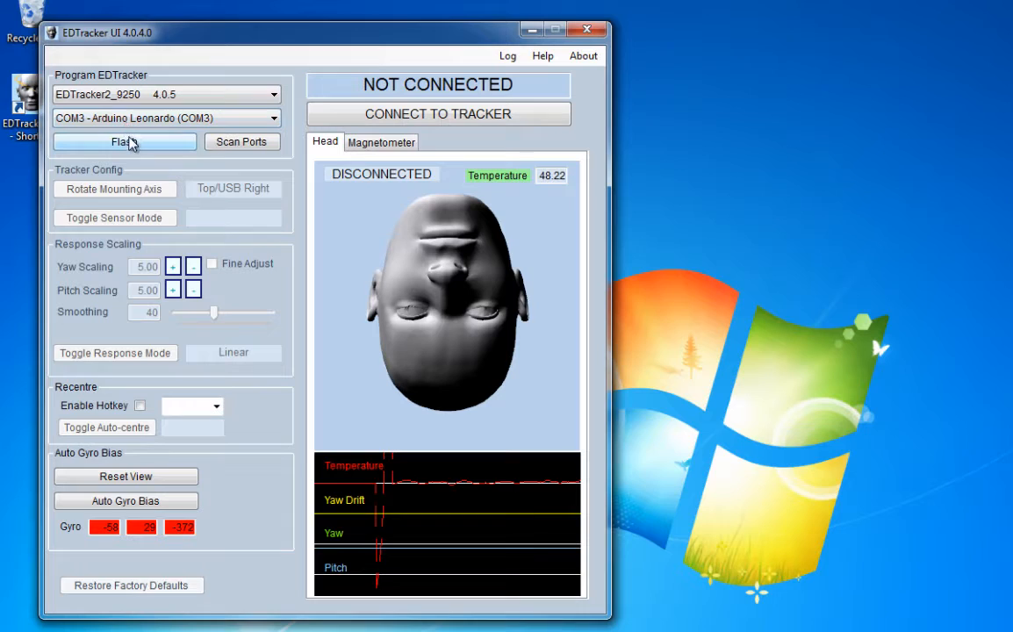
mouse_move(116, 72)
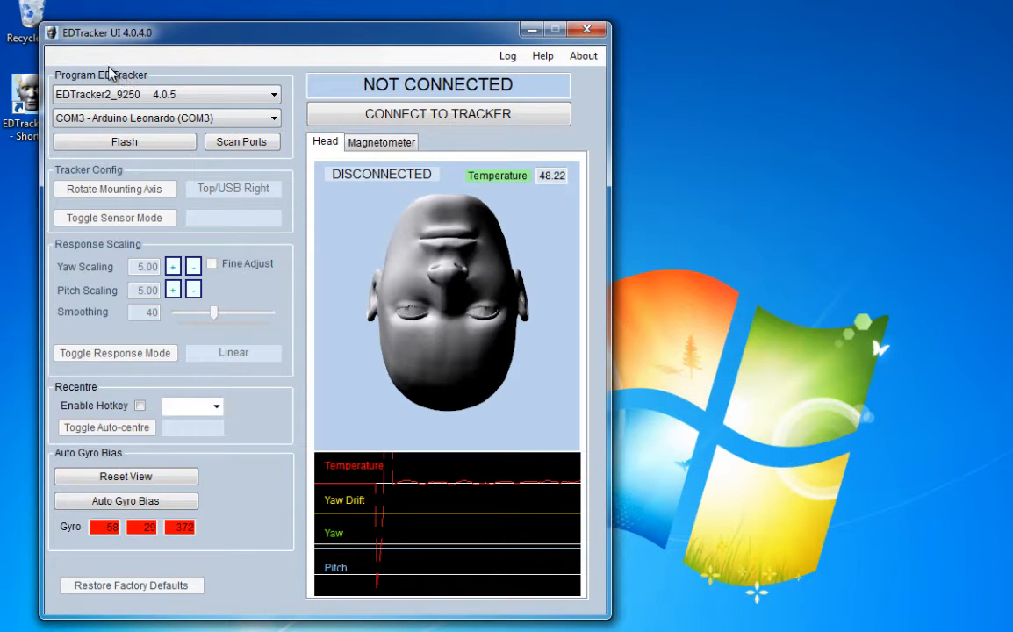
mouse_move(156, 471)
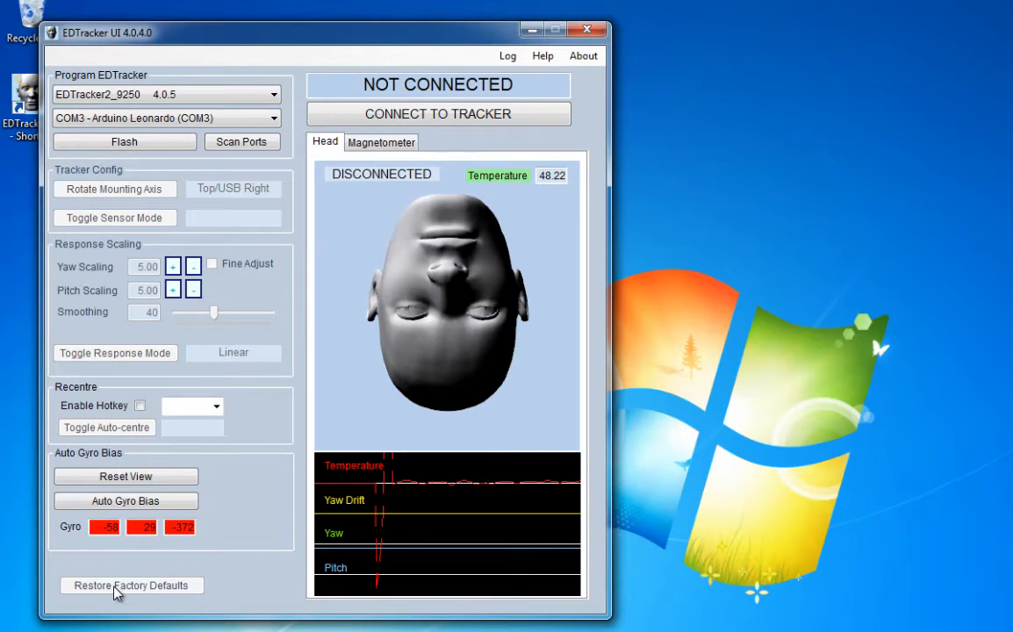
mouse_move(275, 265)
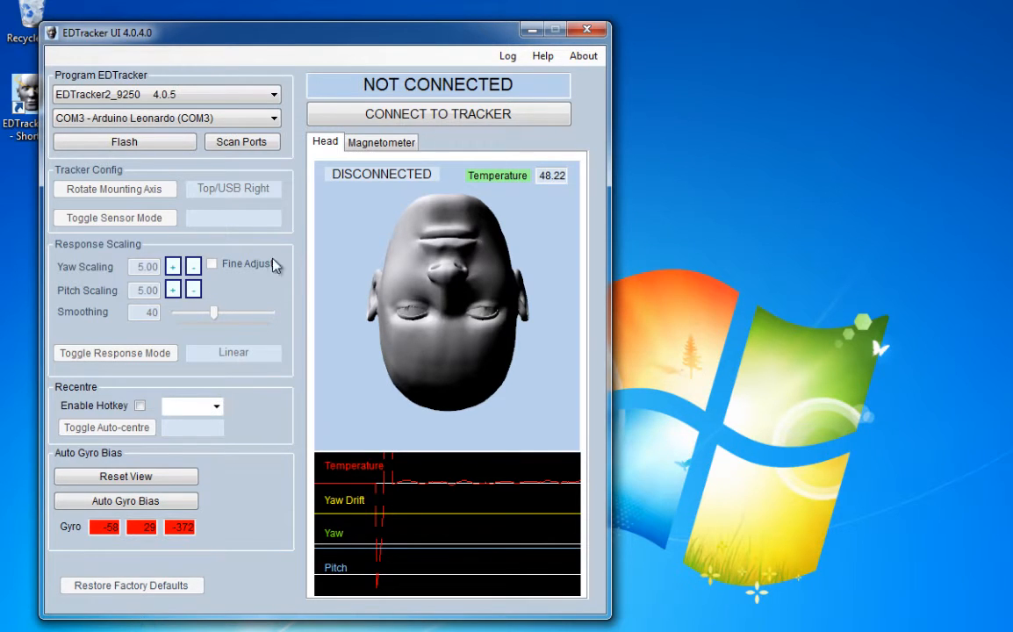
left_click(439, 114)
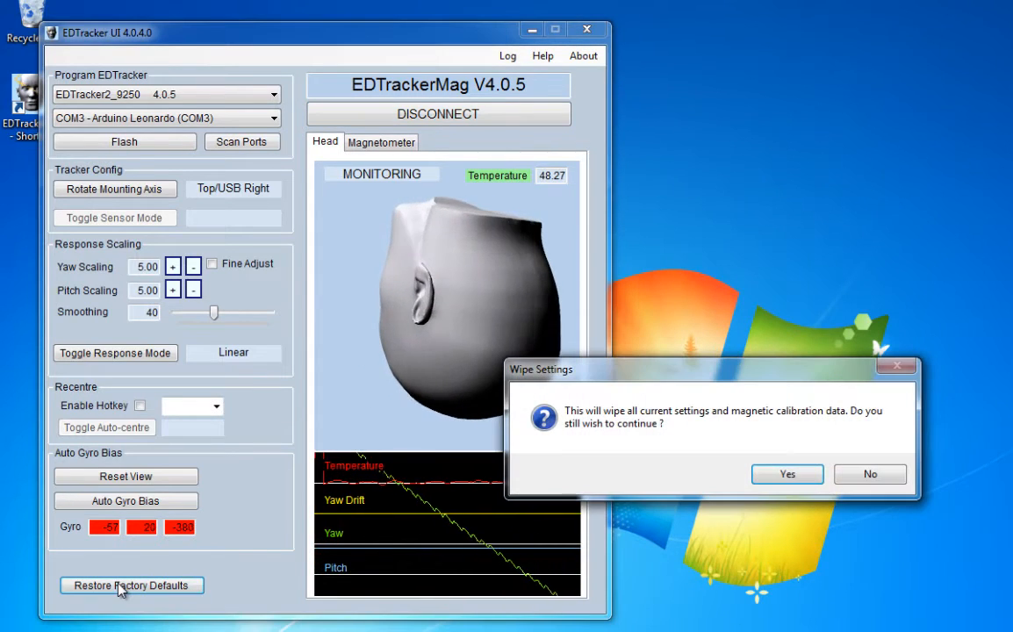
Step: Confirm Yes to wipe all tracker settings and calibration data
left_click(787, 474)
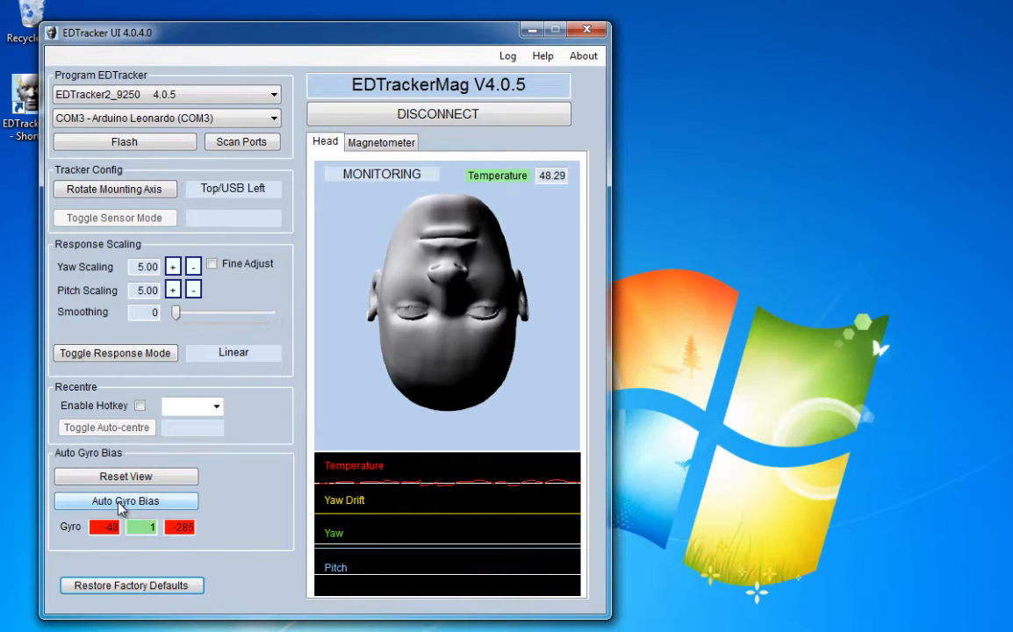
Step: Repeat Auto Gyro Bias with the tracker still until the three Gyro boxes turn green
left_click(125, 501)
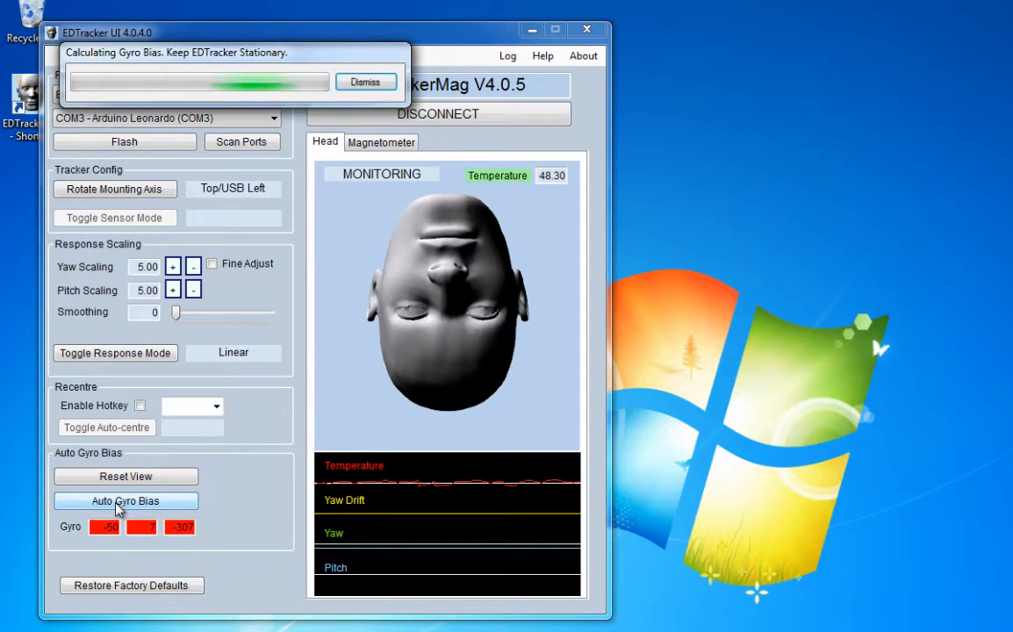
left_click(366, 82)
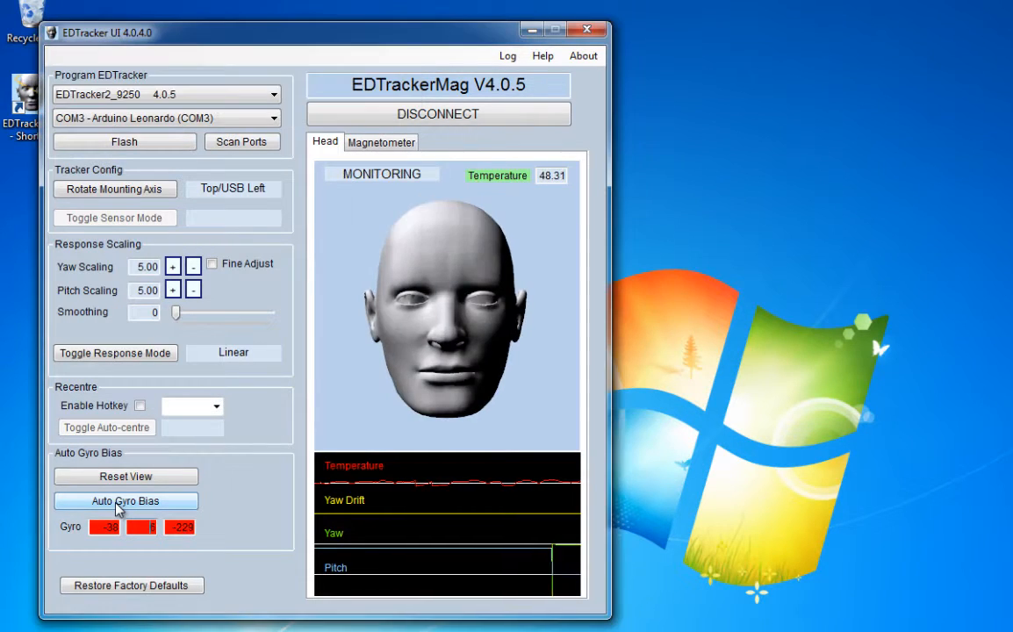
left_click(125, 500)
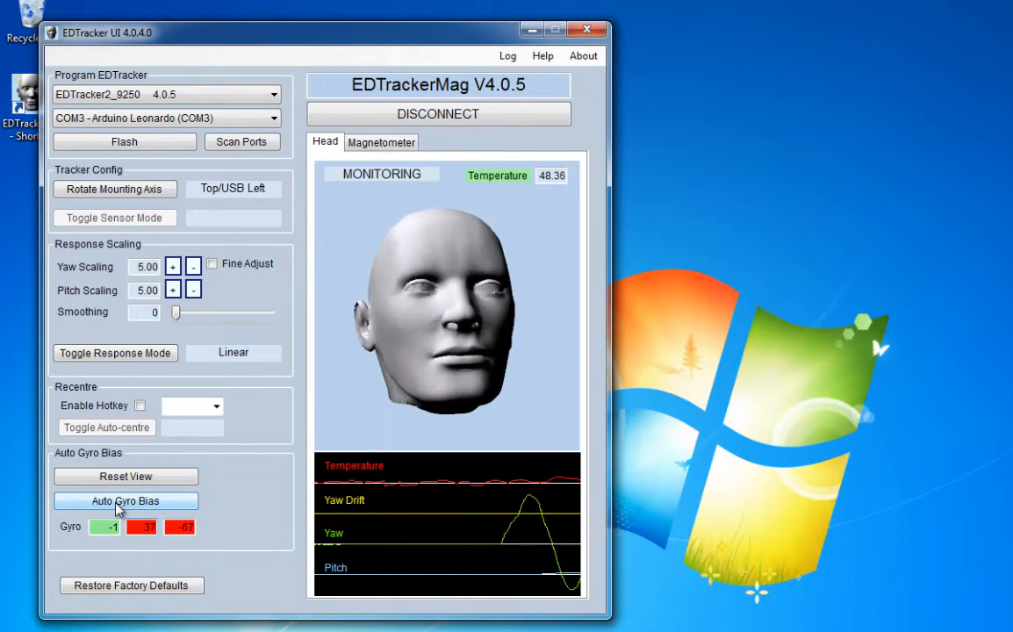
left_click(125, 501)
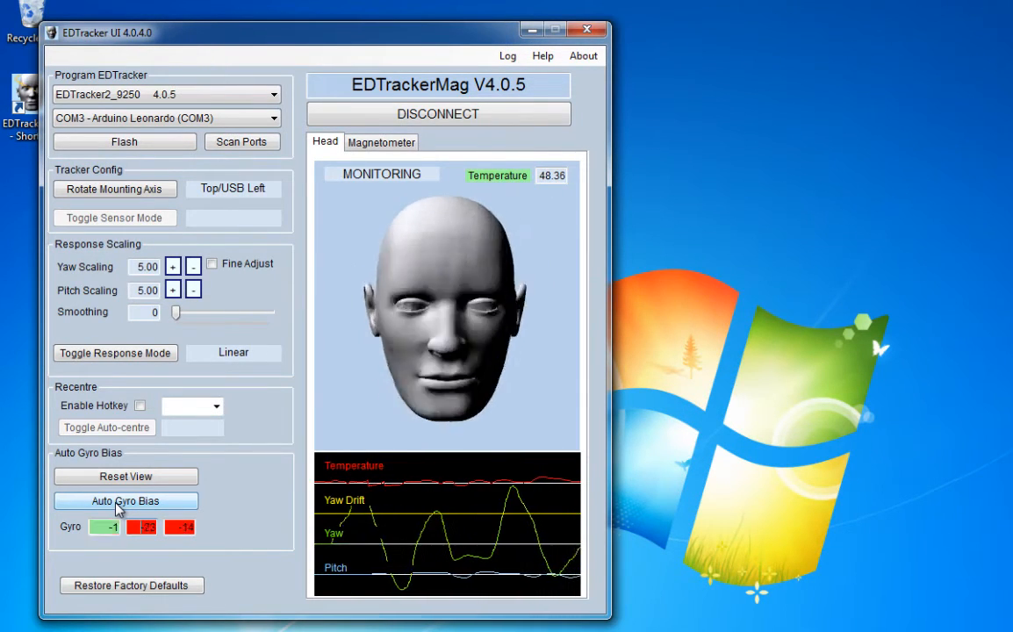
left_click(125, 500)
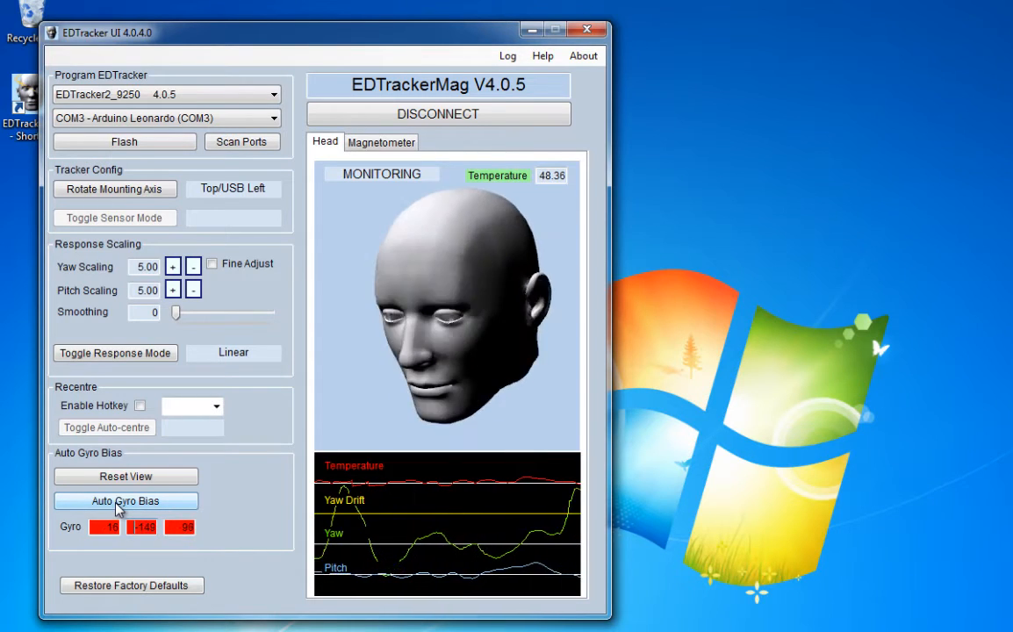
left_click(126, 500)
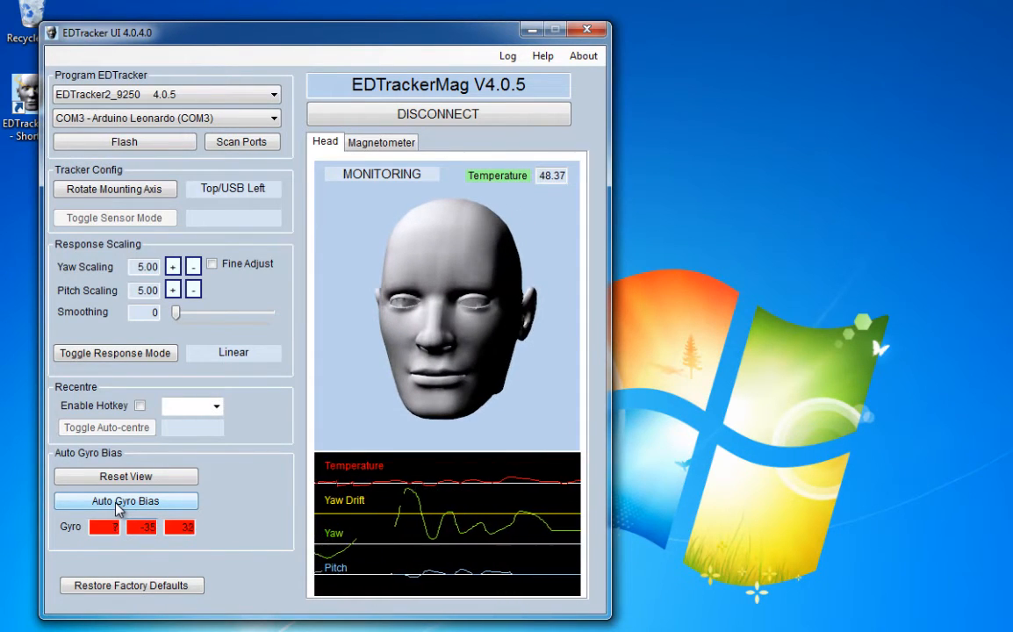
left_click(126, 500)
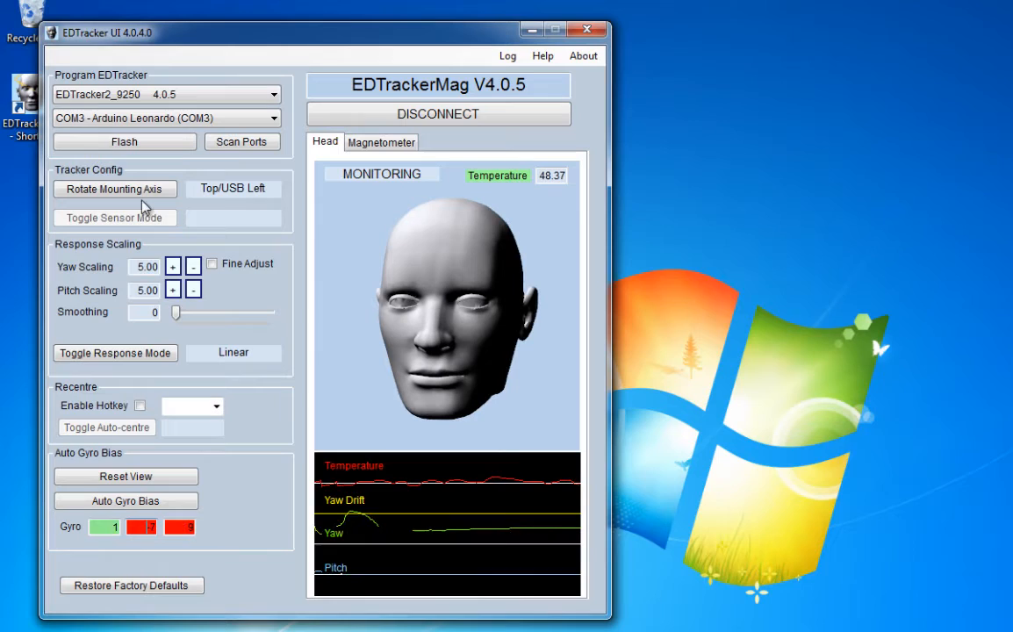
left_click(114, 189)
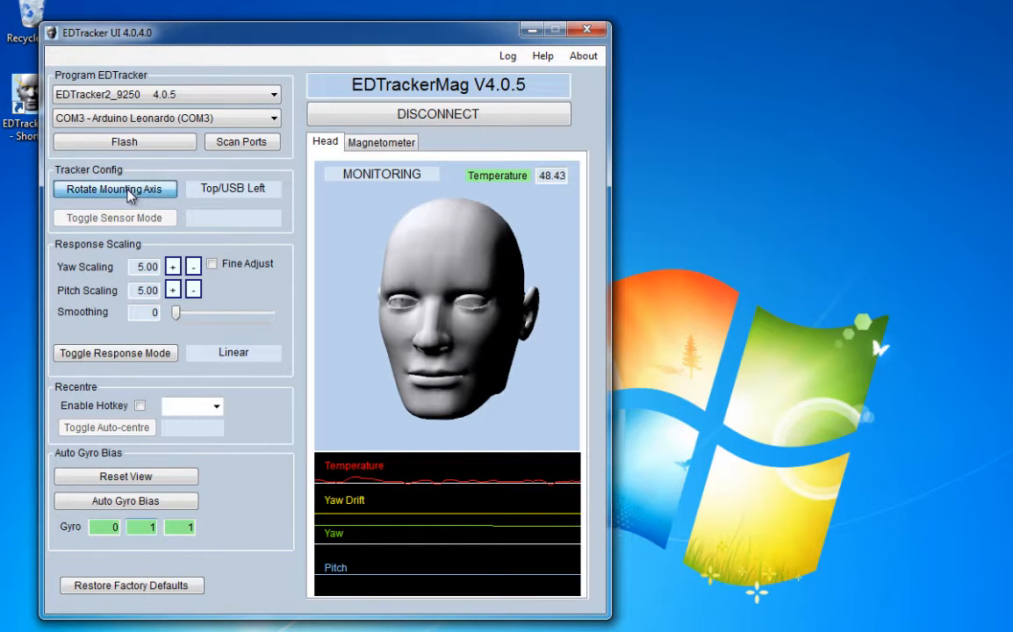
Step: Rotate the mounting axis to Top/USB Right
left_click(115, 190)
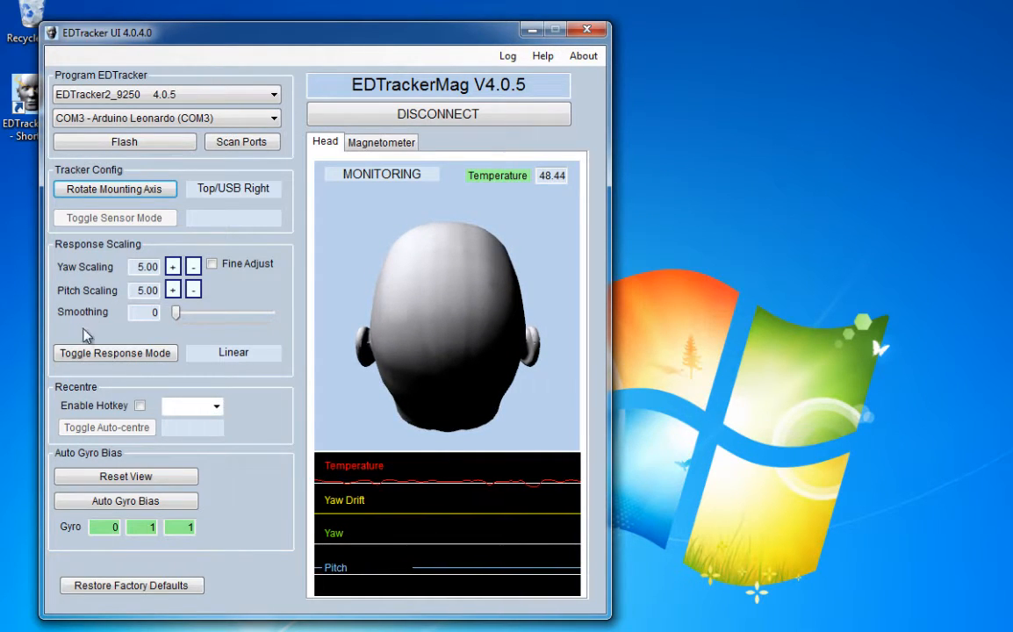
mouse_move(178, 318)
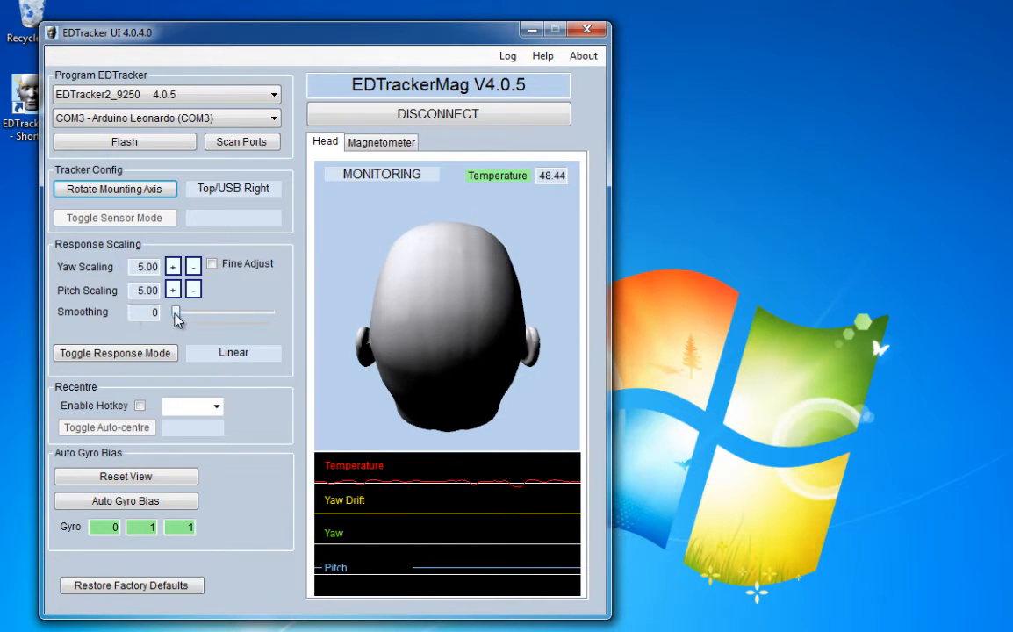
Step: Set Smoothing to 40 and switch to the Magnetometer calibration tab
left_click_drag(176, 314, 215, 313)
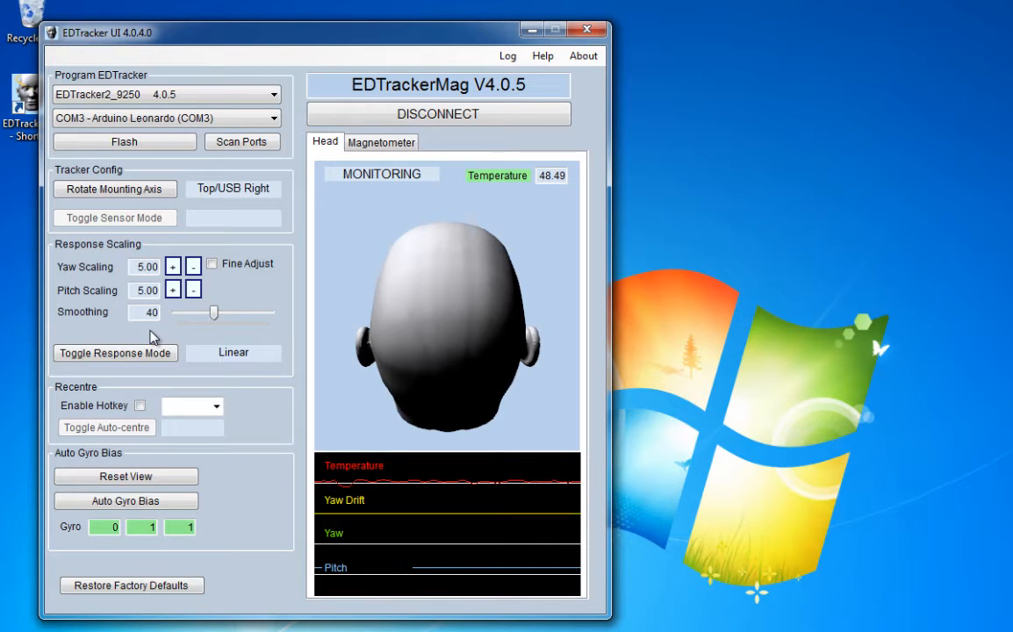
mouse_move(97, 389)
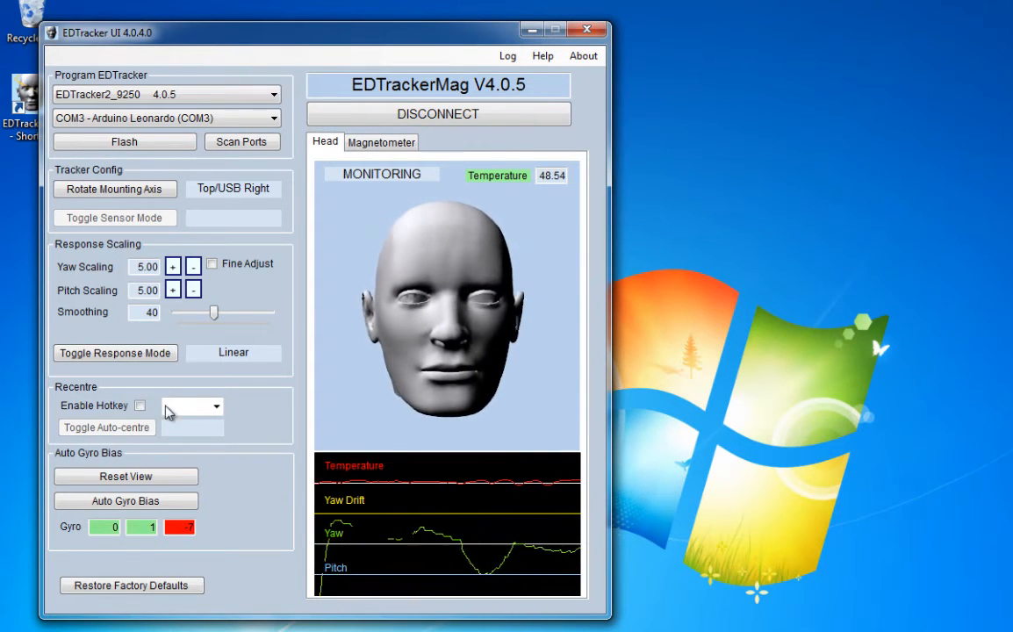
left_click(381, 141)
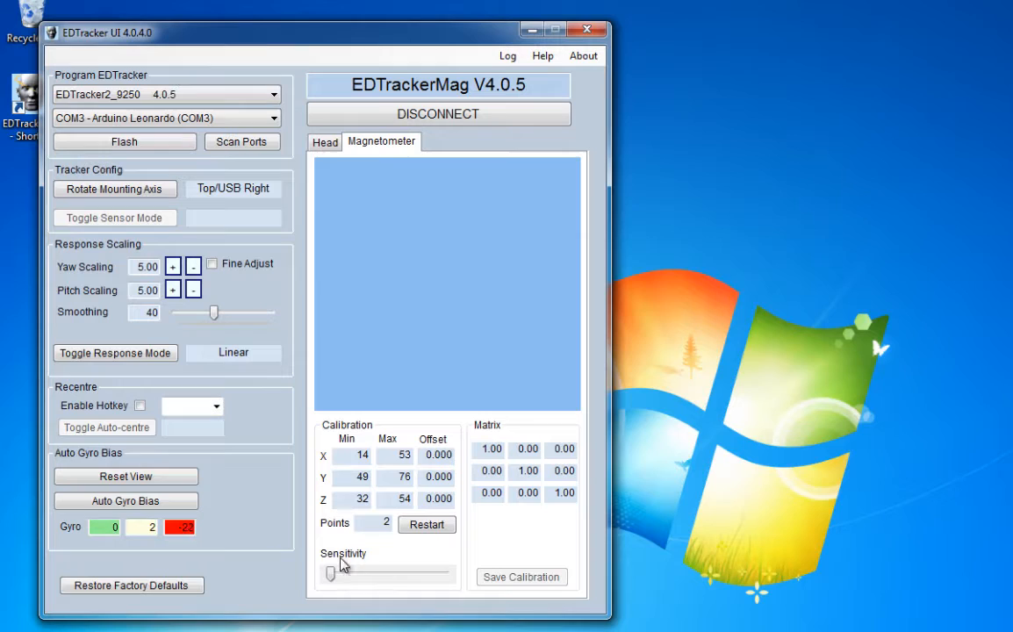
Step: Push the Sensitivity slider further right while the magnetometer collects 1296 calibration points
left_click_drag(331, 573, 383, 574)
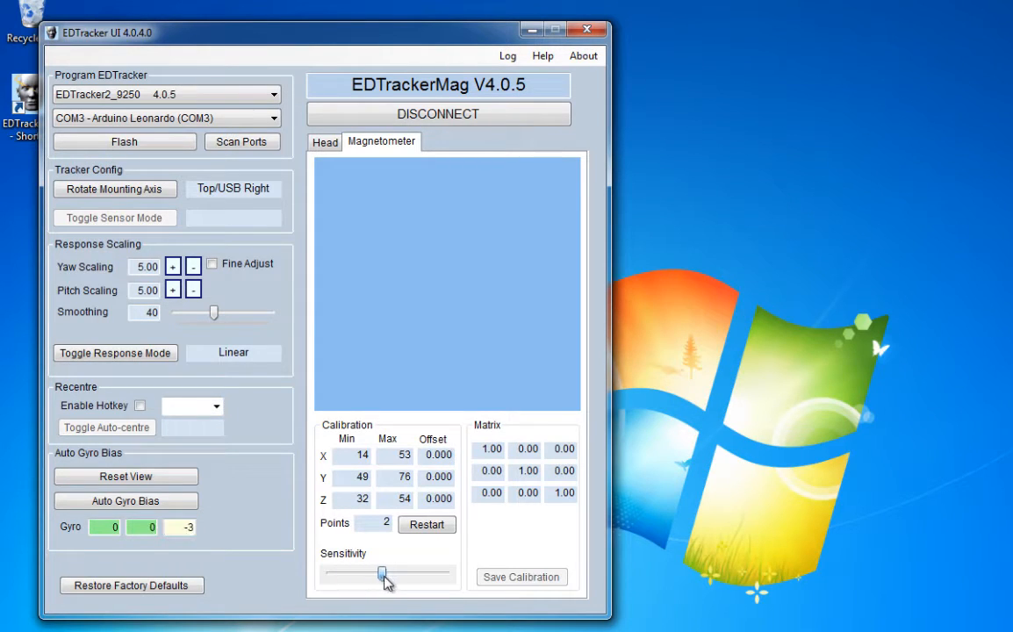
left_click_drag(384, 573, 421, 574)
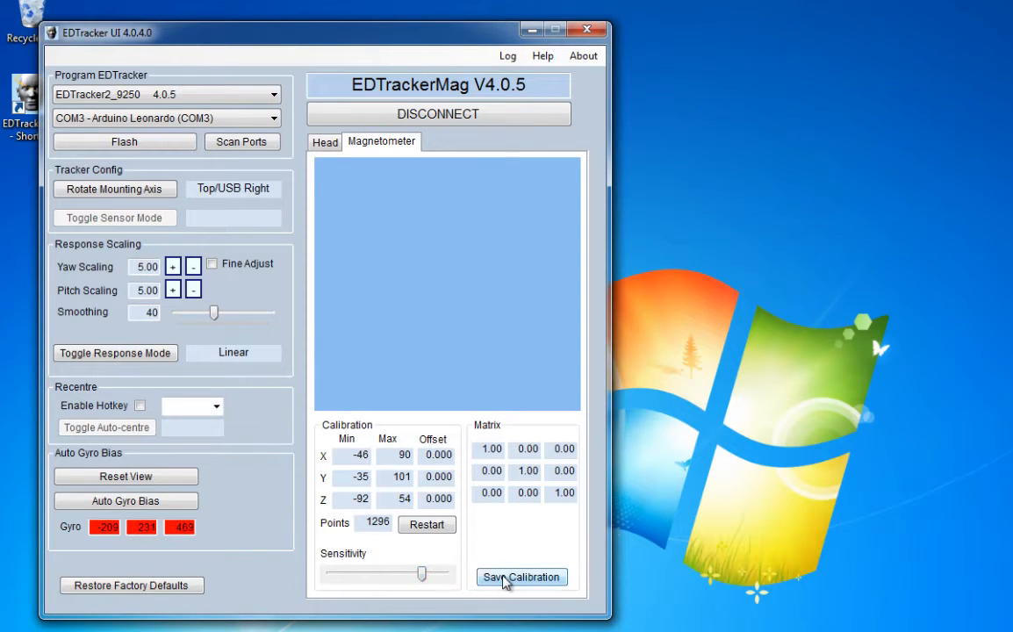
Step: Save the magnetometer calibration and rerun Auto Gyro Bias three times with smoothing at 50
left_click(521, 577)
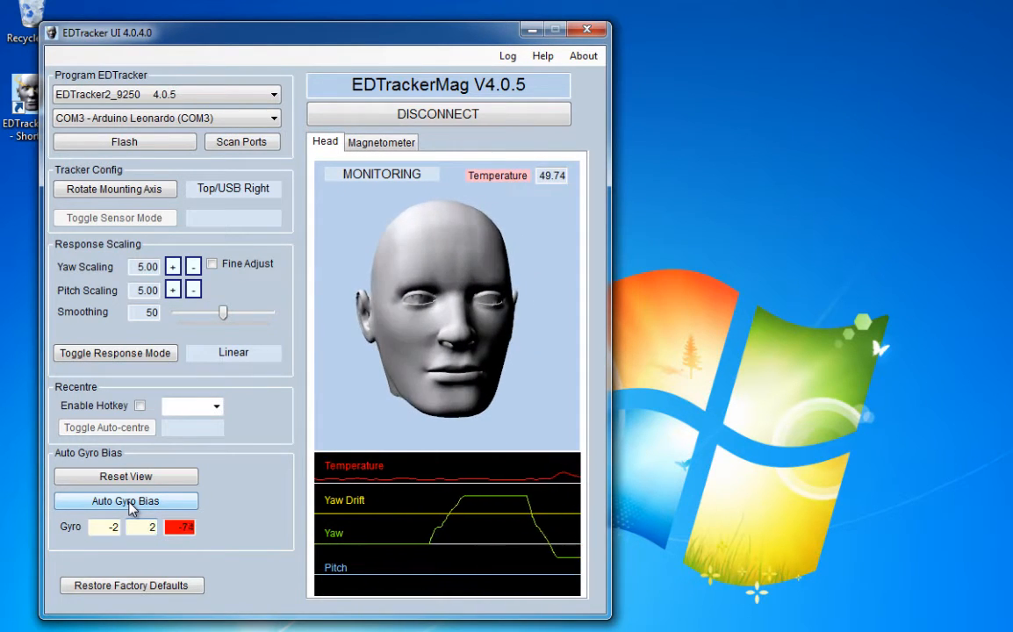
left_click(125, 500)
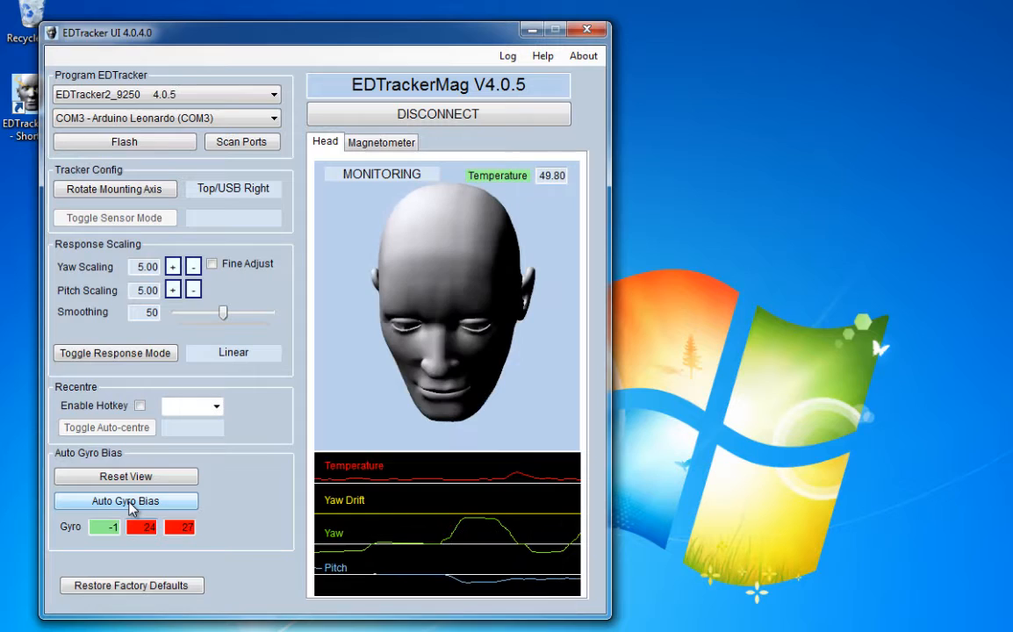
left_click(126, 500)
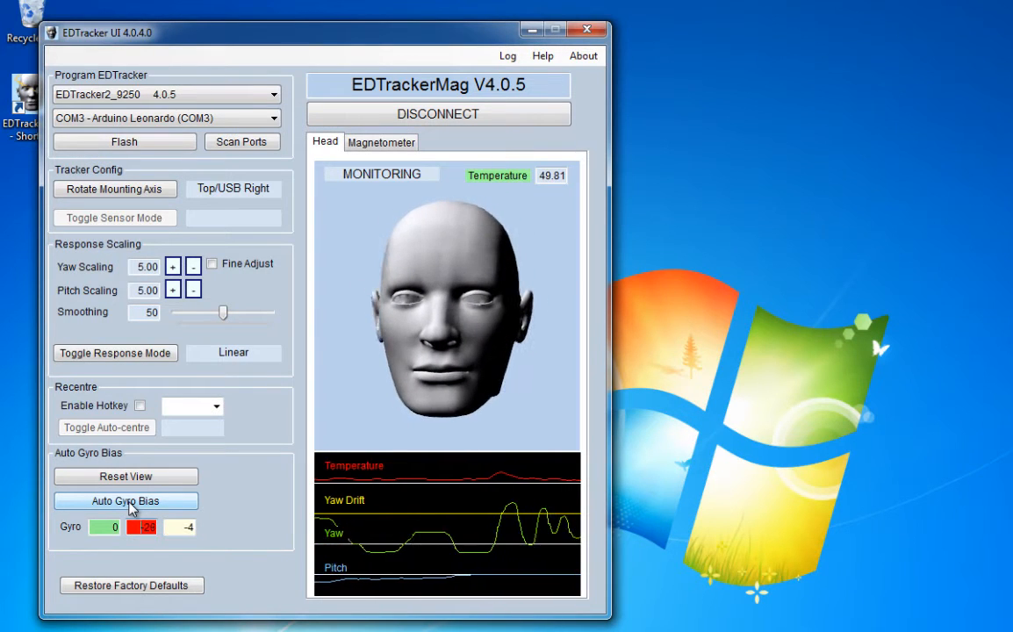
left_click(125, 500)
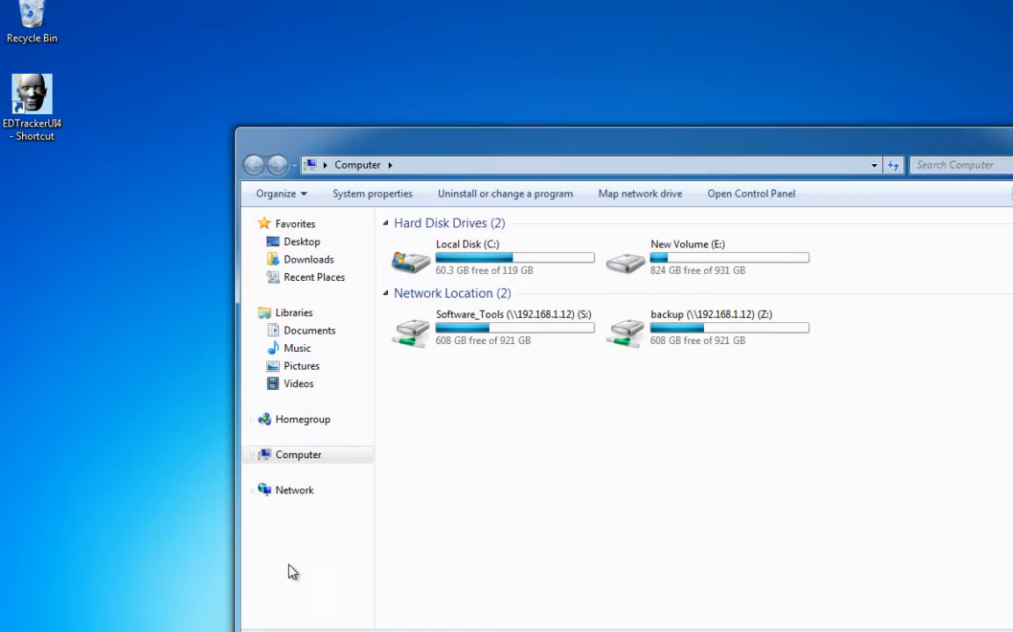
Step: Make an opentrack desktop shortcut from C:\opentrack-stable-2.2\install and close Explorer
double_click(468, 255)
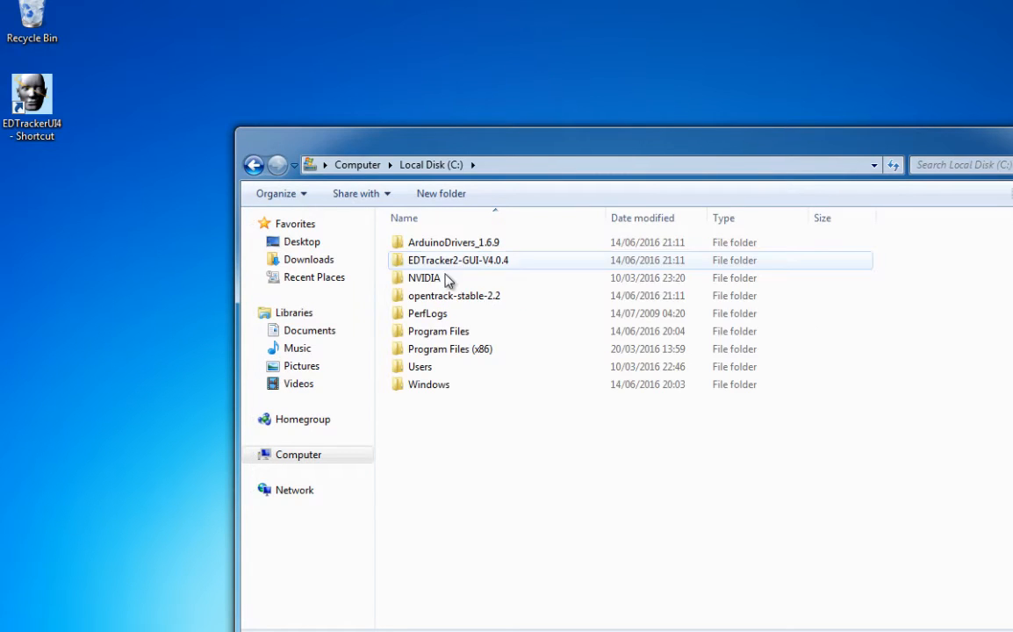
mouse_move(458, 269)
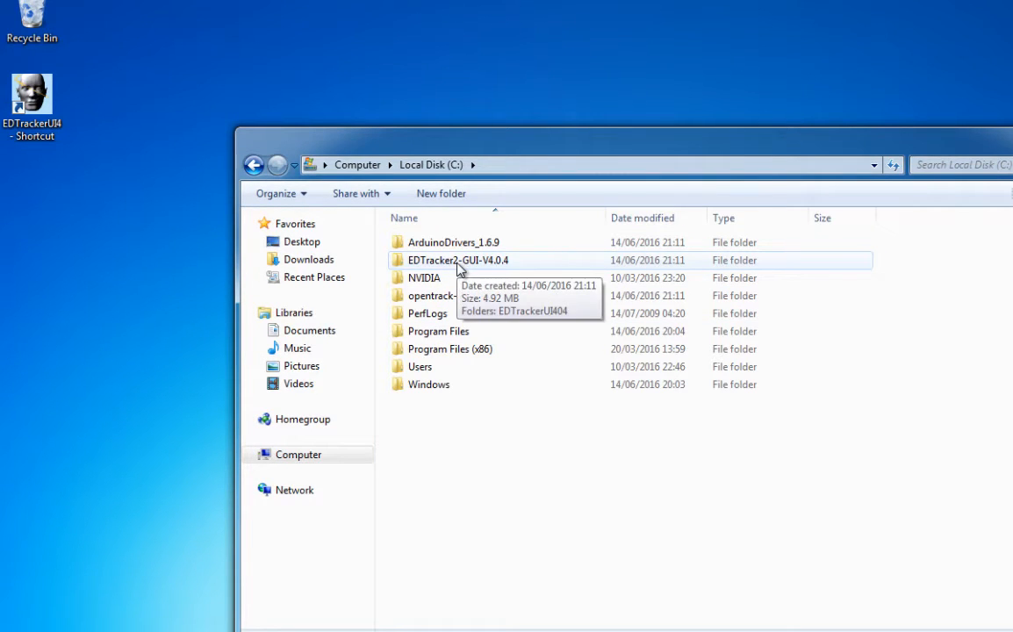
left_click(454, 296)
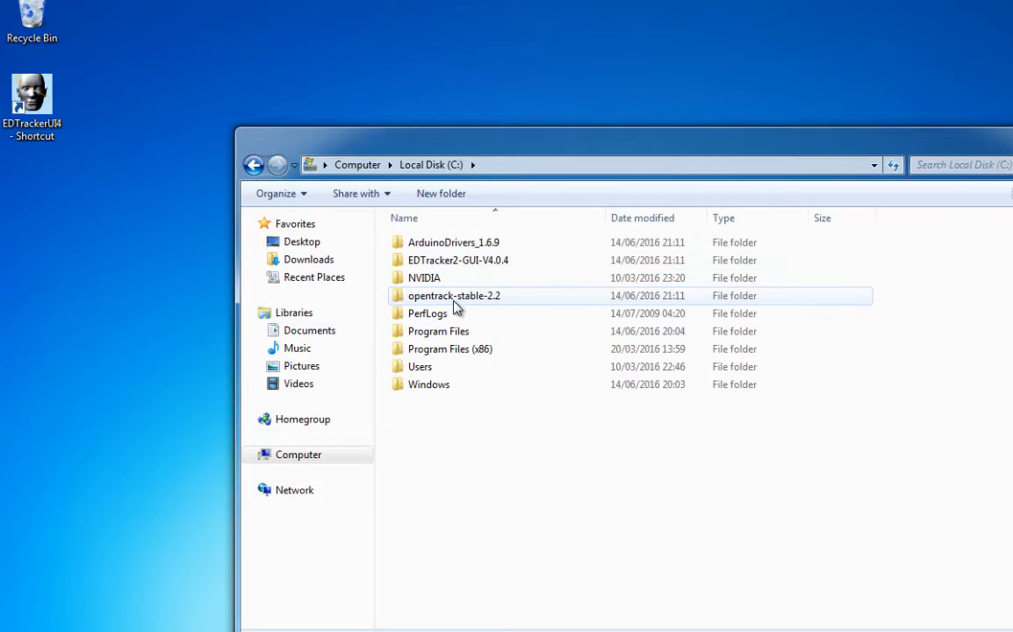
double_click(452, 295)
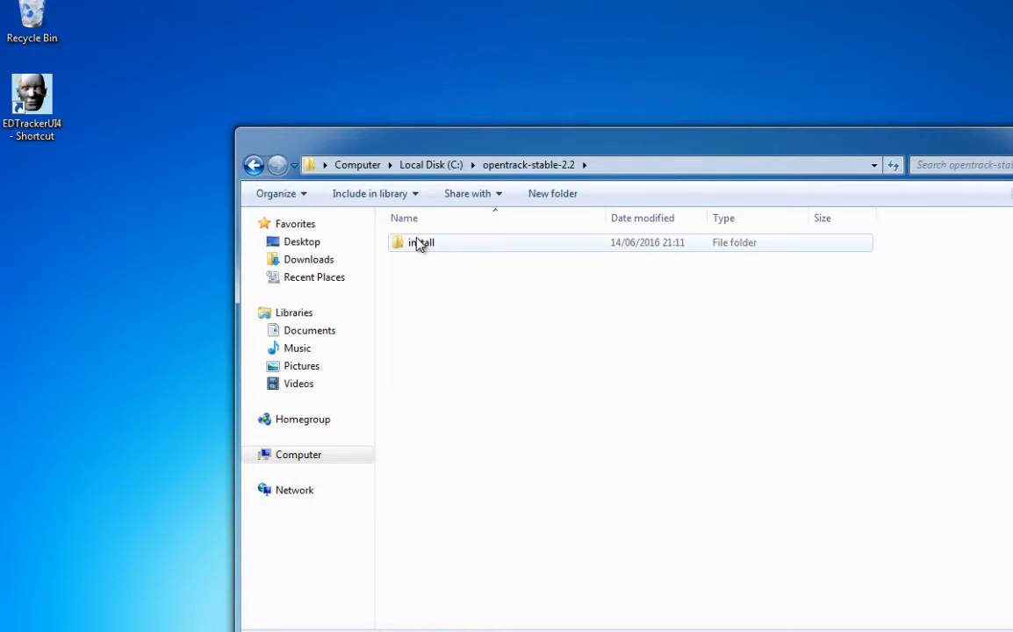
double_click(421, 242)
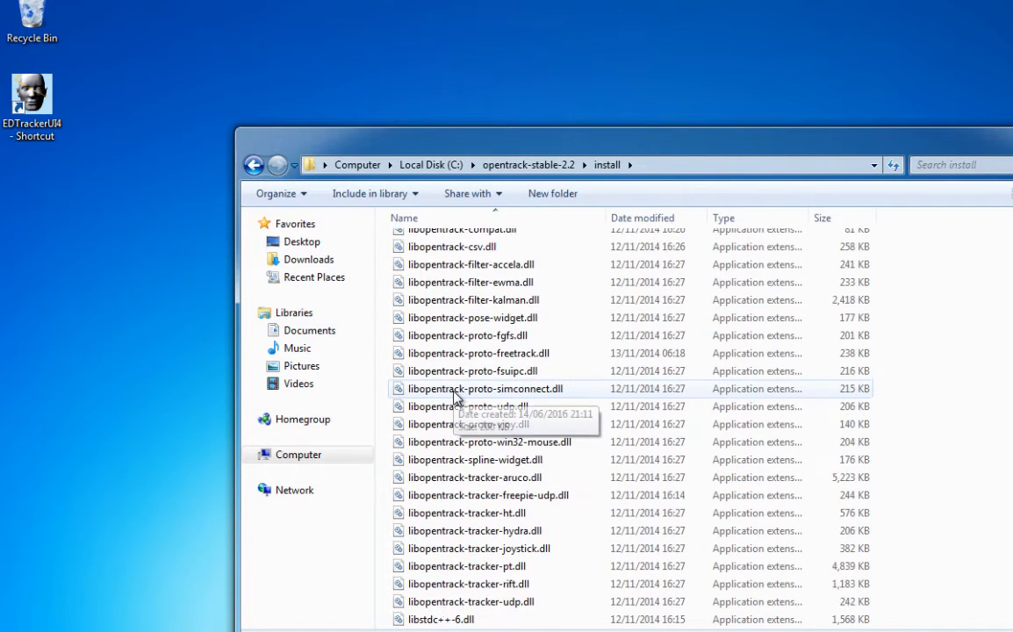
scroll("down", 3)
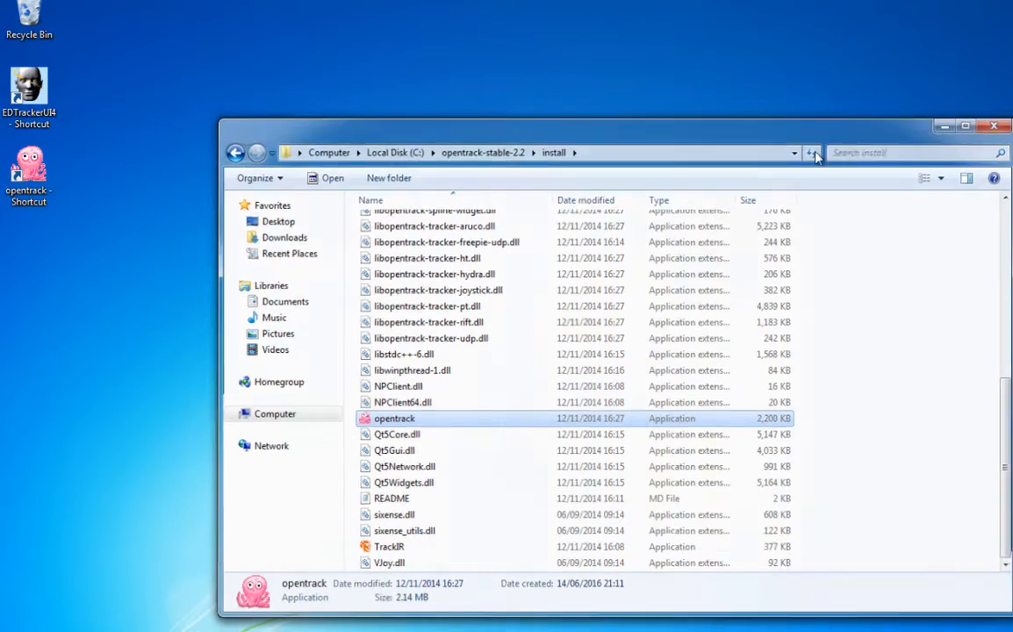
left_click(990, 126)
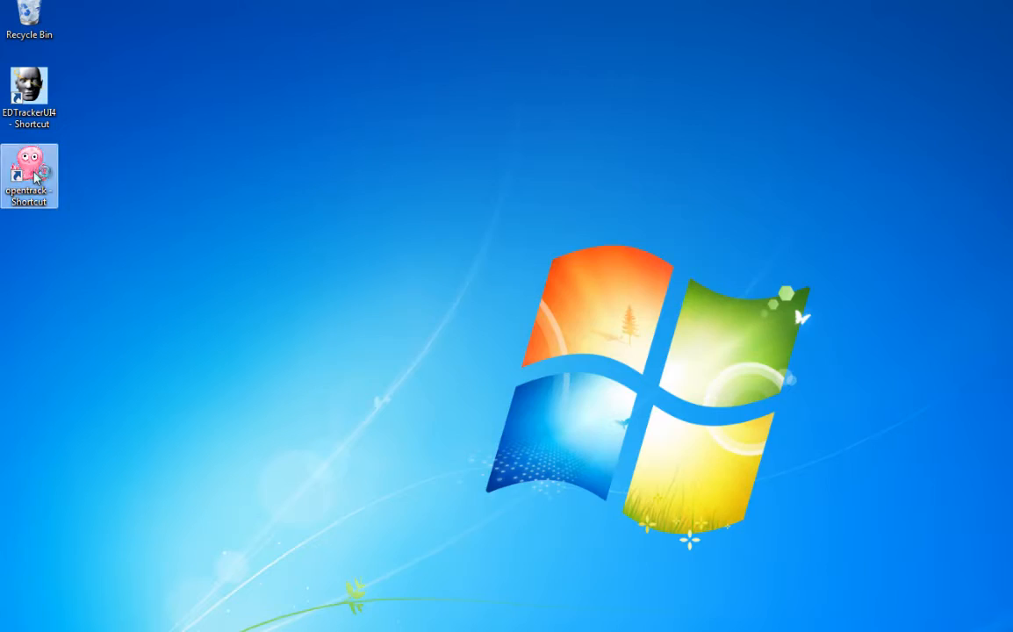
Step: Launch opentrack 2.2 from the 'opentrack - Shortcut' desktop icon
double_click(29, 167)
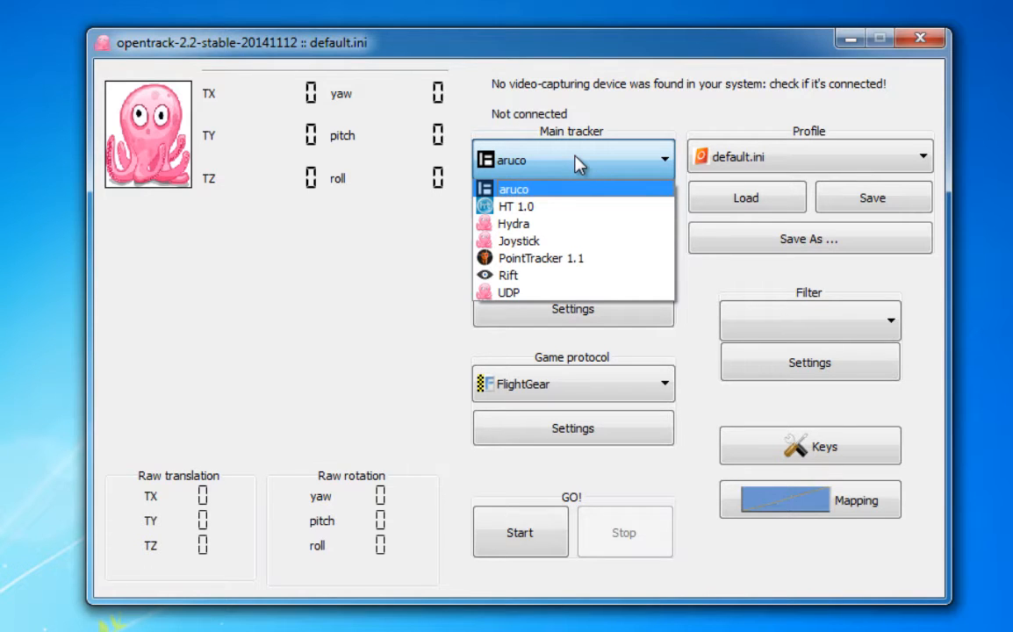
Step: Choose Joystick for the auxiliary and main trackers and FreeTrack 2.0 as the protocol
left_click(514, 189)
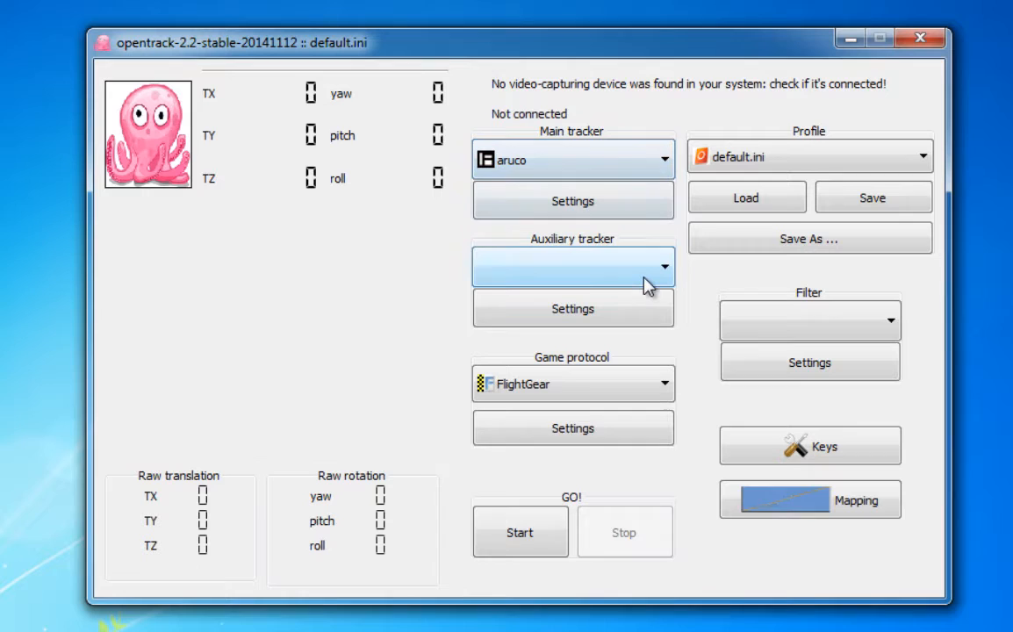
left_click(573, 266)
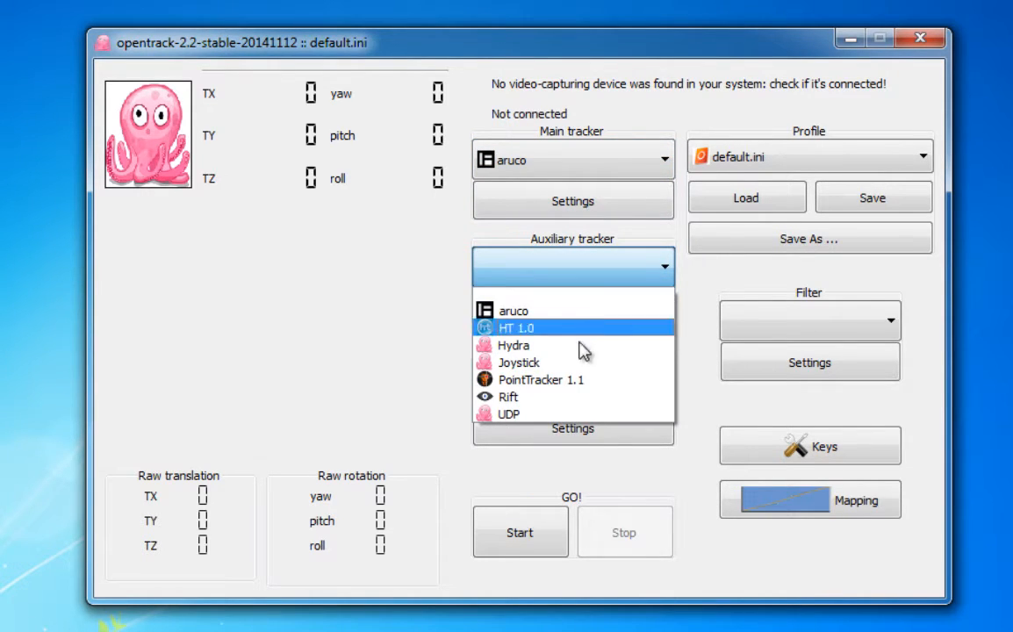
left_click(513, 362)
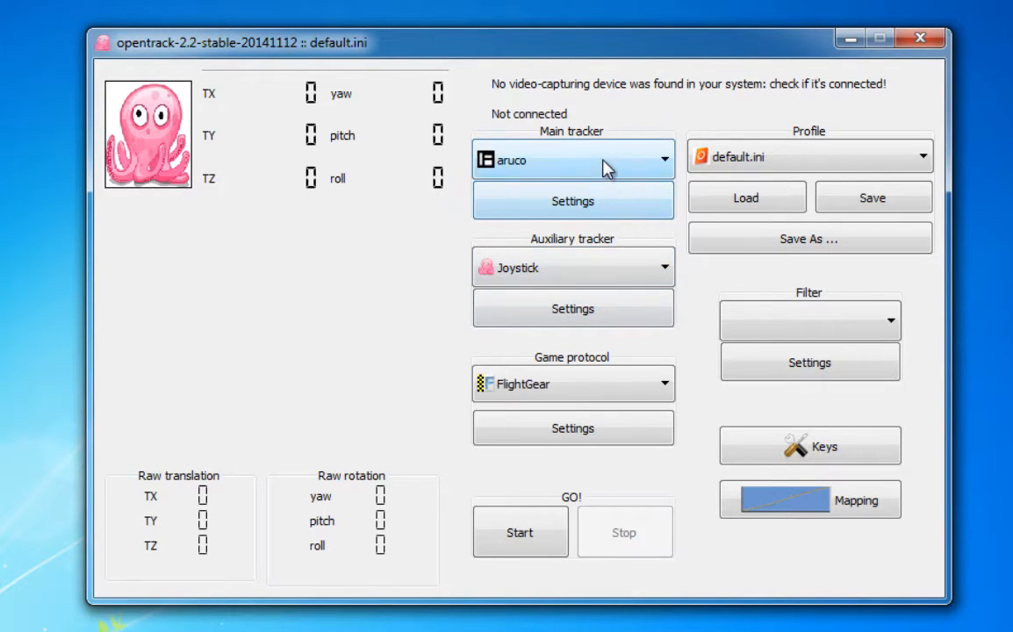
left_click(572, 159)
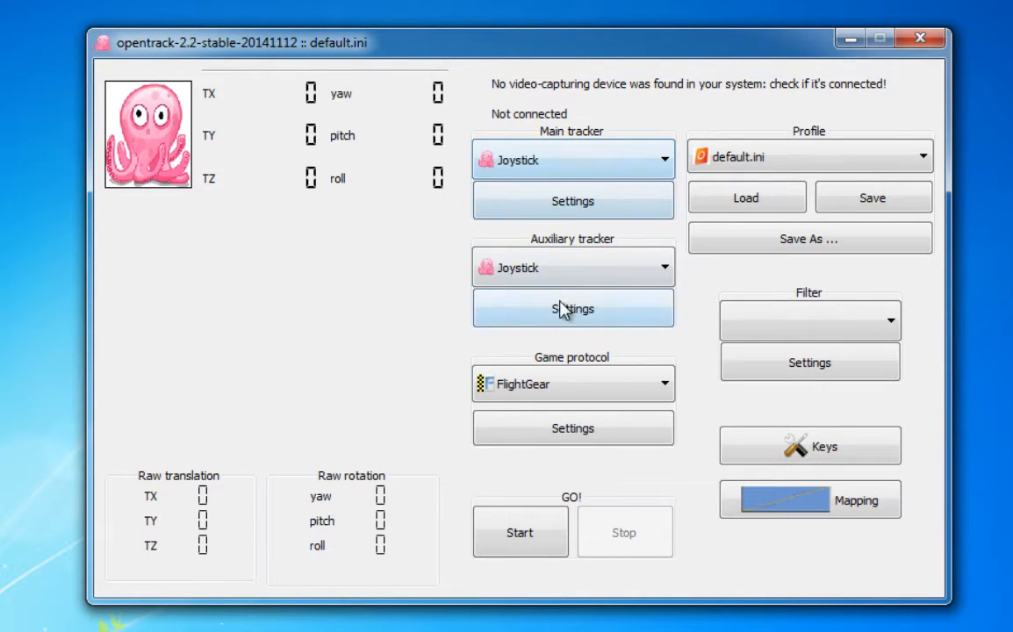
left_click(574, 383)
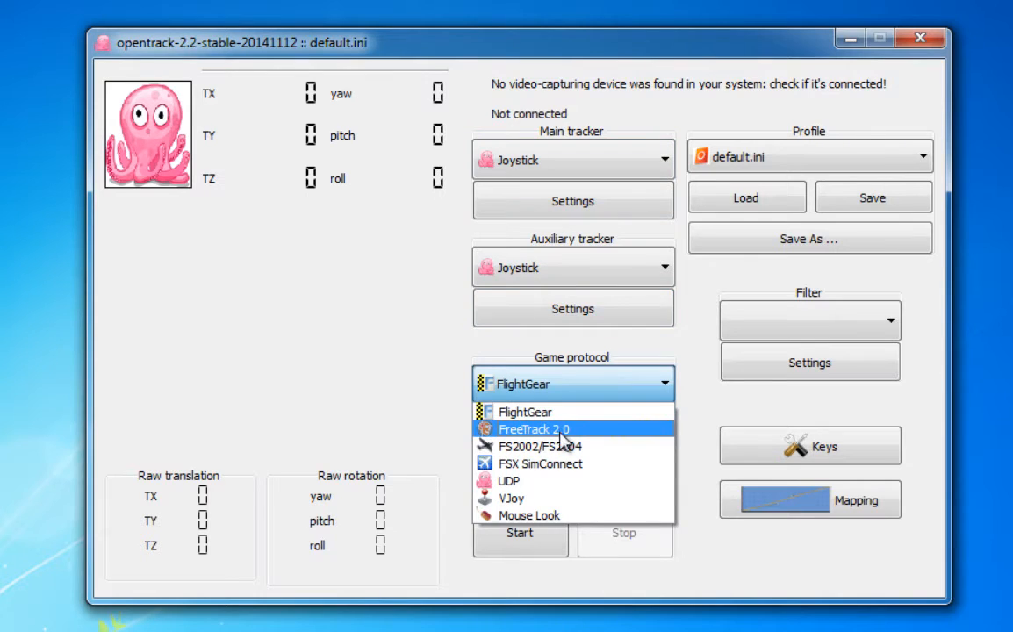
left_click(531, 430)
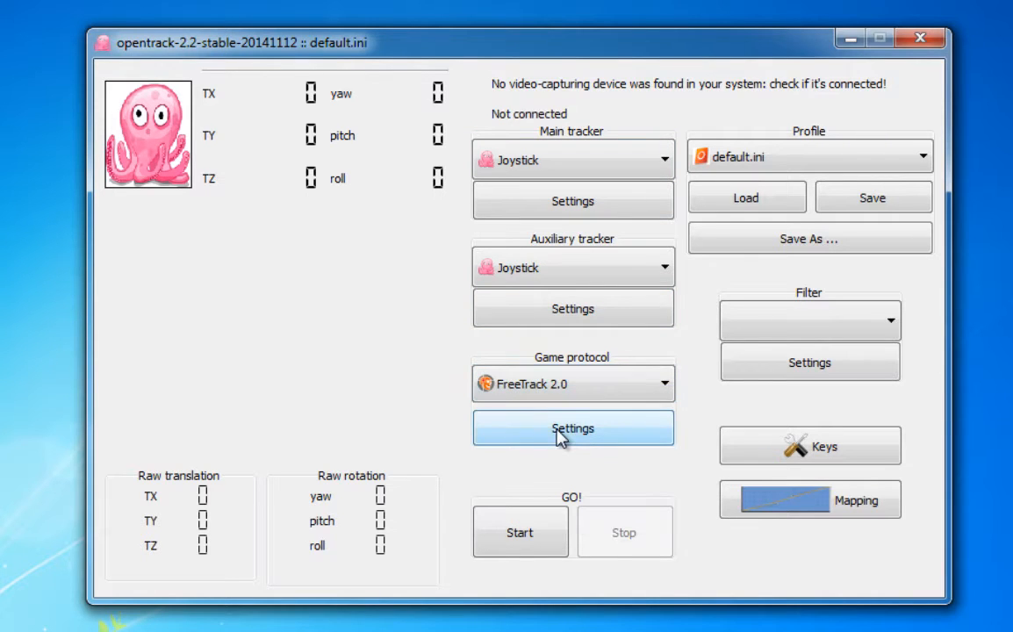
Step: Set the FreeTrack interface to use TrackIR and hide FreeTrack, then choose Accela Filter Mk4
left_click(572, 428)
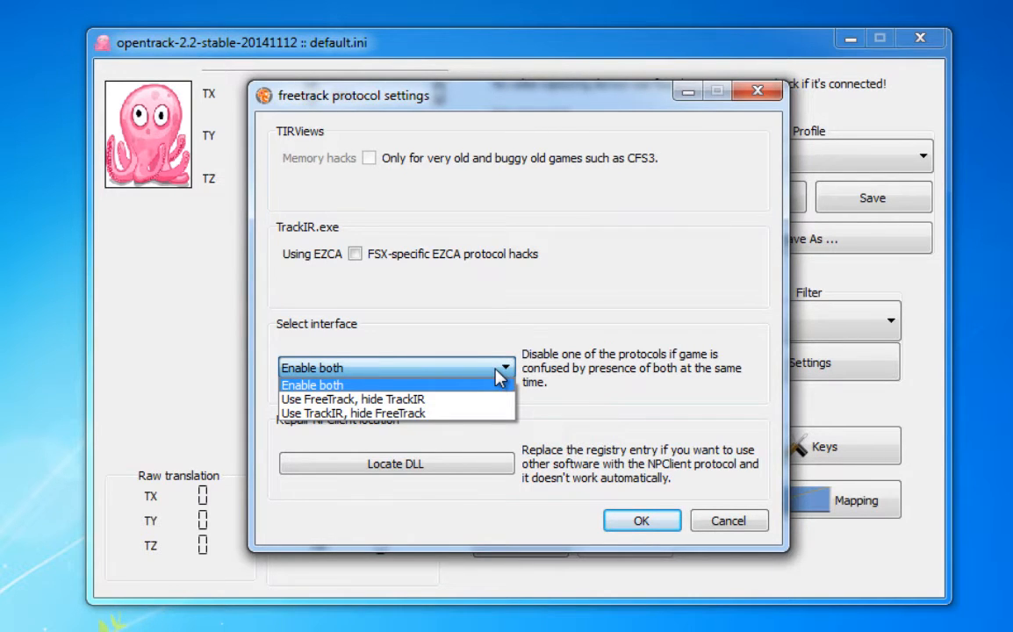
mouse_move(401, 418)
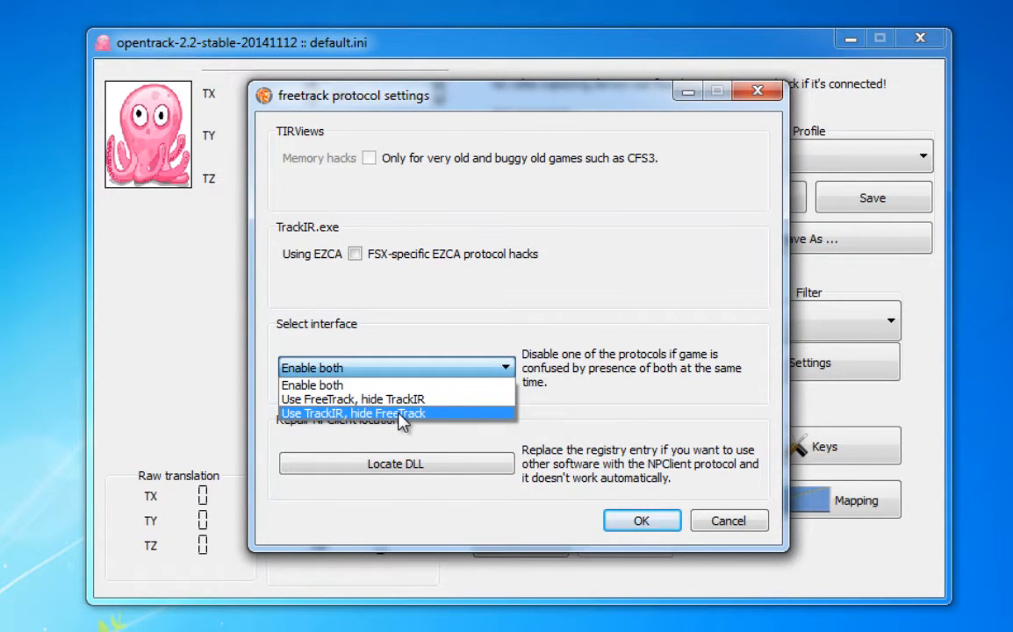
mouse_move(395, 423)
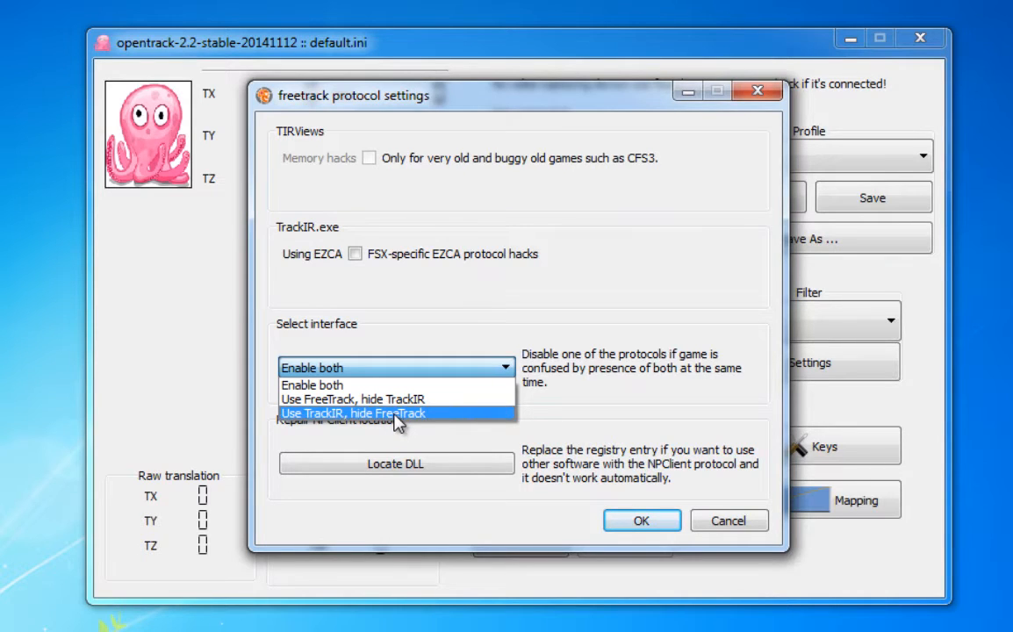
left_click(374, 412)
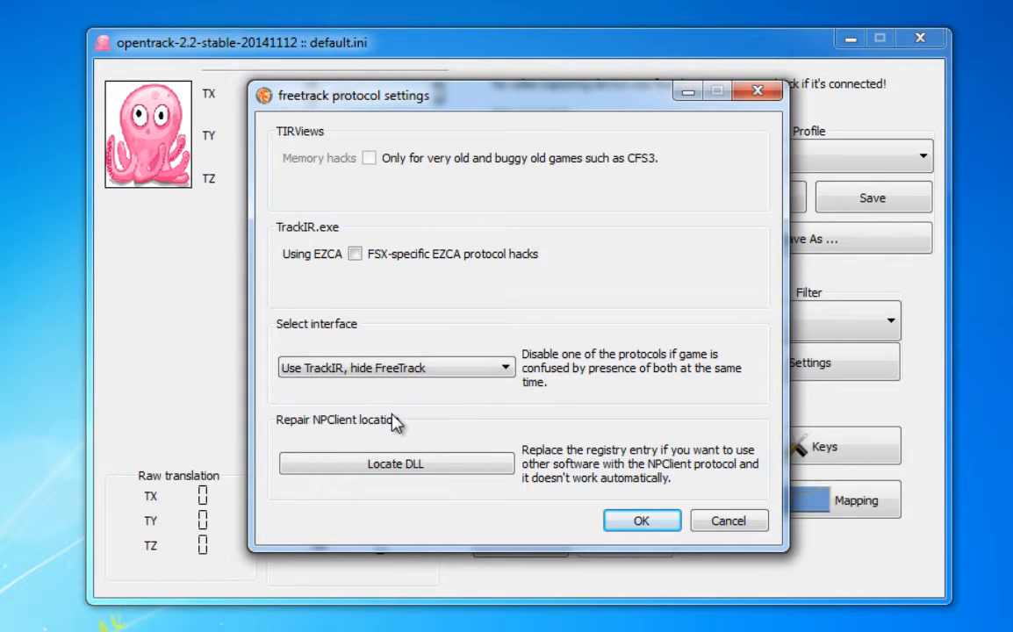
left_click(642, 521)
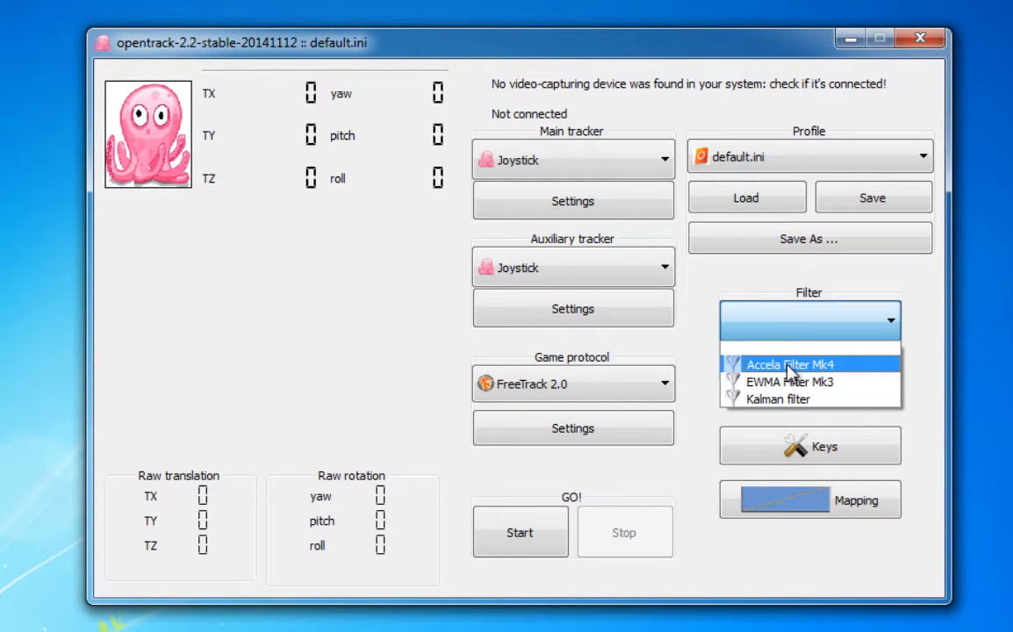
left_click(808, 361)
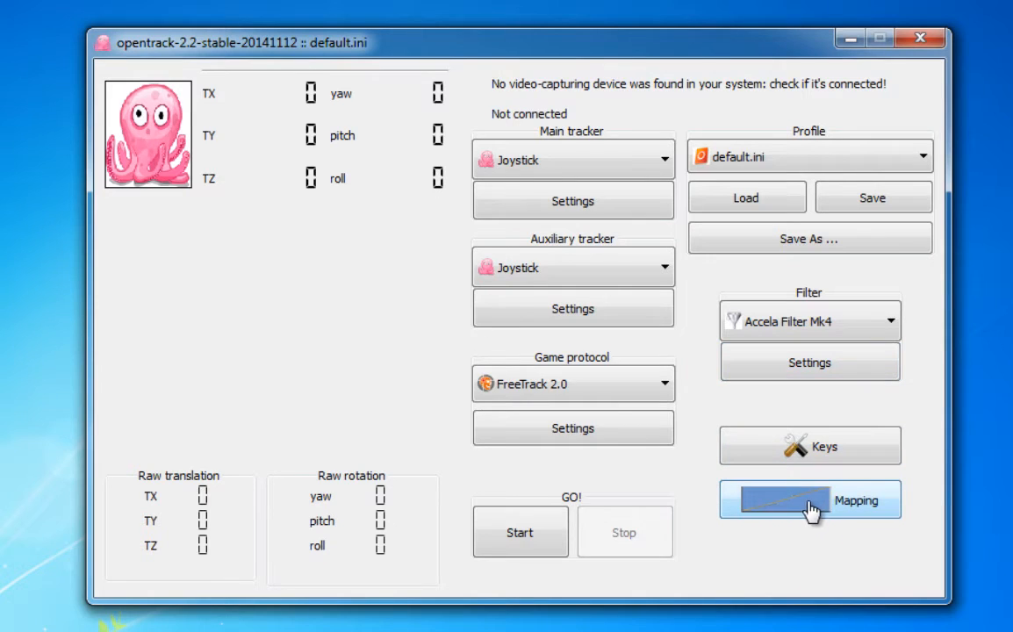
Step: Drag both Yaw curve end points to 180,180 for a linear response
left_click(809, 499)
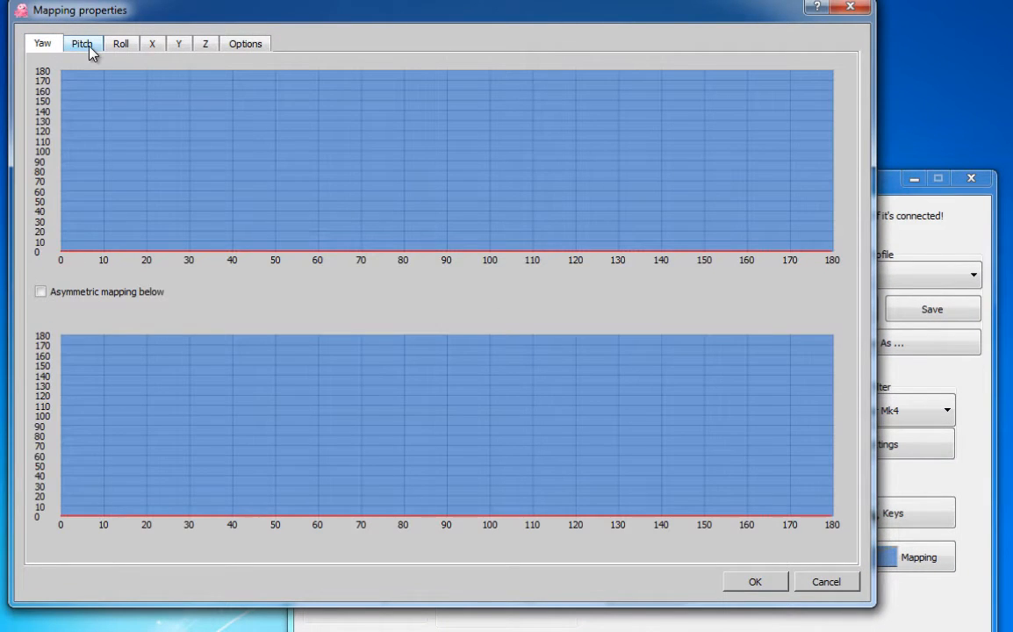
left_click(121, 44)
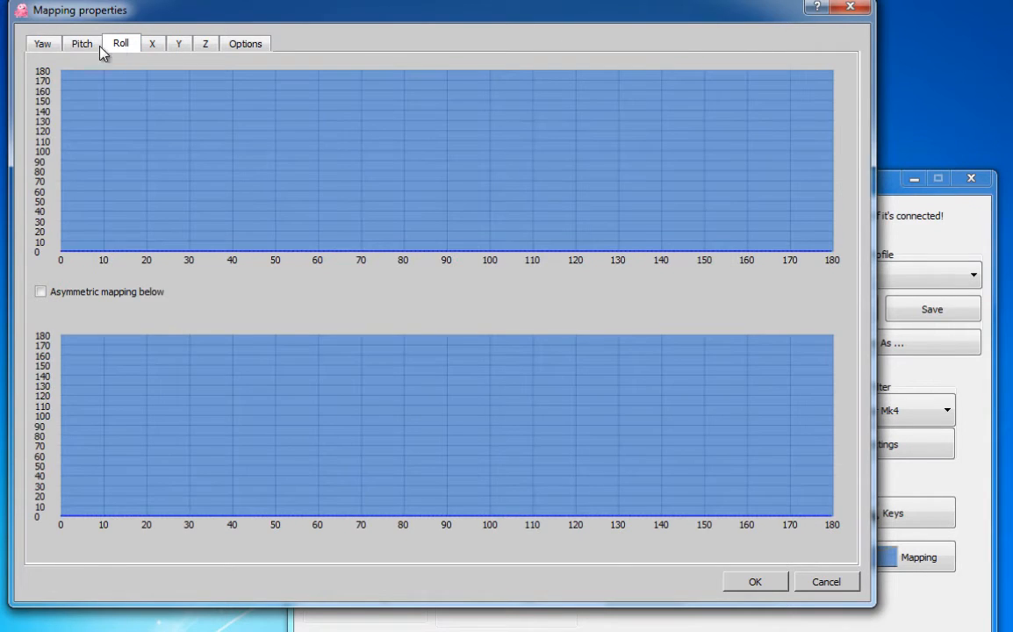
left_click(40, 44)
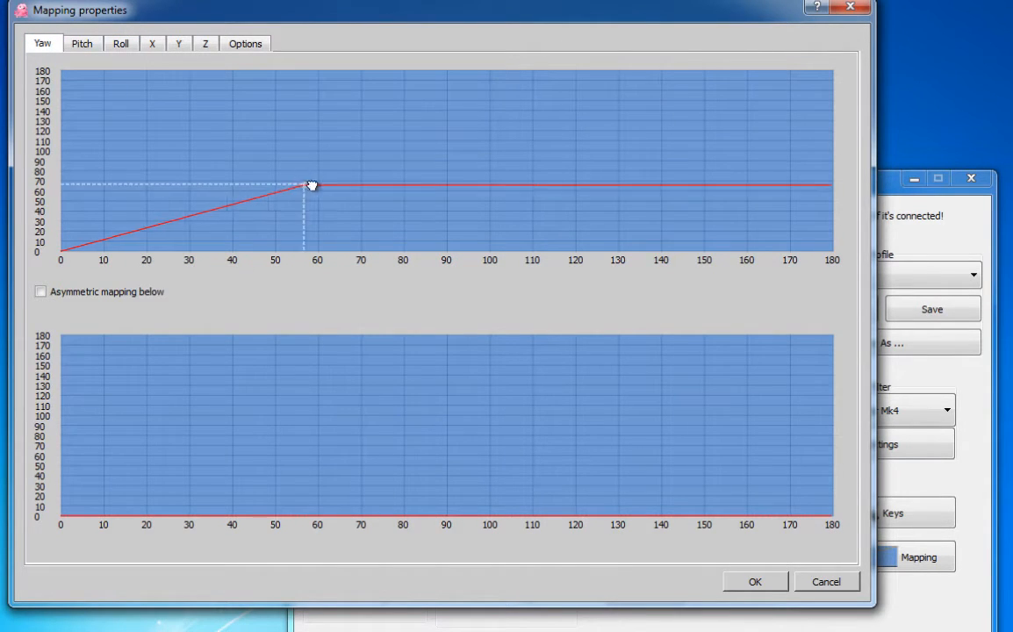
left_click_drag(312, 184, 828, 79)
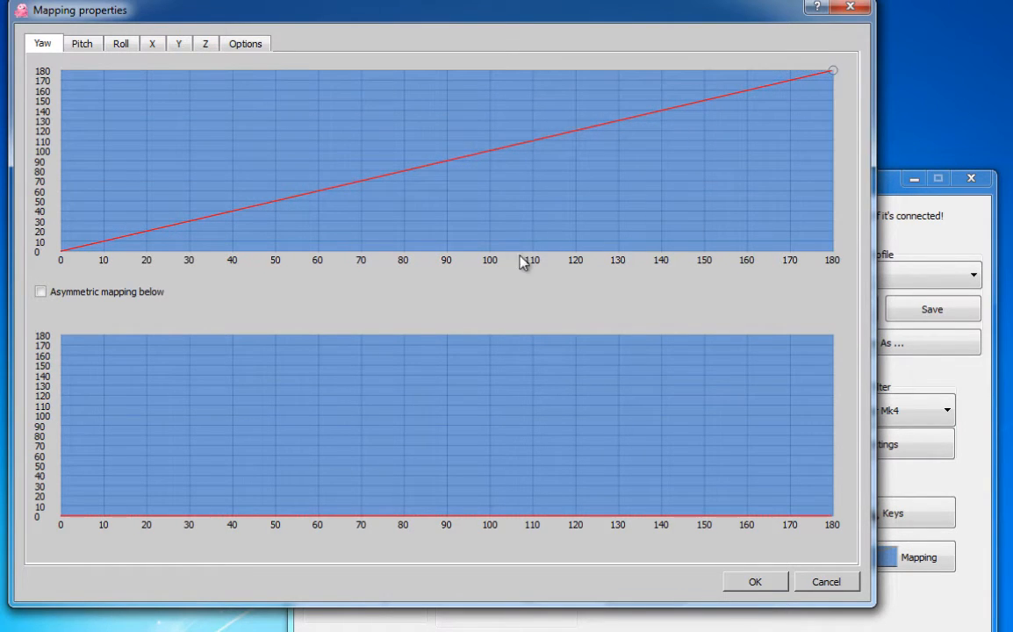
left_click_drag(60, 517, 176, 443)
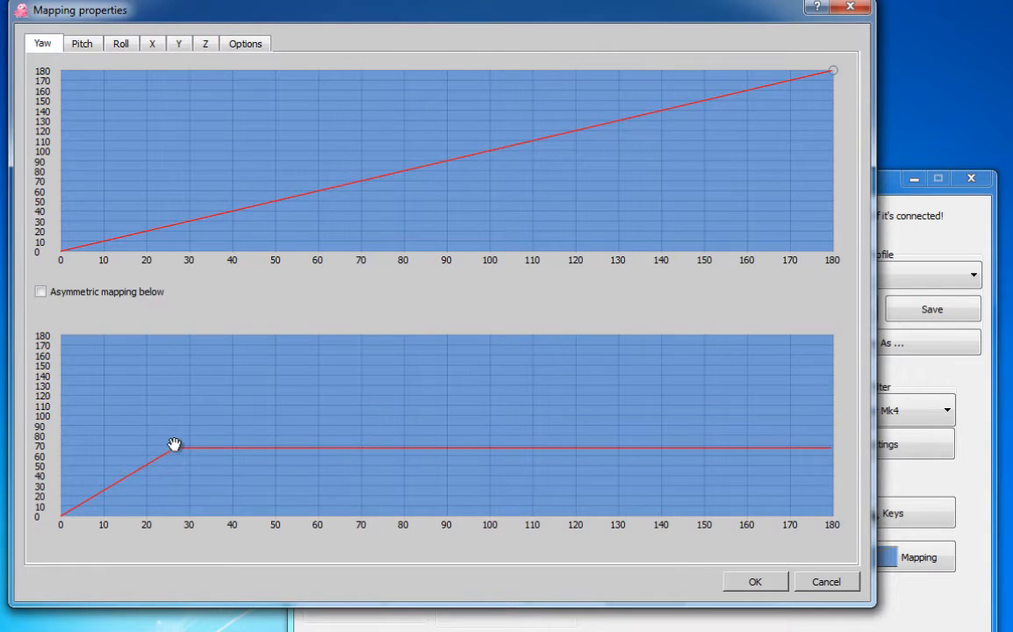
left_click_drag(174, 443, 832, 336)
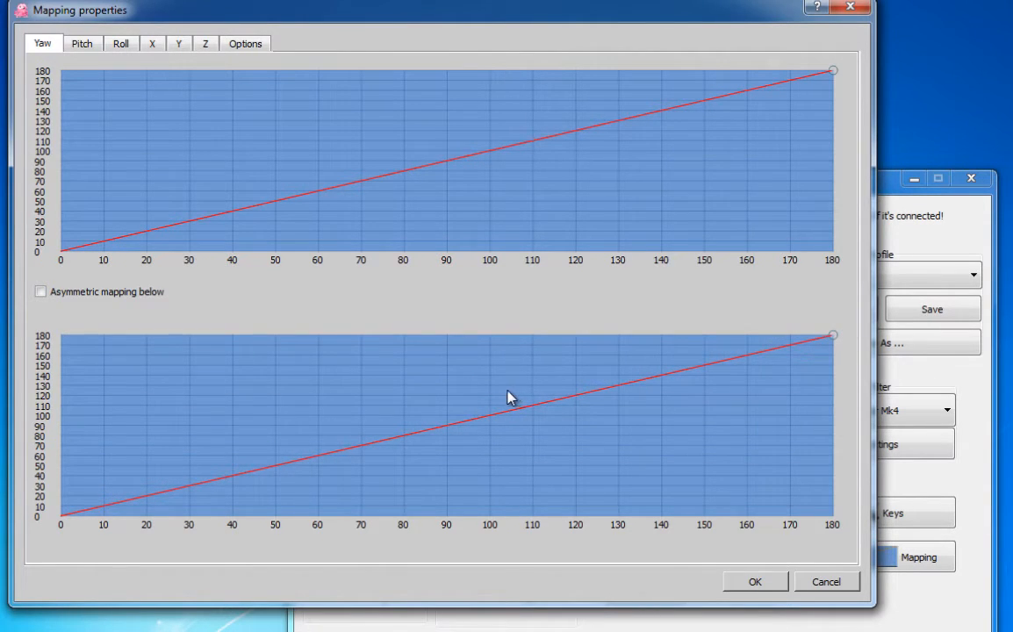
mouse_move(426, 421)
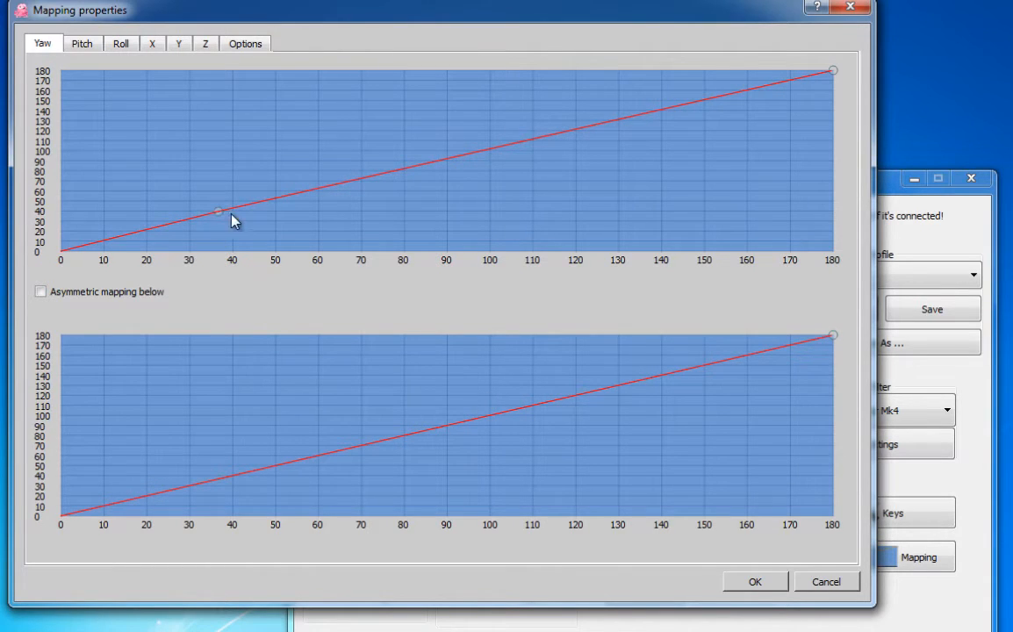
Step: Experiment with extra bend points on the upper Yaw curve, then restore it straight
left_click_drag(218, 210, 237, 138)
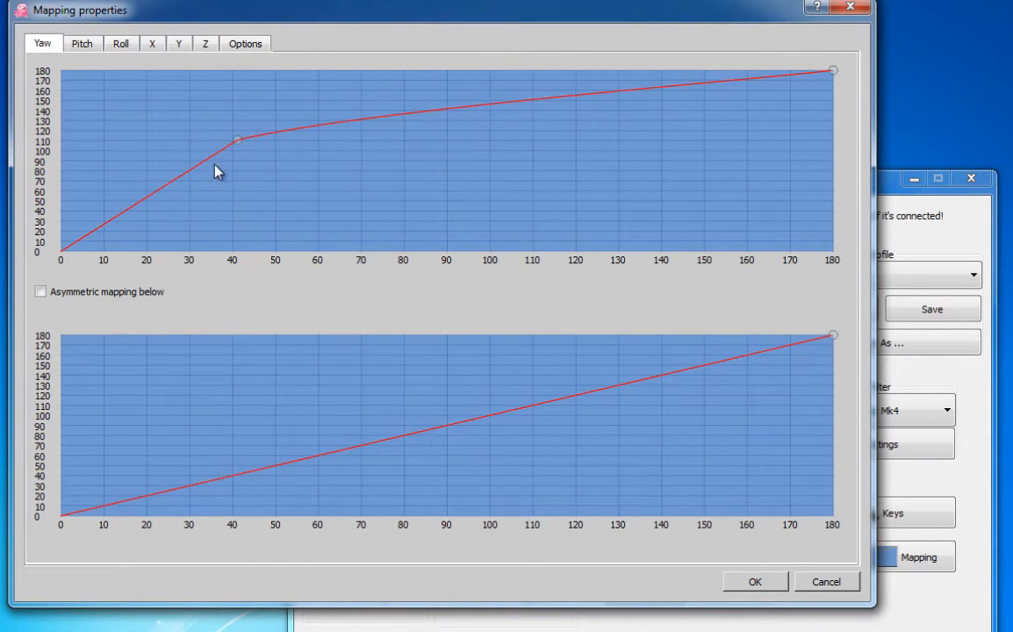
left_click_drag(235, 138, 184, 195)
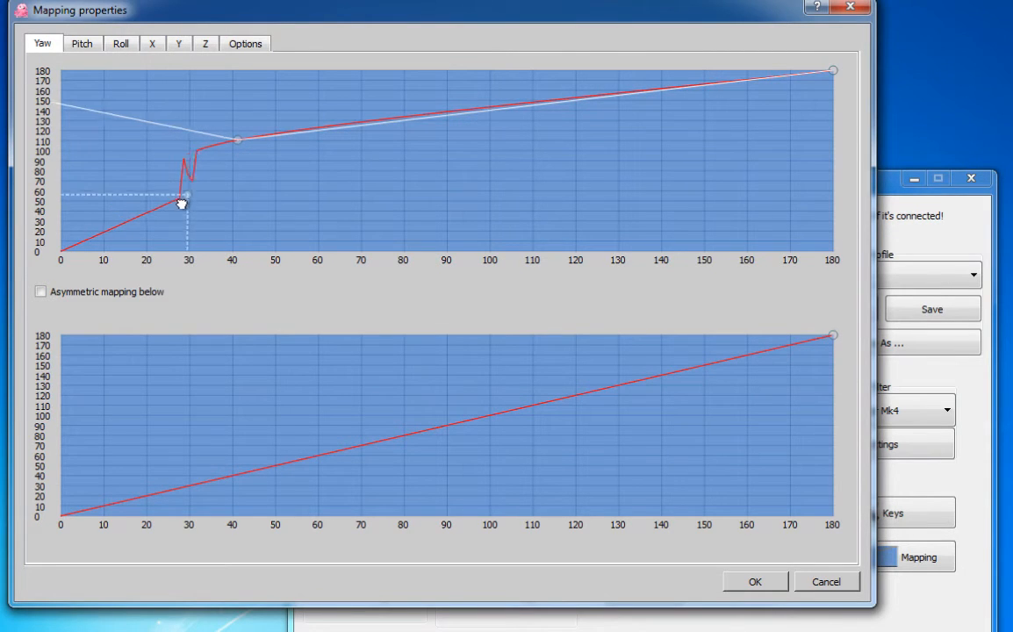
left_click_drag(182, 200, 151, 218)
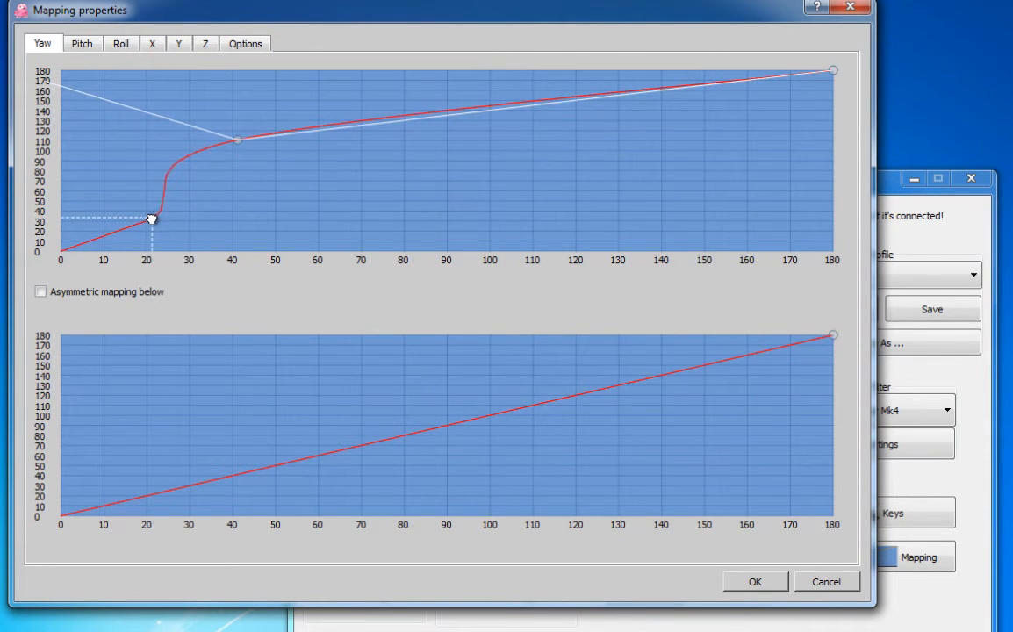
left_click_drag(151, 218, 126, 202)
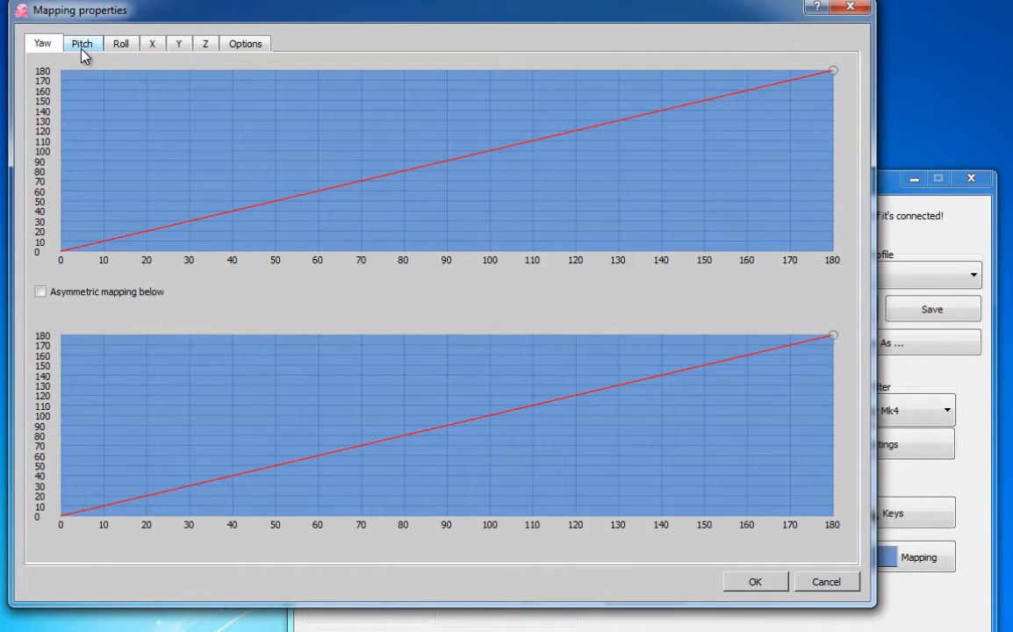
Step: Straighten both Pitch curves into full-range diagonal lines
left_click(84, 44)
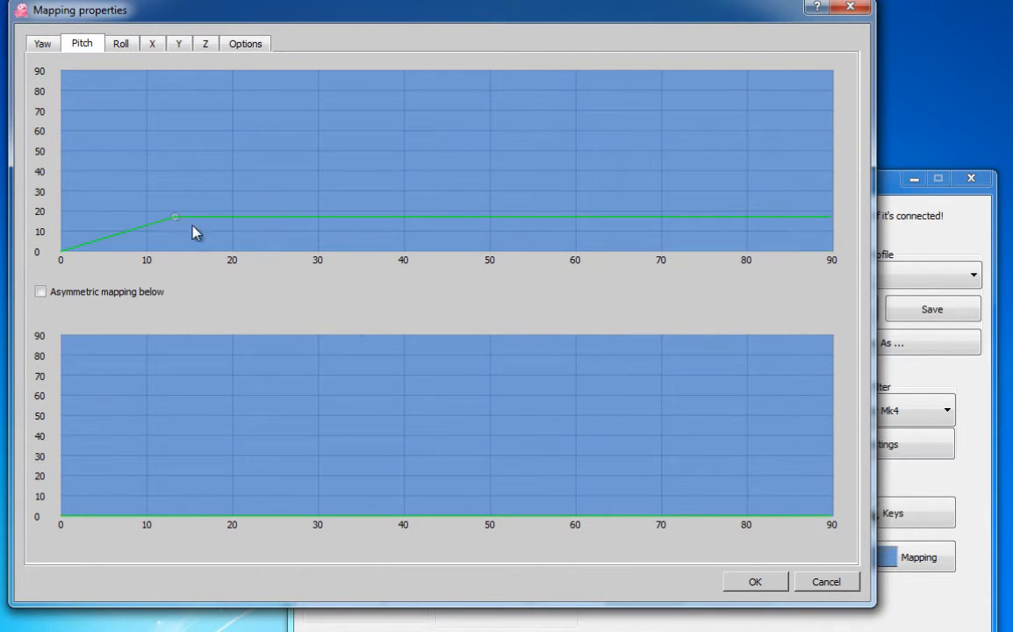
left_click_drag(174, 215, 833, 70)
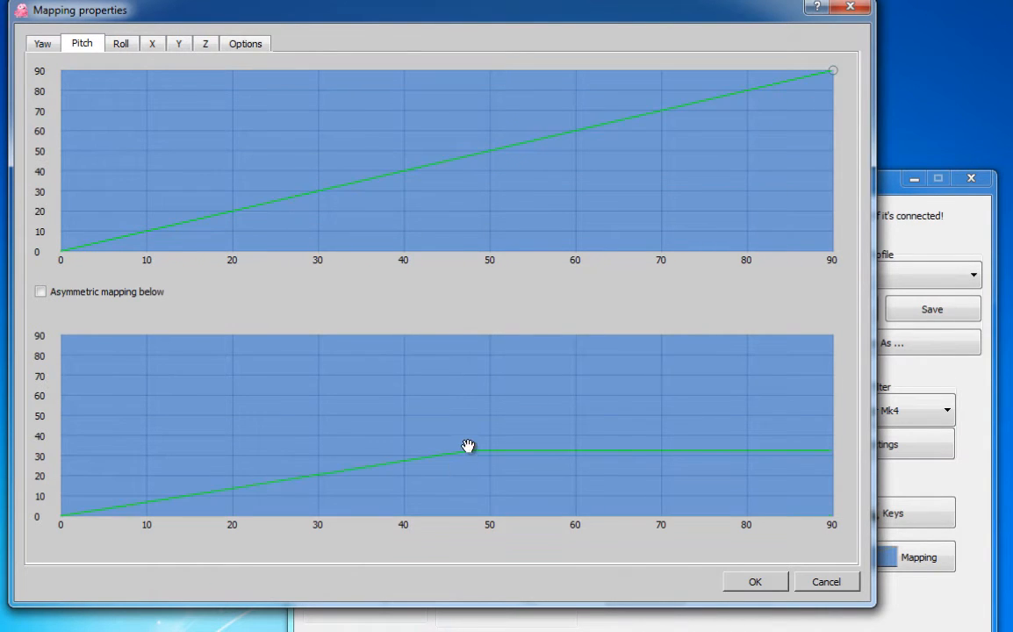
left_click_drag(468, 445, 832, 335)
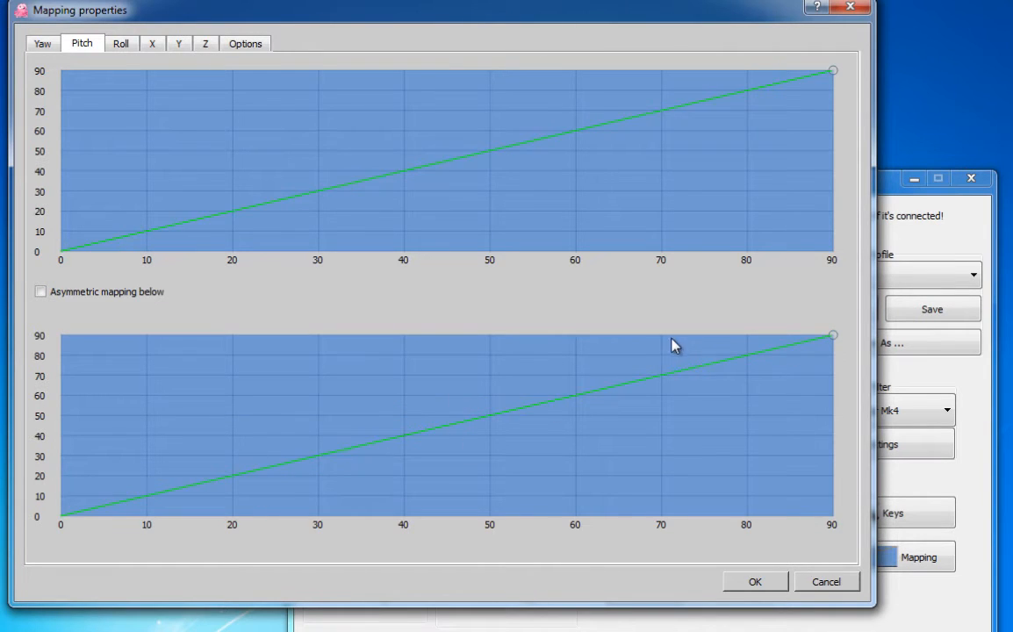
Step: Straighten both Roll curves into diagonals reaching 180,180
left_click(115, 44)
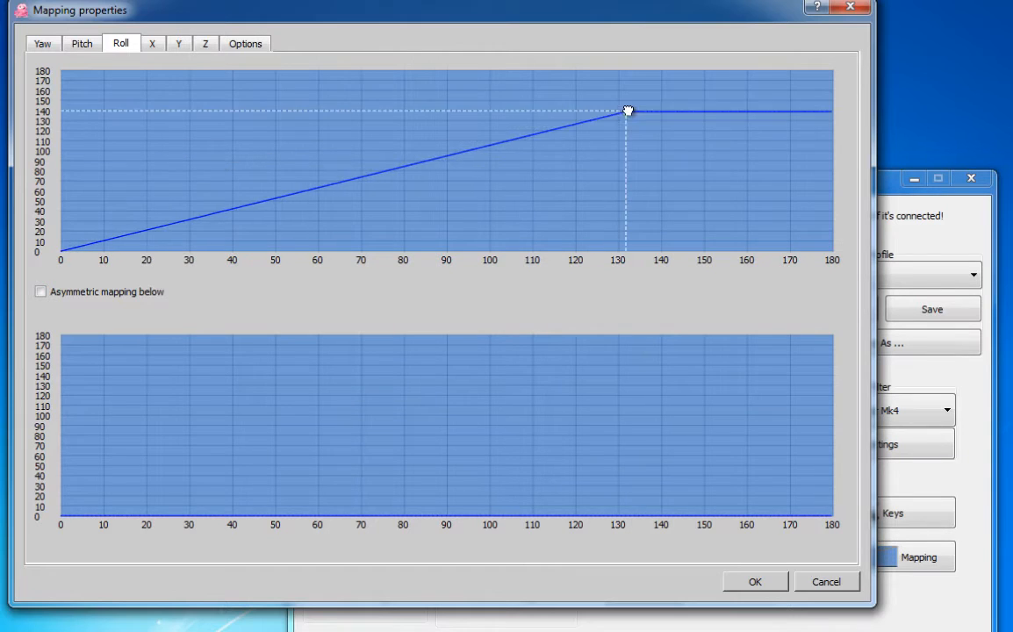
left_click_drag(626, 111, 832, 70)
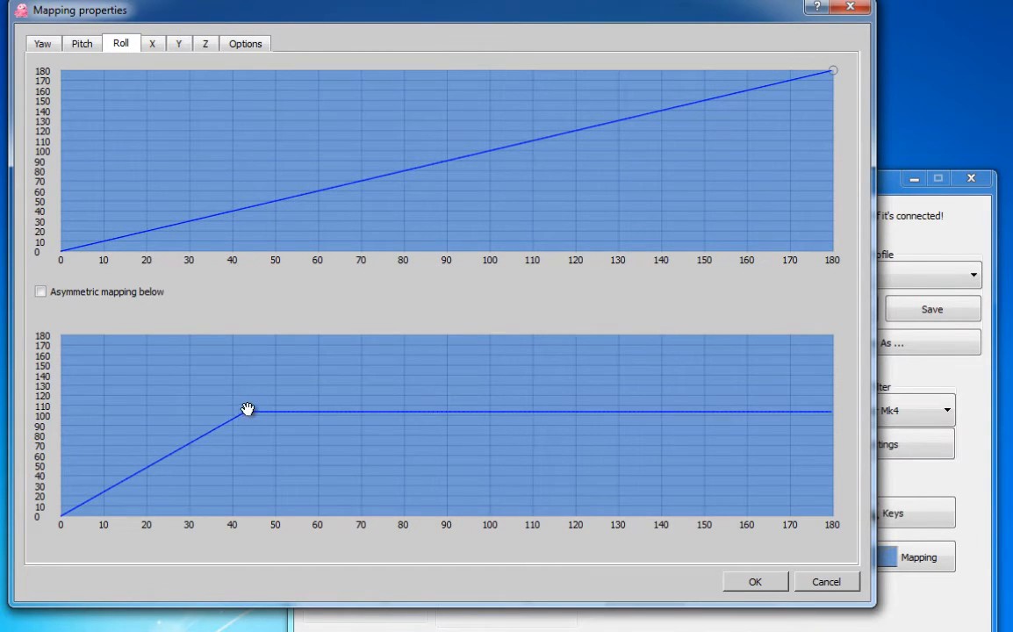
left_click_drag(250, 409, 838, 341)
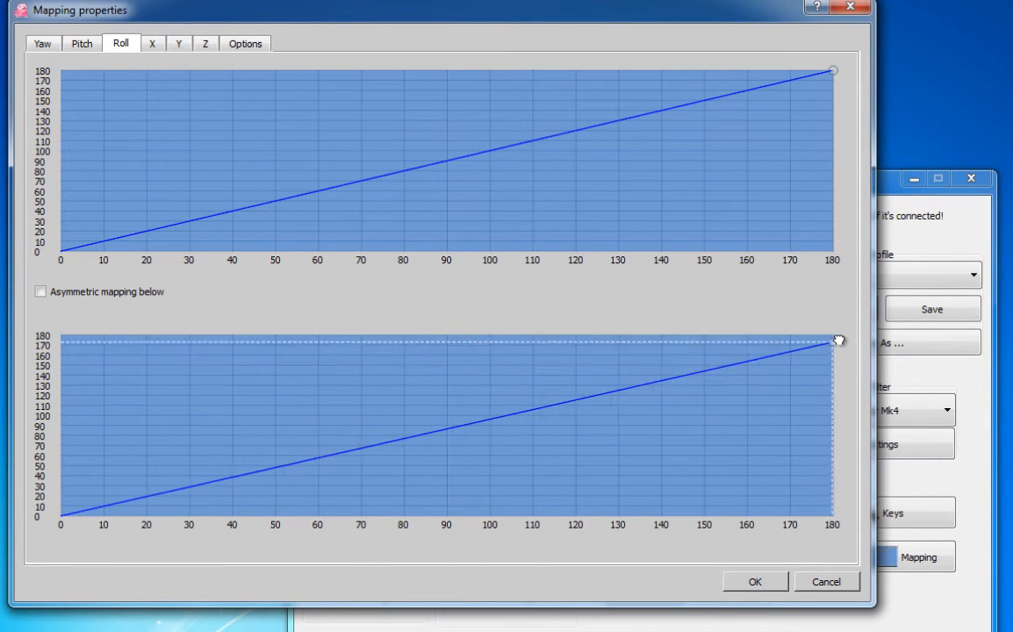
left_click_drag(839, 341, 832, 336)
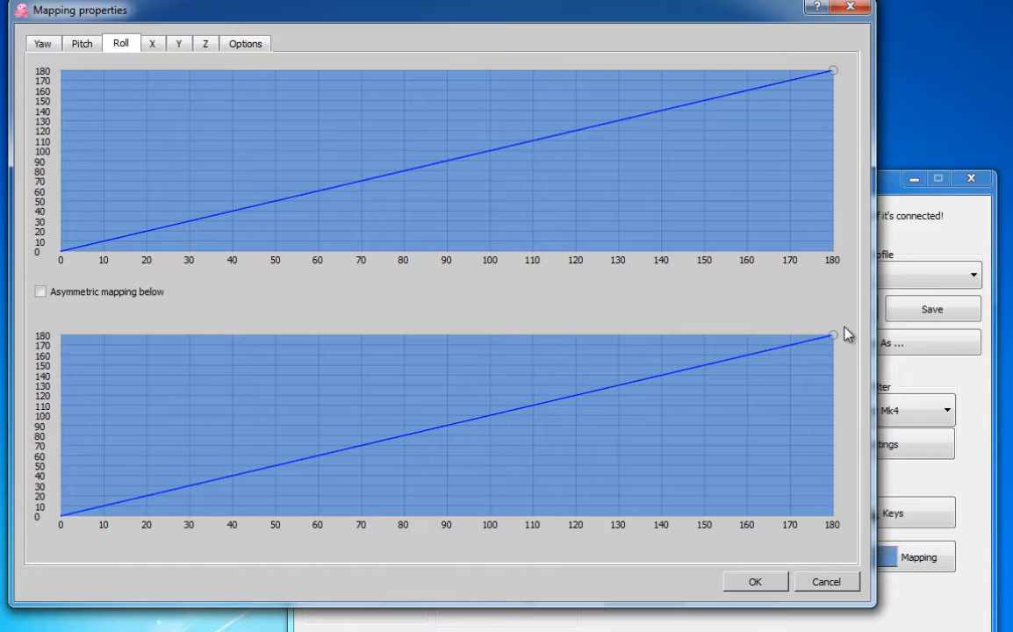
Step: Look over the X and Z curves, then tick 'Disable Z axis compensation' in Options
left_click(151, 44)
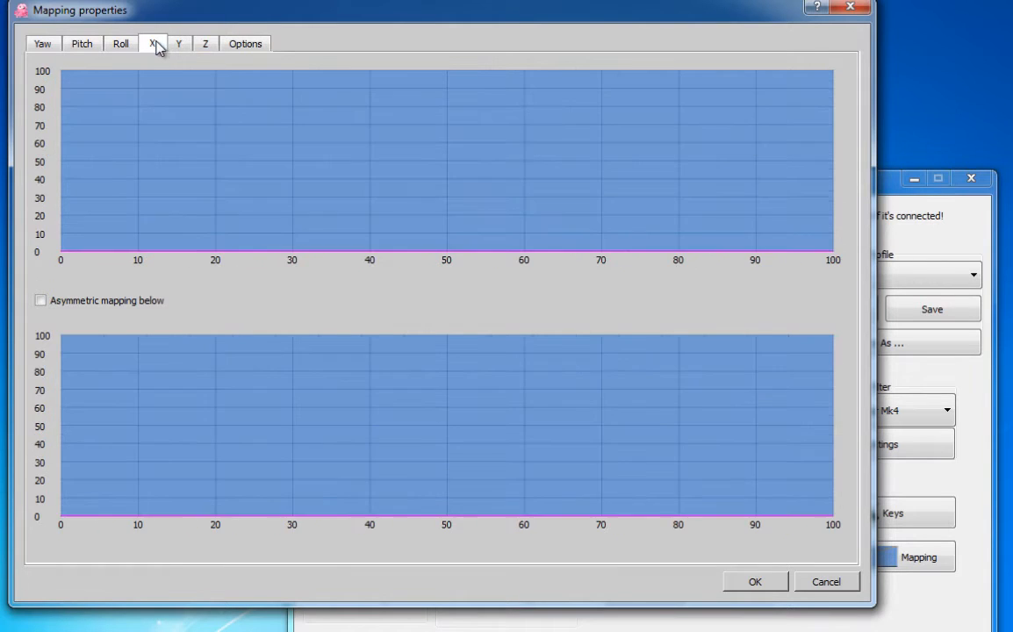
left_click(206, 44)
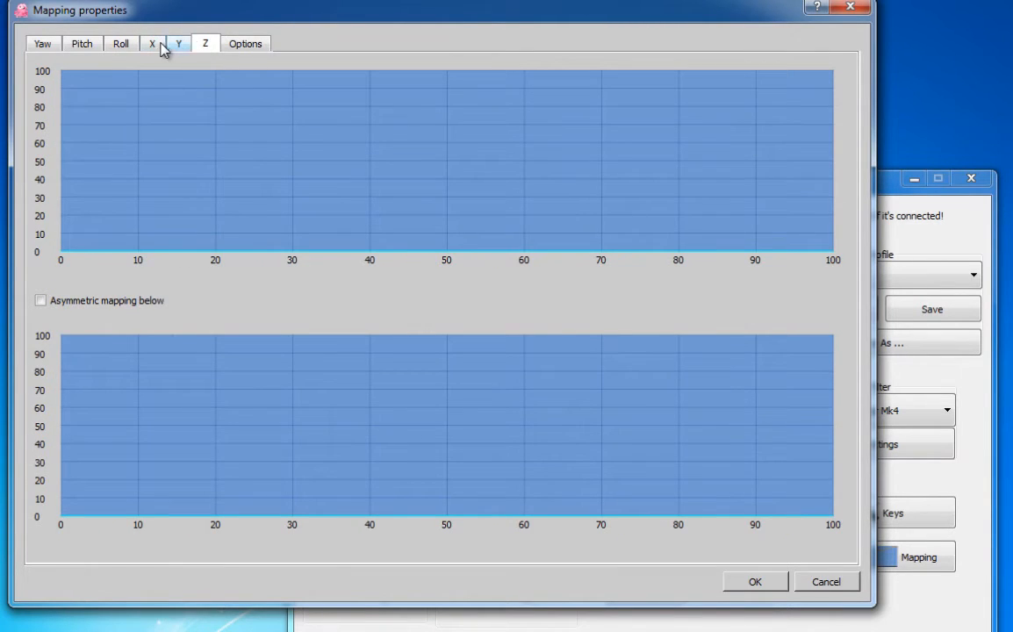
left_click(245, 44)
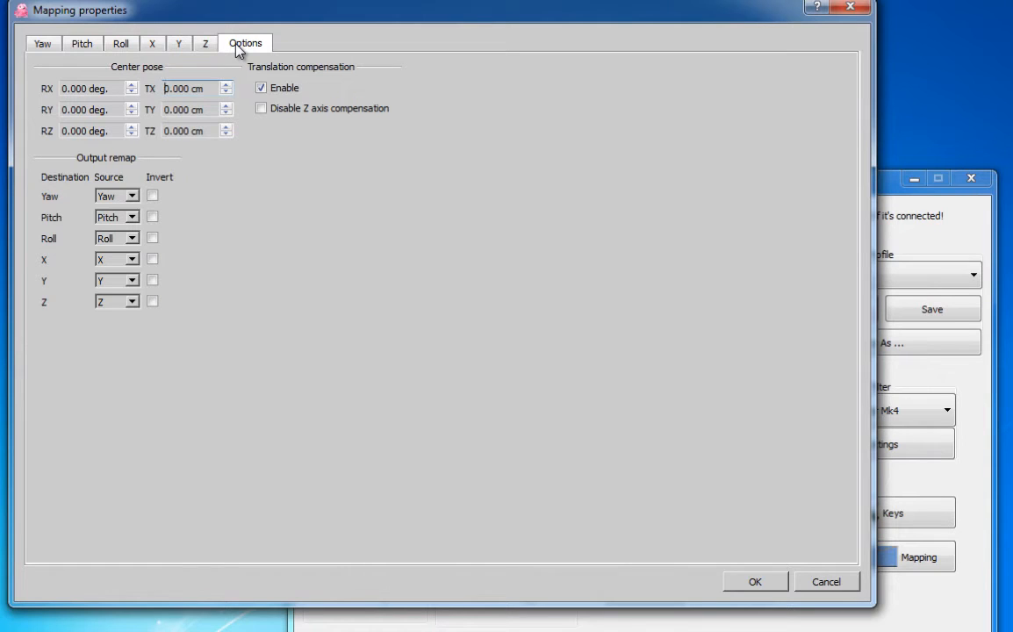
mouse_move(164, 131)
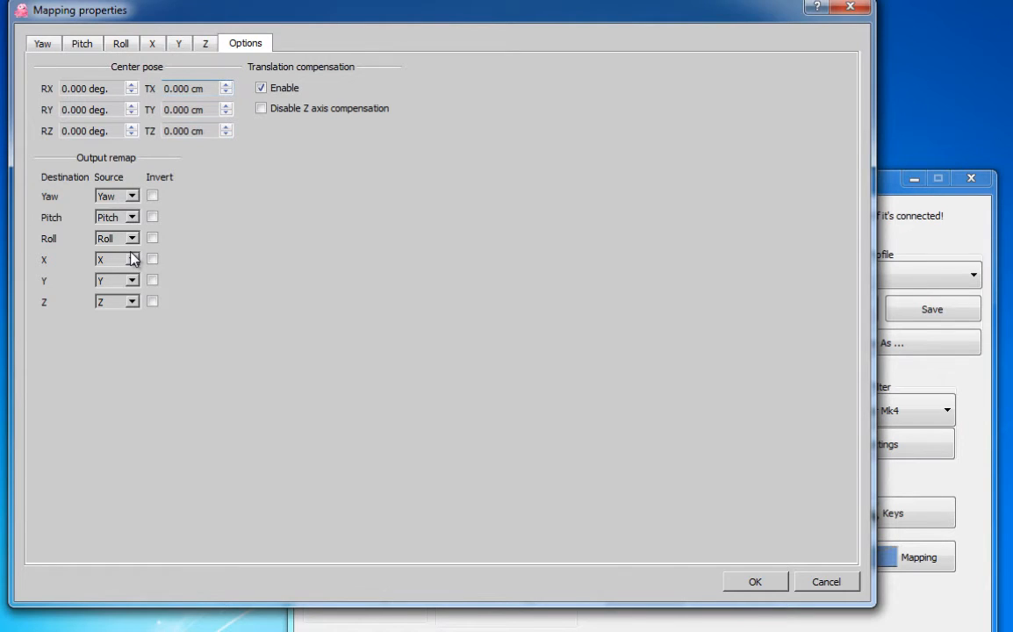
mouse_move(301, 136)
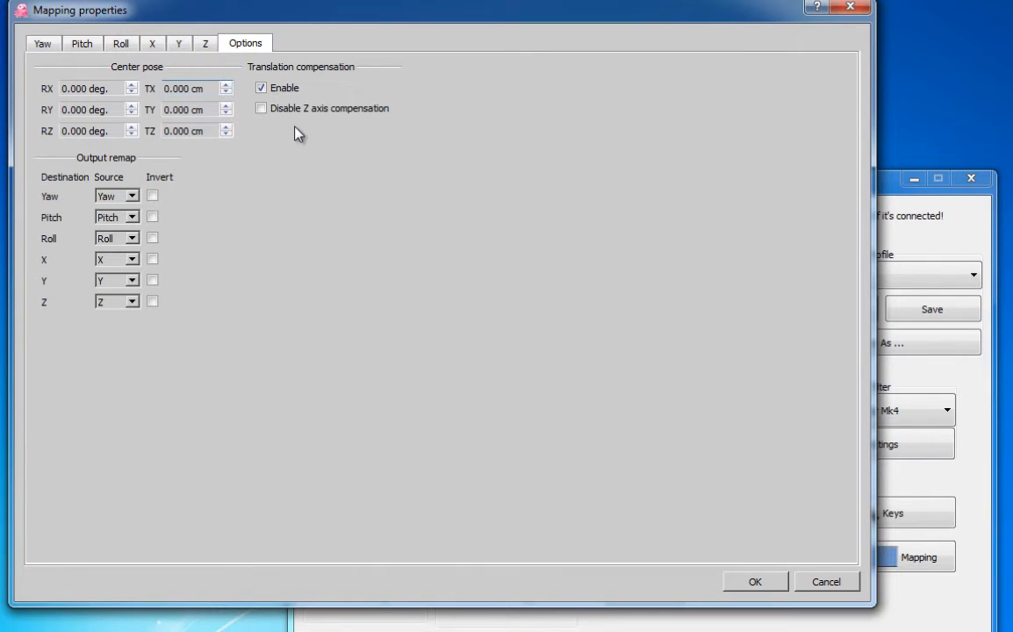
left_click(262, 108)
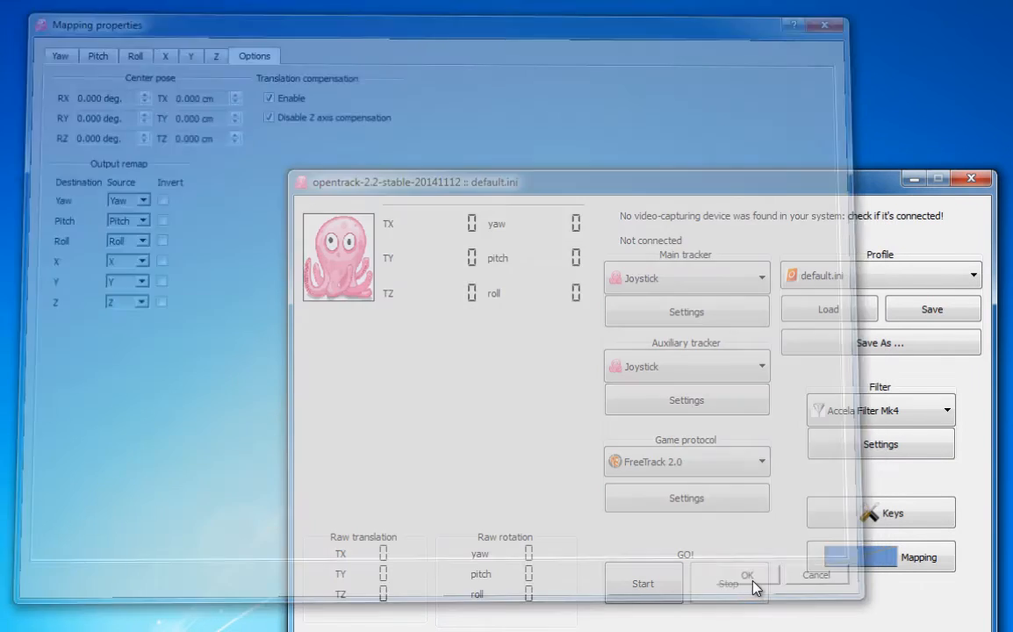
Step: Accept the mapping changes with OK and start tracking
left_click(748, 573)
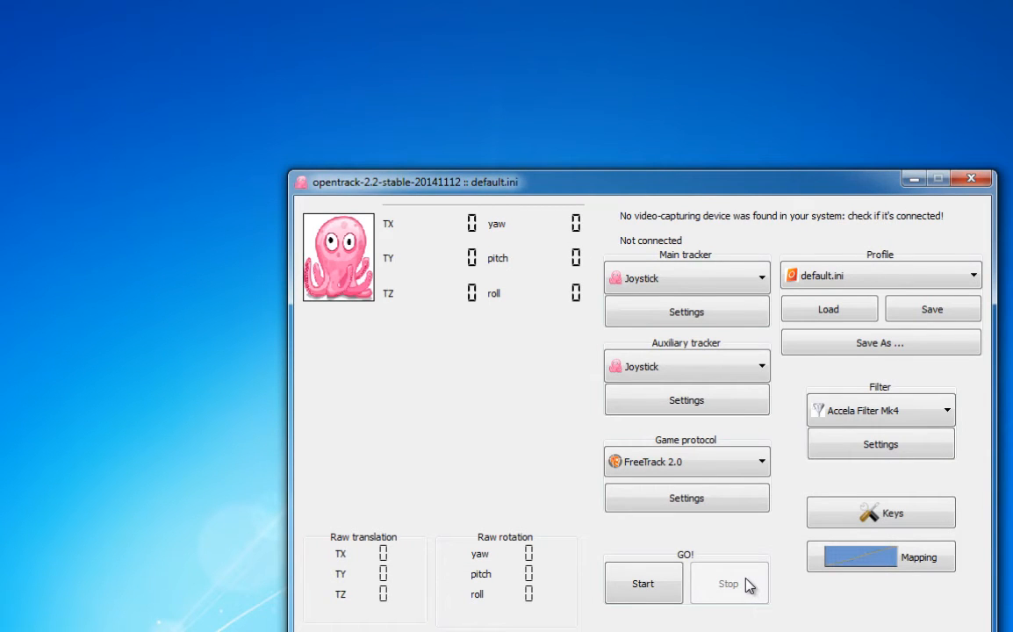
mouse_move(752, 585)
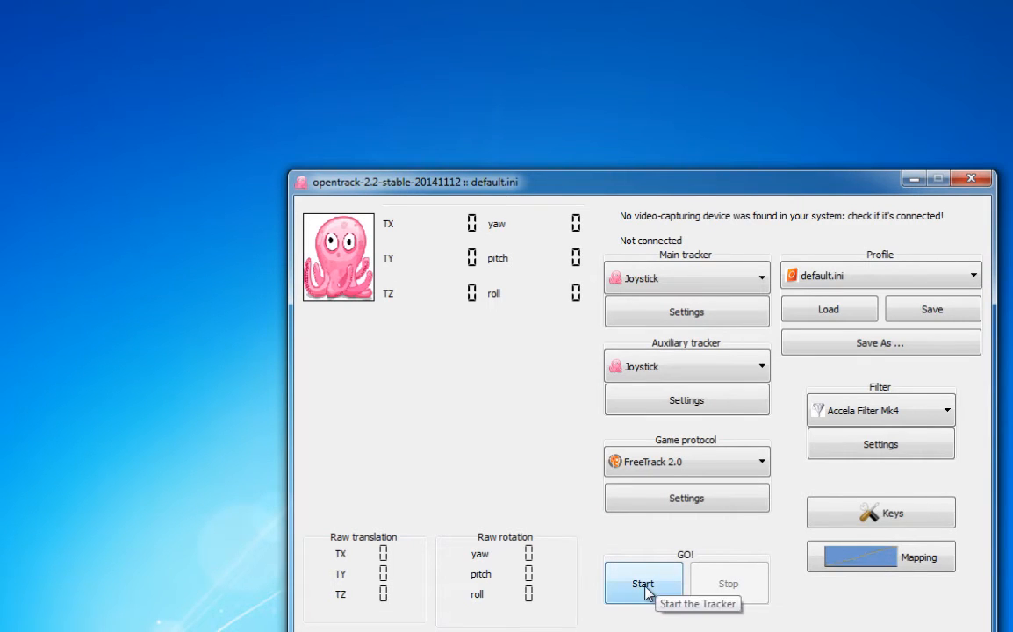
left_click(643, 581)
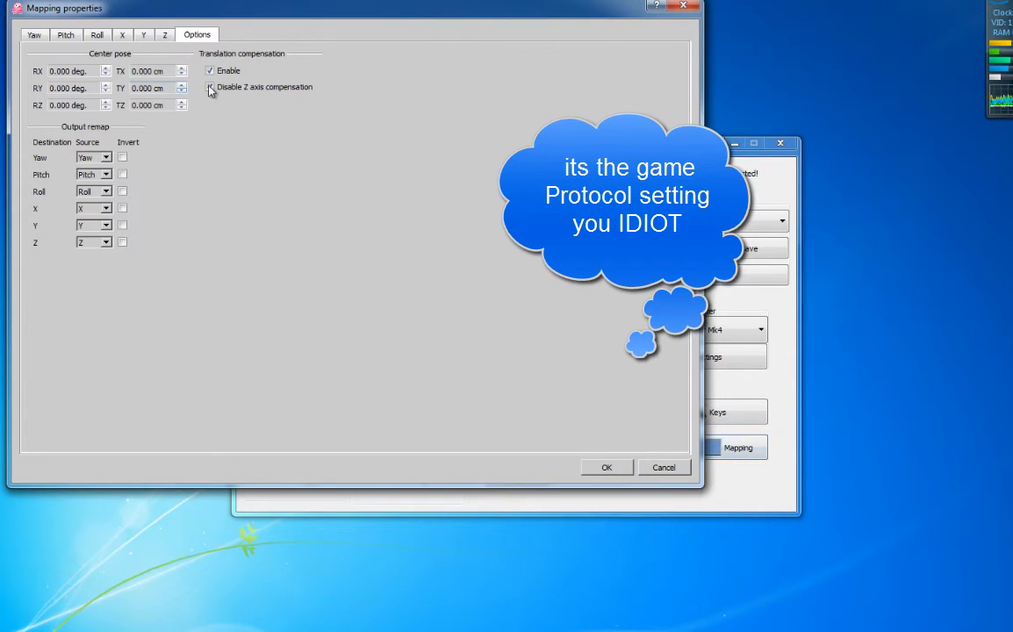
Step: Close the mapping options and view the joystick tracker settings with EDTracker EDTracker2
left_click(606, 467)
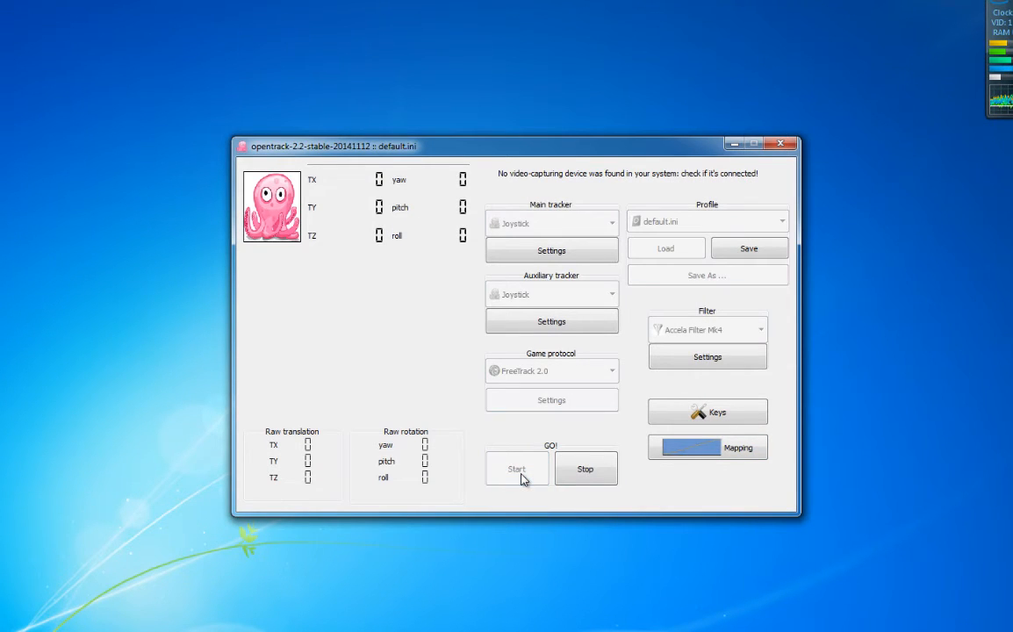
mouse_move(521, 480)
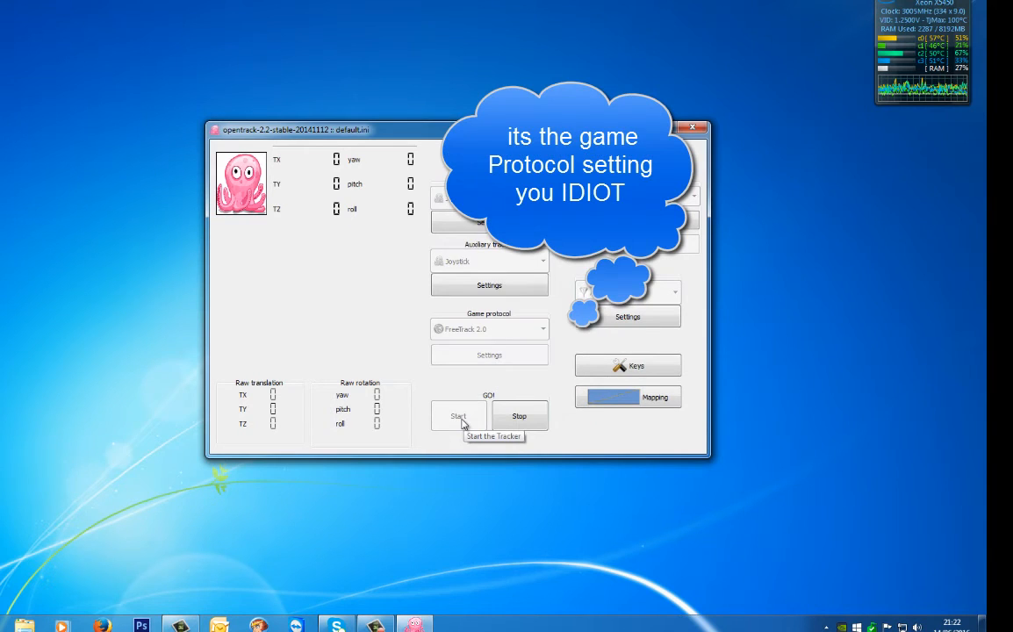
mouse_move(494, 306)
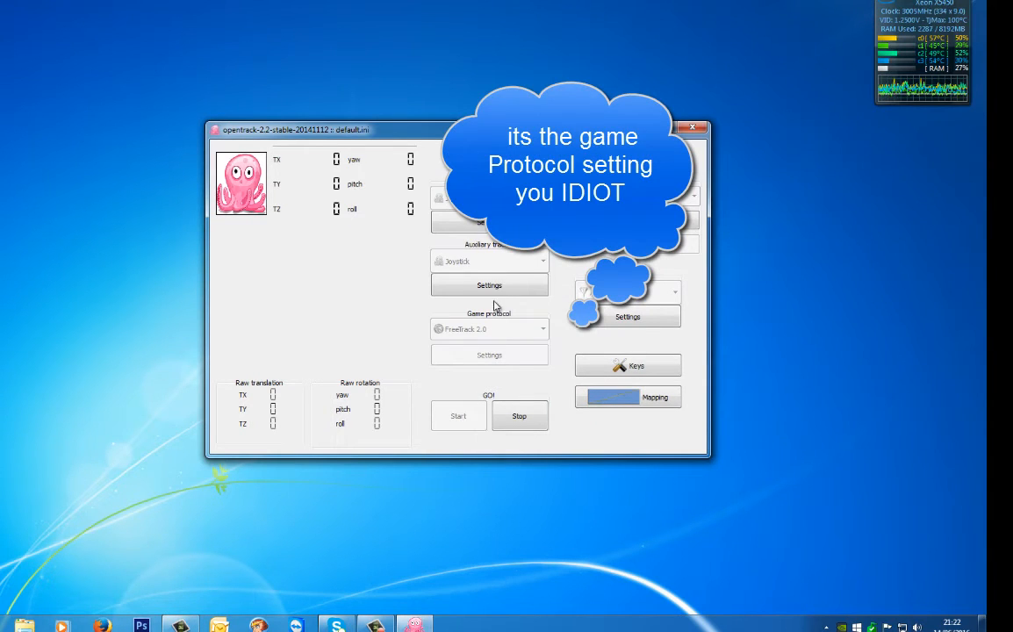
left_click(489, 285)
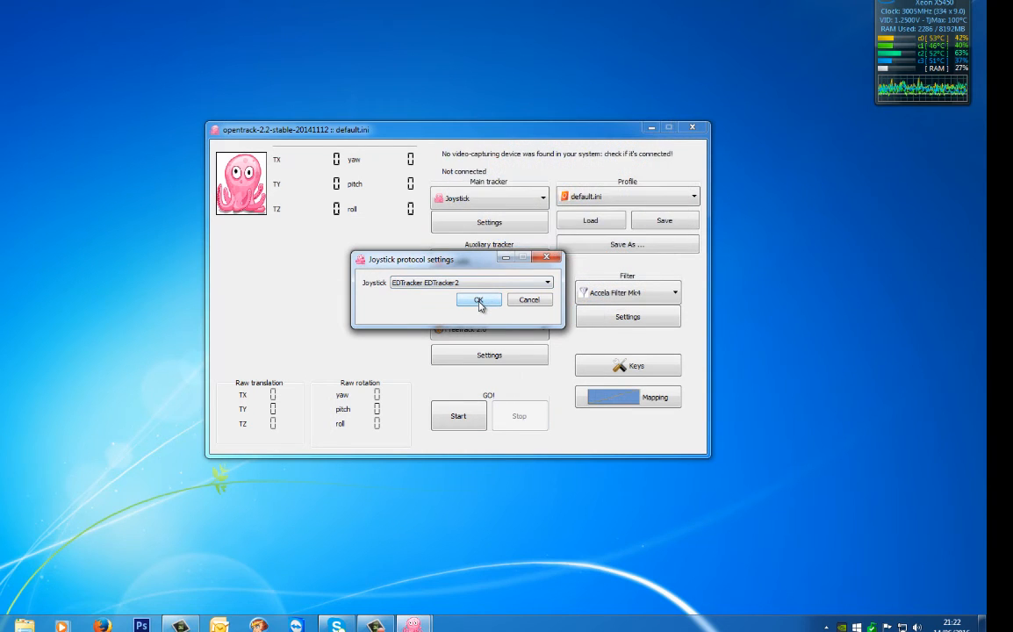
Step: Confirm EDTracker EDTracker2 as the joystick device for both main and auxiliary trackers
left_click(478, 299)
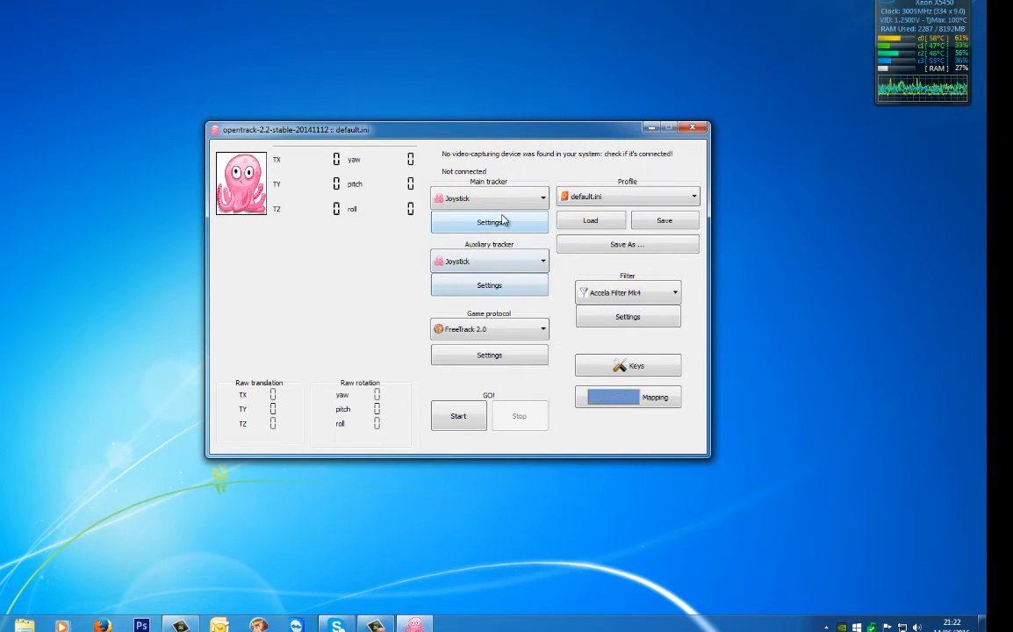
left_click(489, 221)
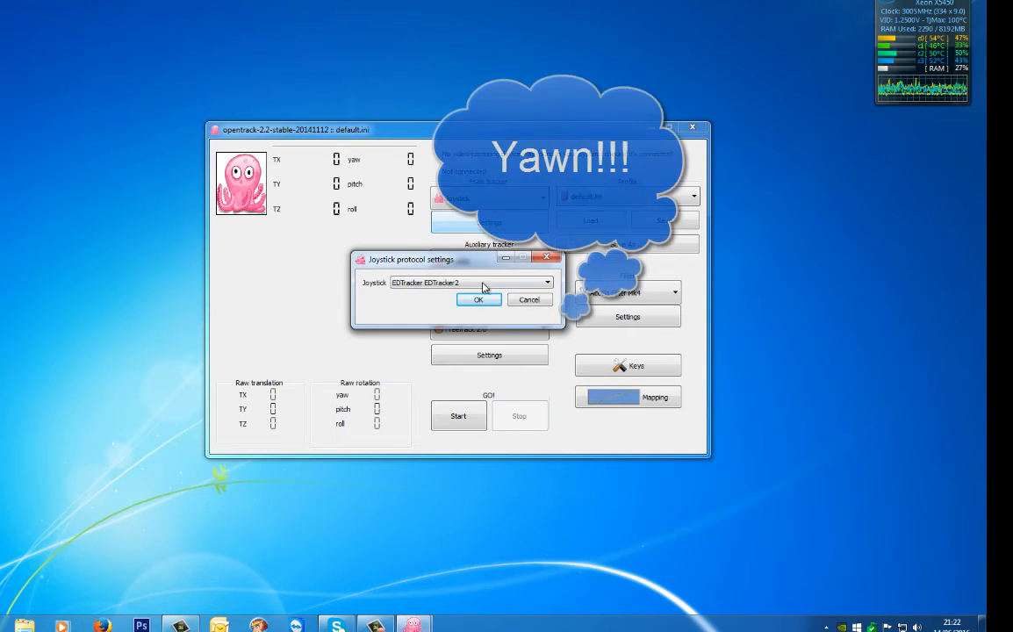
left_click(479, 300)
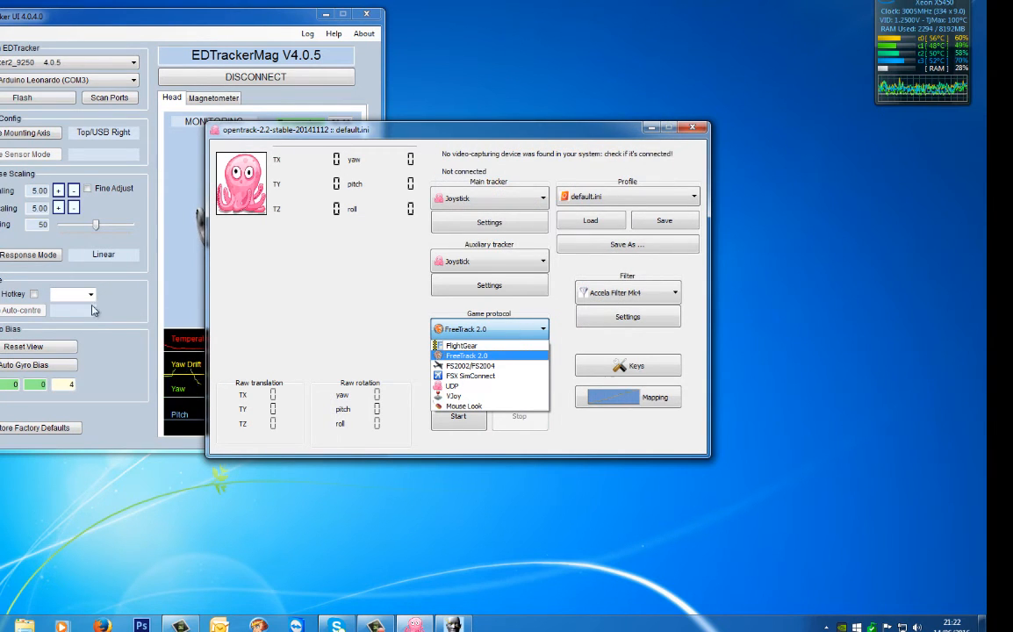
Step: Keep FreeTrack 2.0 selected and confirm its 'Enable both' interface setting
left_click(466, 355)
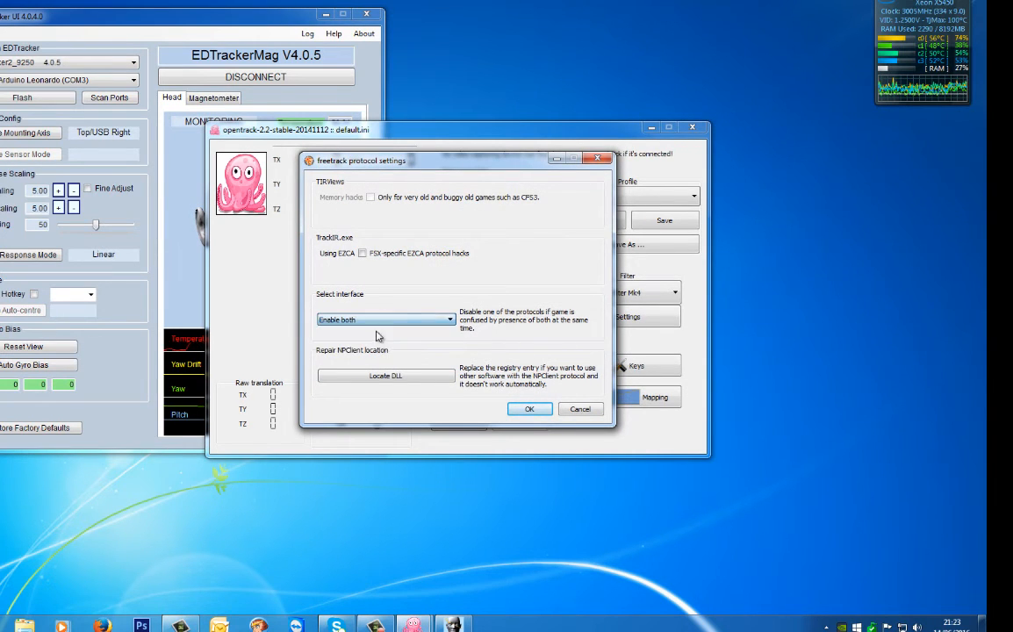
left_click(530, 408)
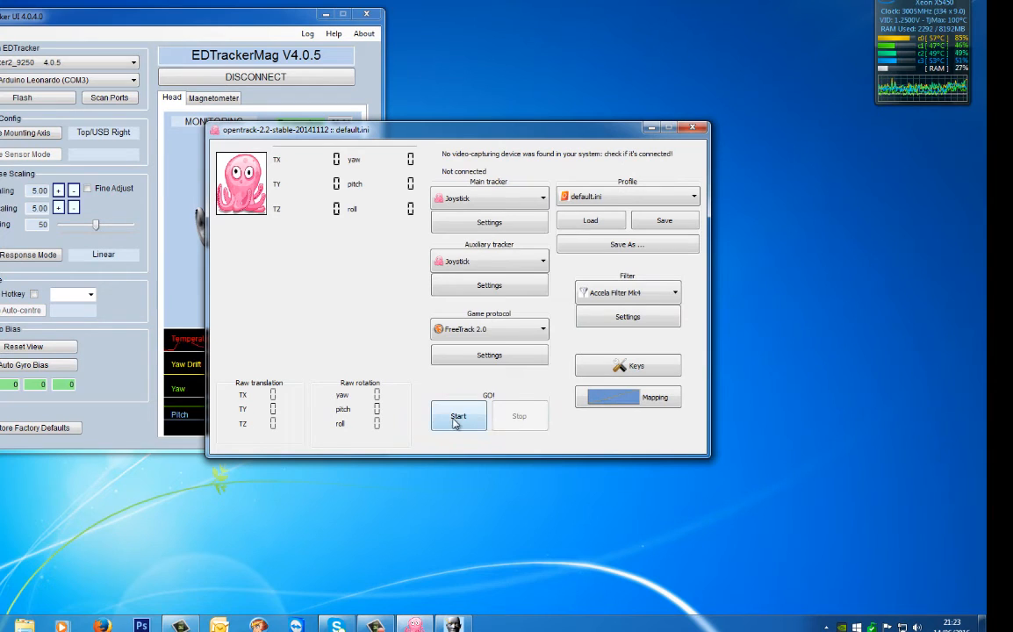
Step: Start live tracking, then minimise the opentrack and EDTracker UI windows
left_click(458, 415)
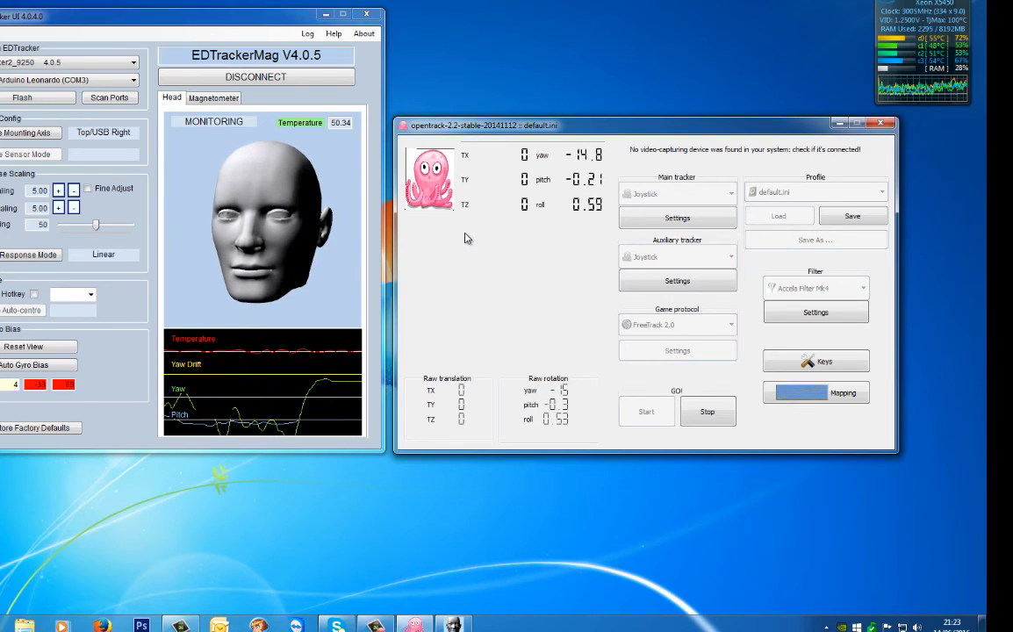
left_click(879, 123)
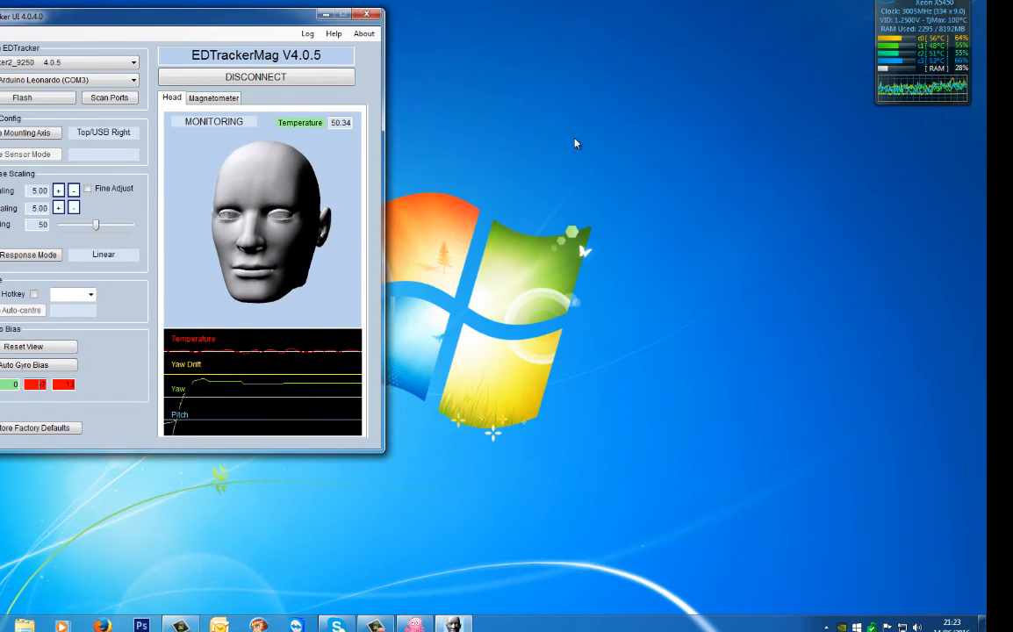
left_click(349, 15)
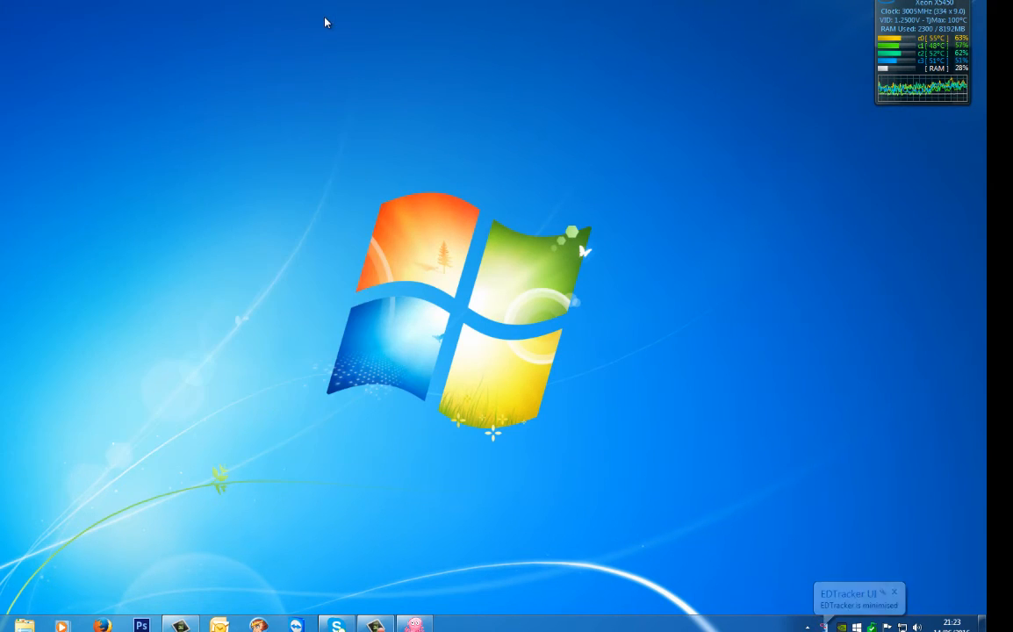